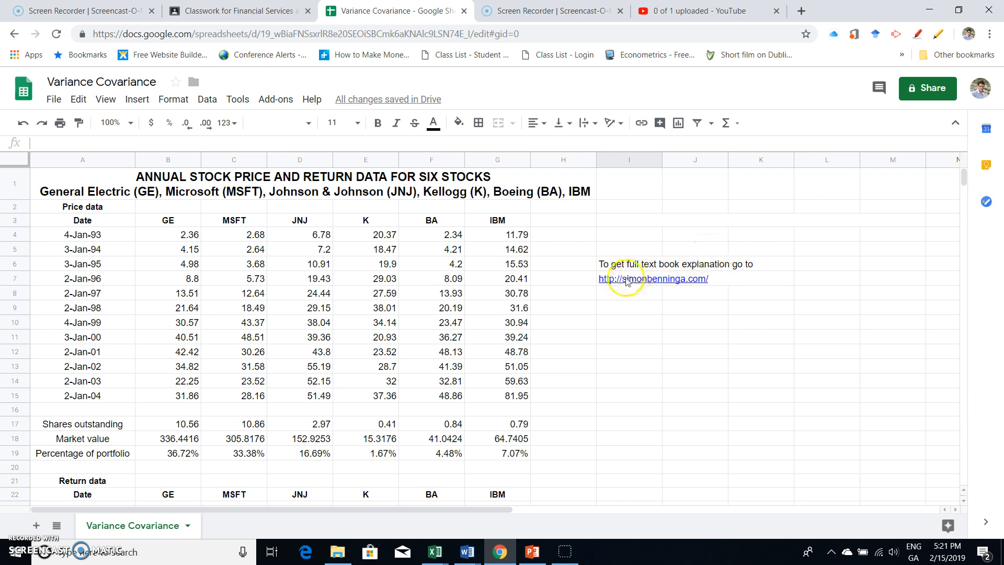
# Open the simonbenninga.com link from the sheet in a new tab.
pyautogui.click(626, 279)
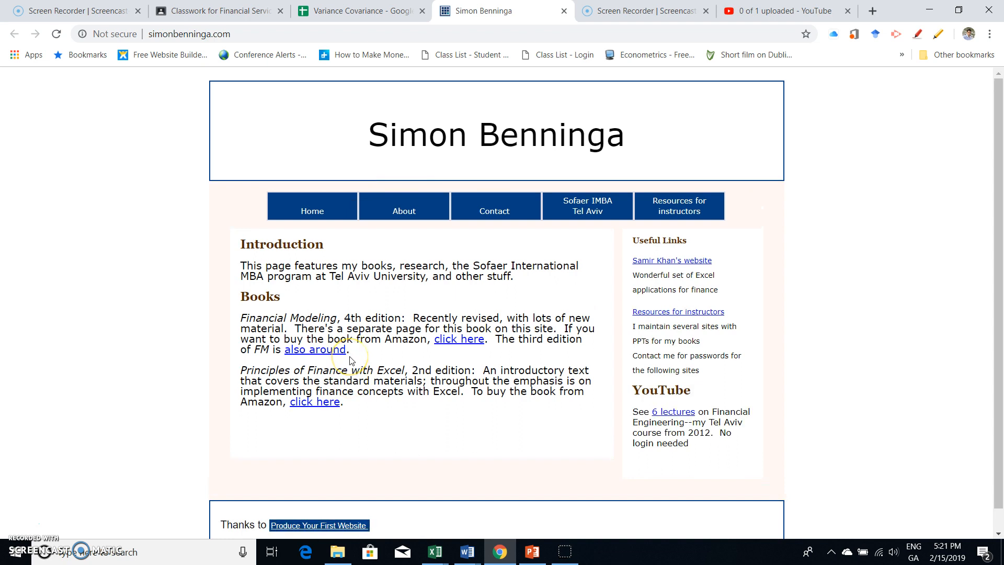
pyautogui.moveTo(296, 317)
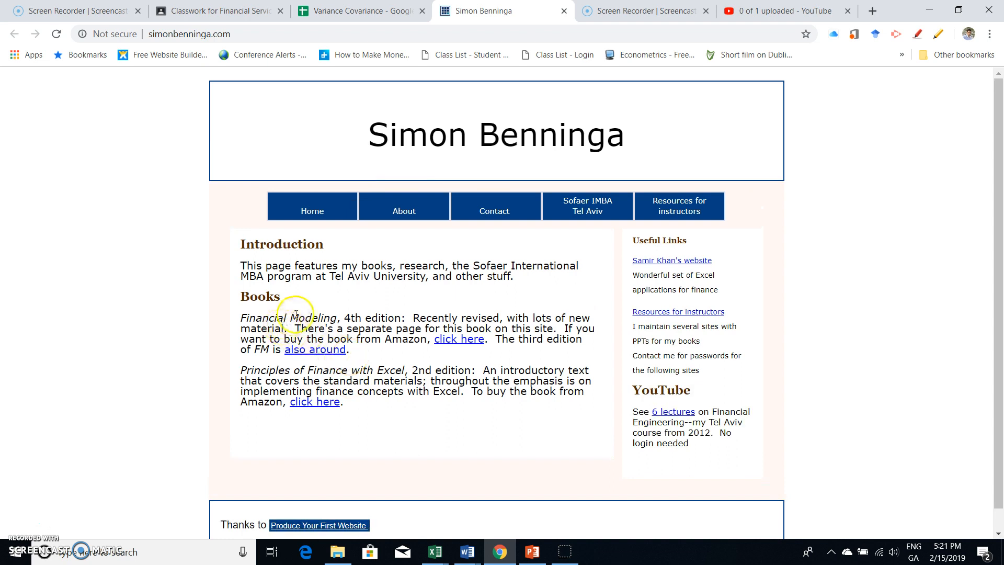
pyautogui.moveTo(393, 342)
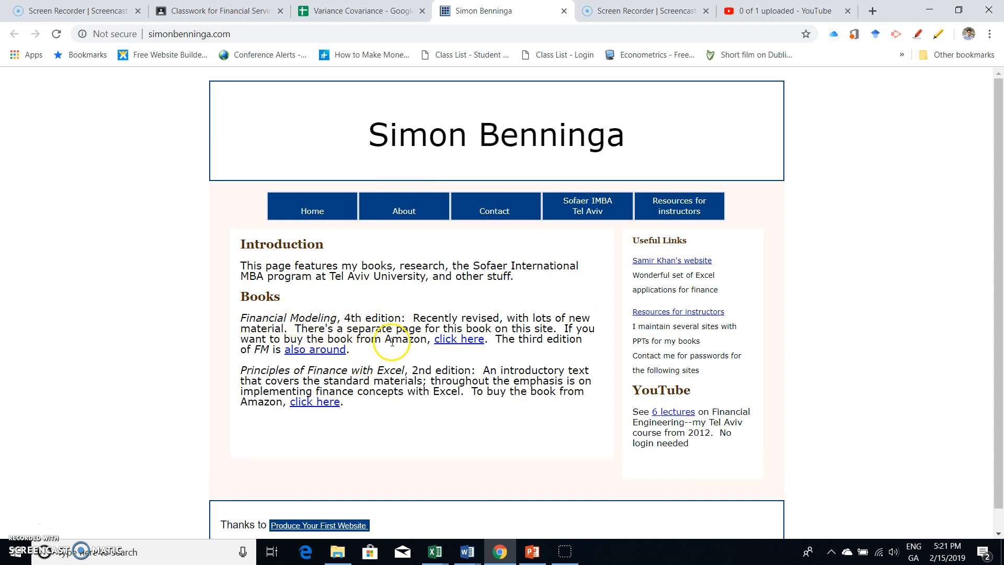
# Open Amazon's Financial Modeling fourth edition page and dismiss the 'We ship internationally' popup.
pyautogui.click(459, 339)
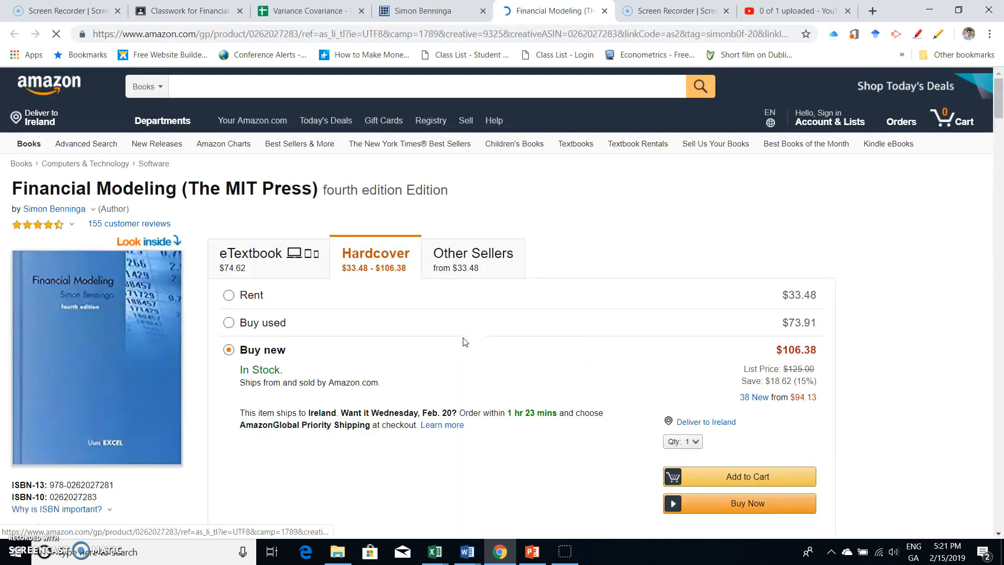
pyautogui.scroll(-3)
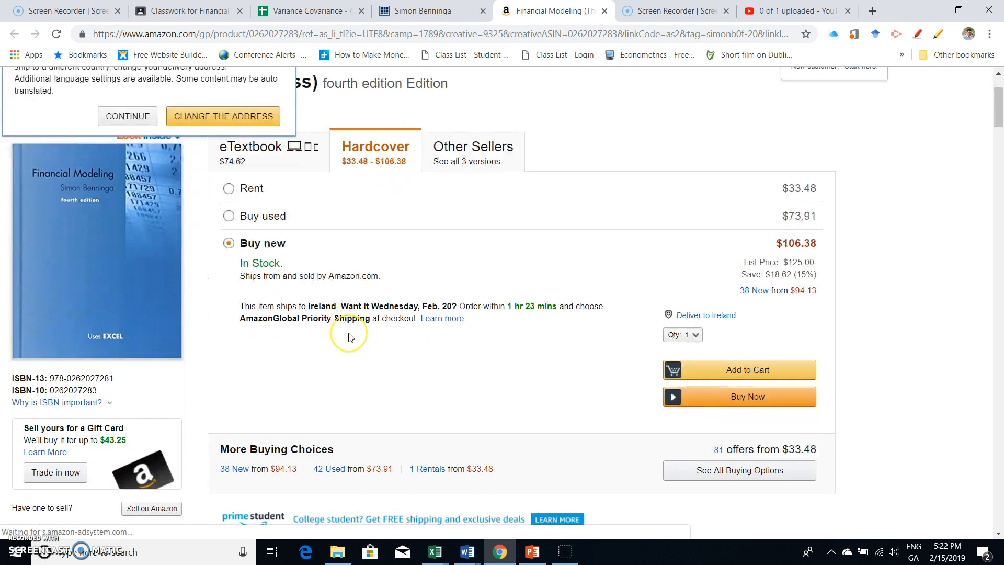
pyautogui.scroll(-3)
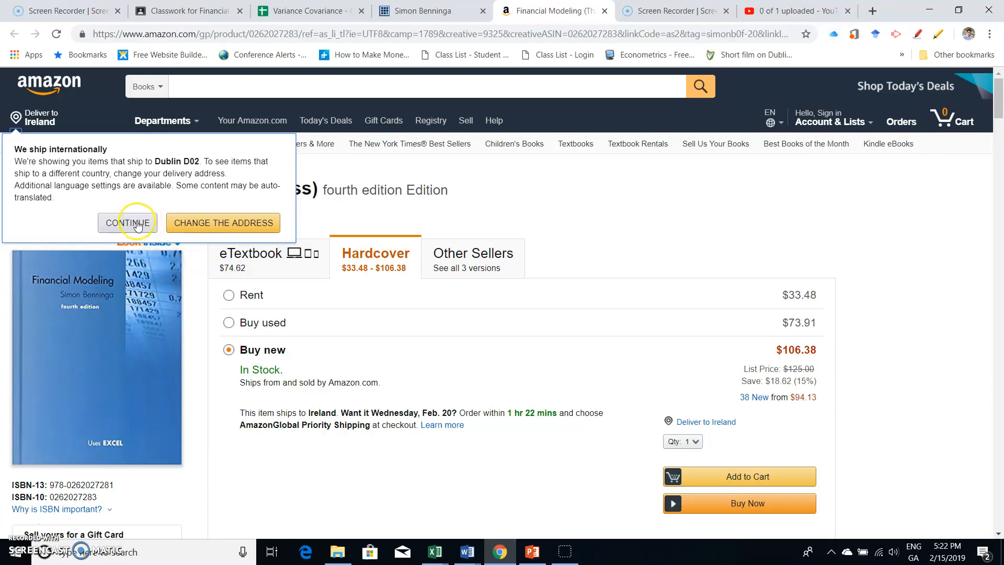
pyautogui.click(129, 222)
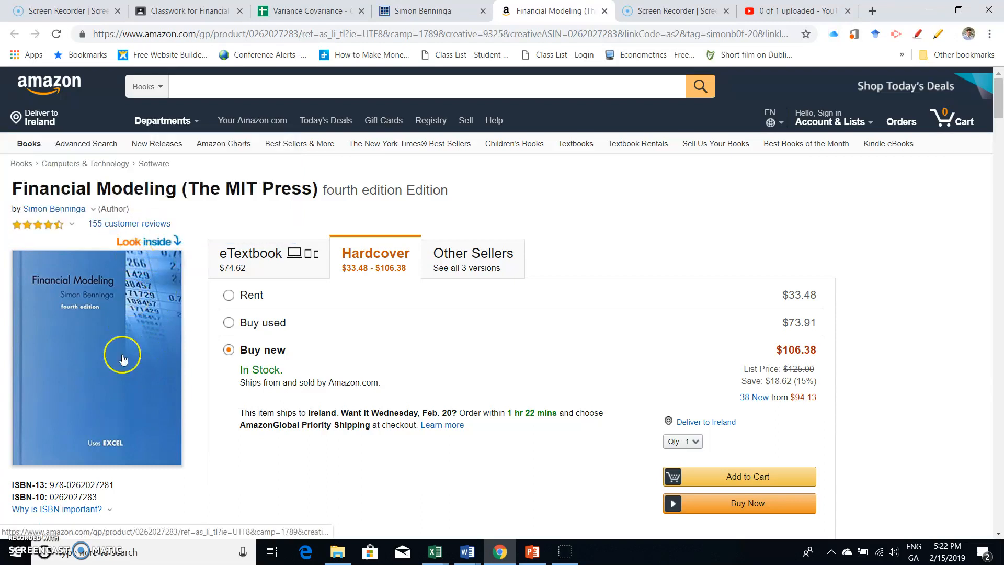
pyautogui.click(149, 241)
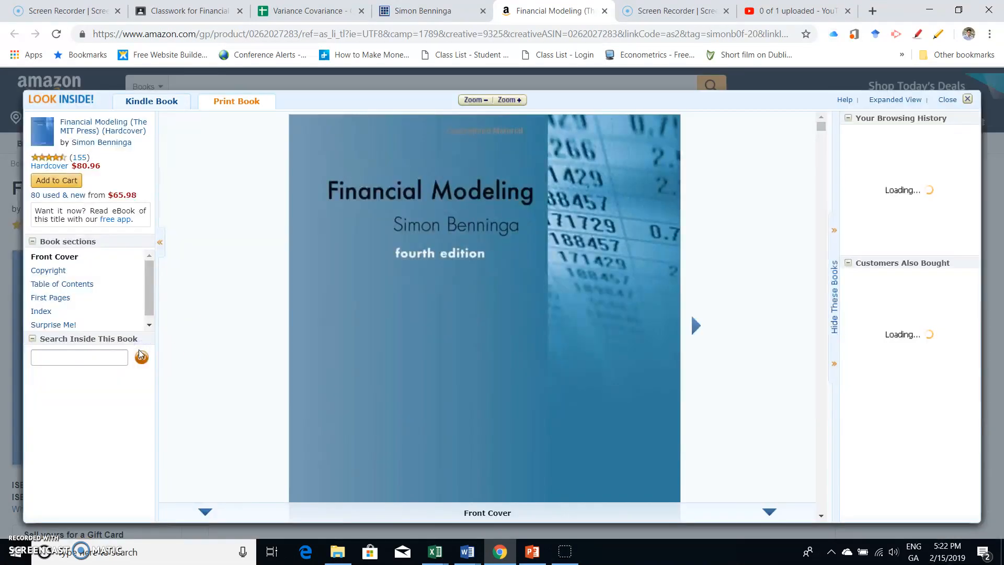
pyautogui.click(696, 325)
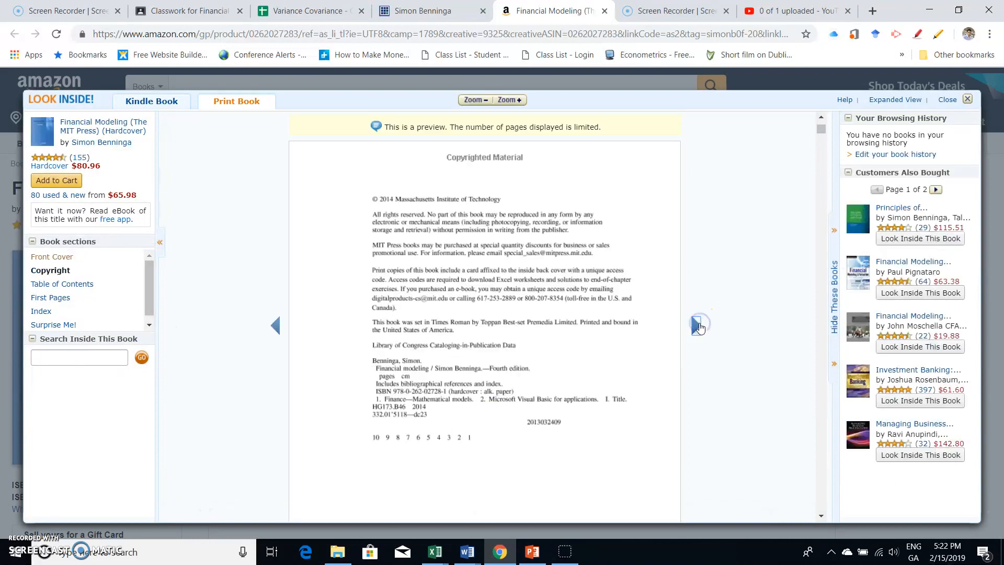
pyautogui.click(698, 324)
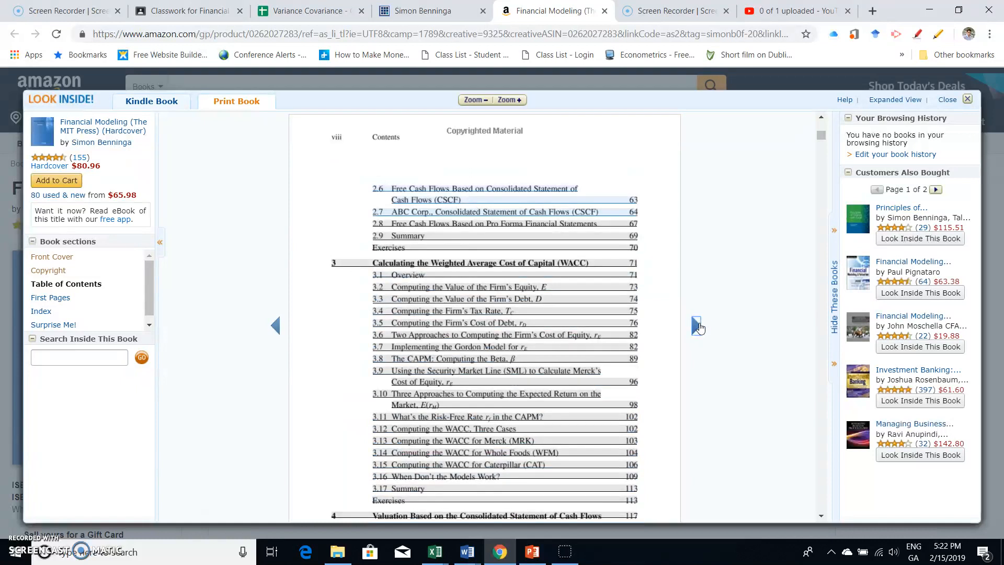
pyautogui.moveTo(647, 322)
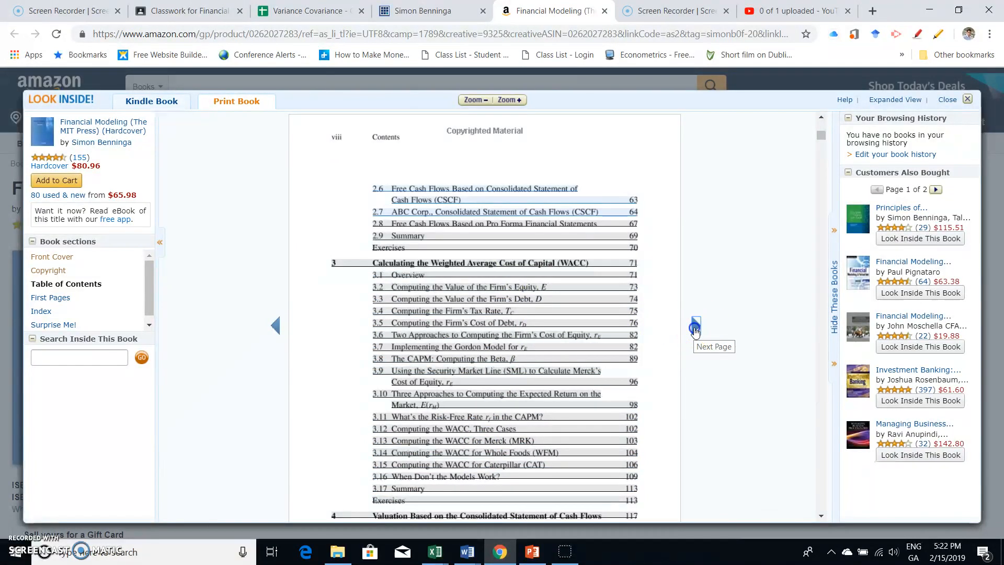
pyautogui.click(695, 327)
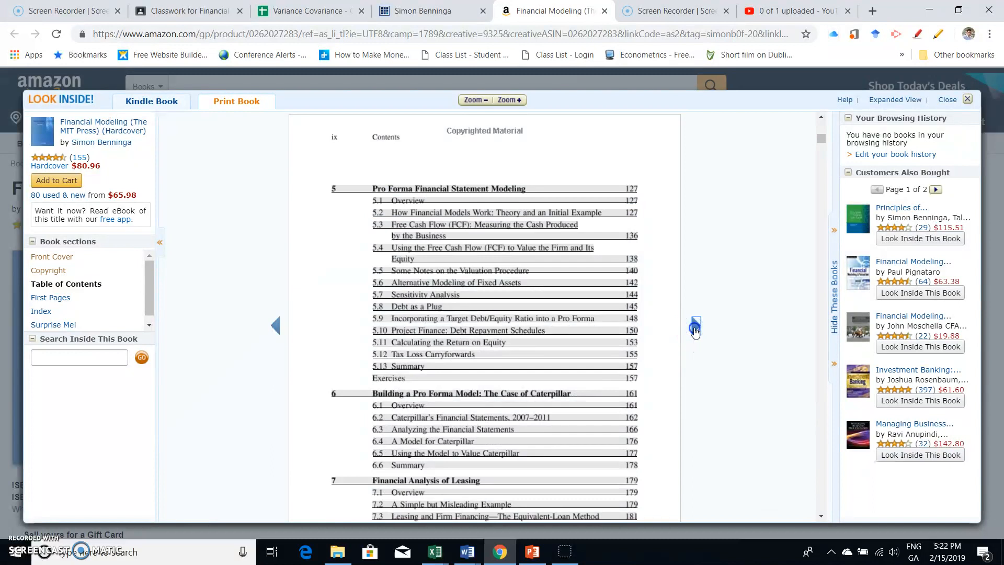
pyautogui.click(695, 327)
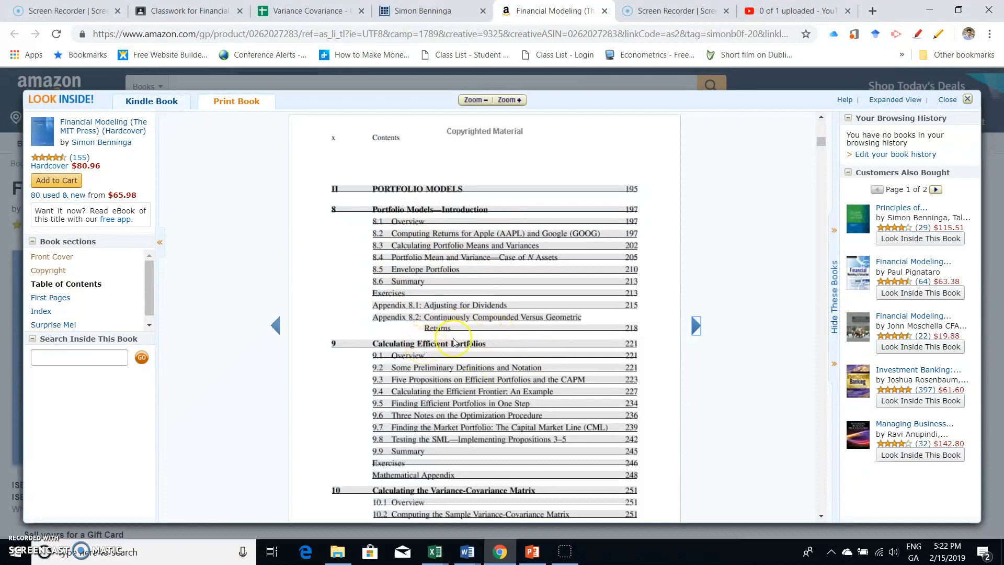
pyautogui.moveTo(485, 482)
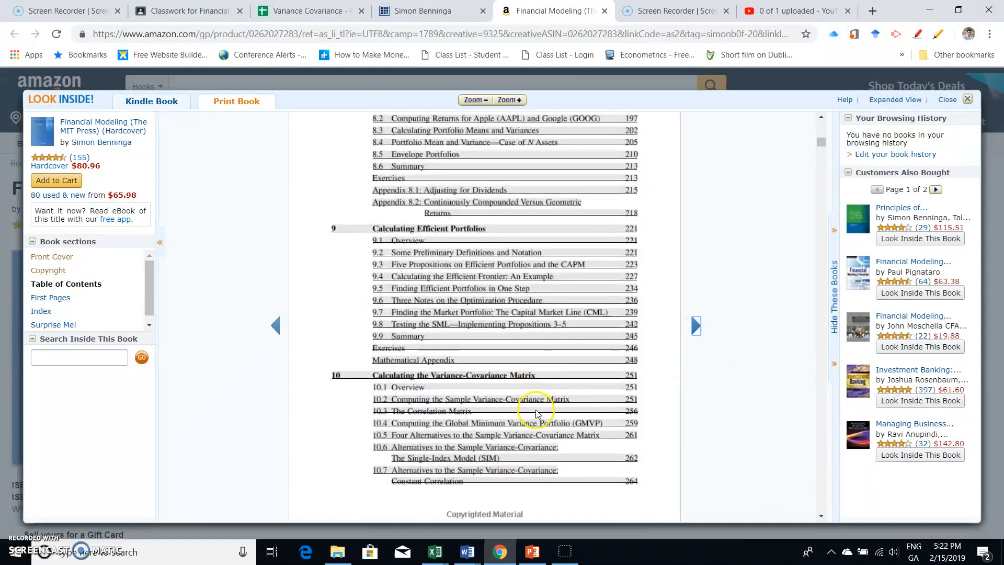
pyautogui.click(695, 326)
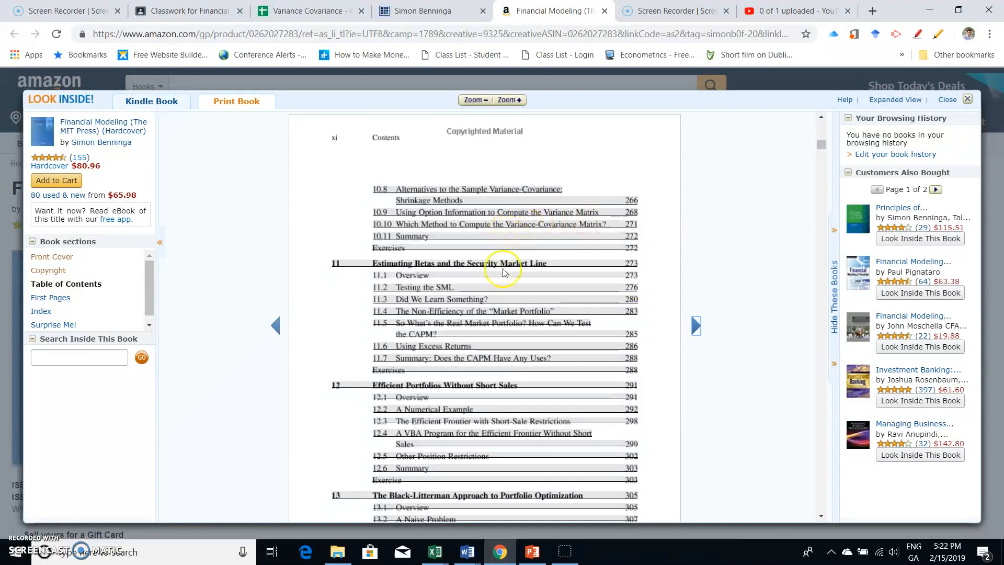
pyautogui.scroll(-3)
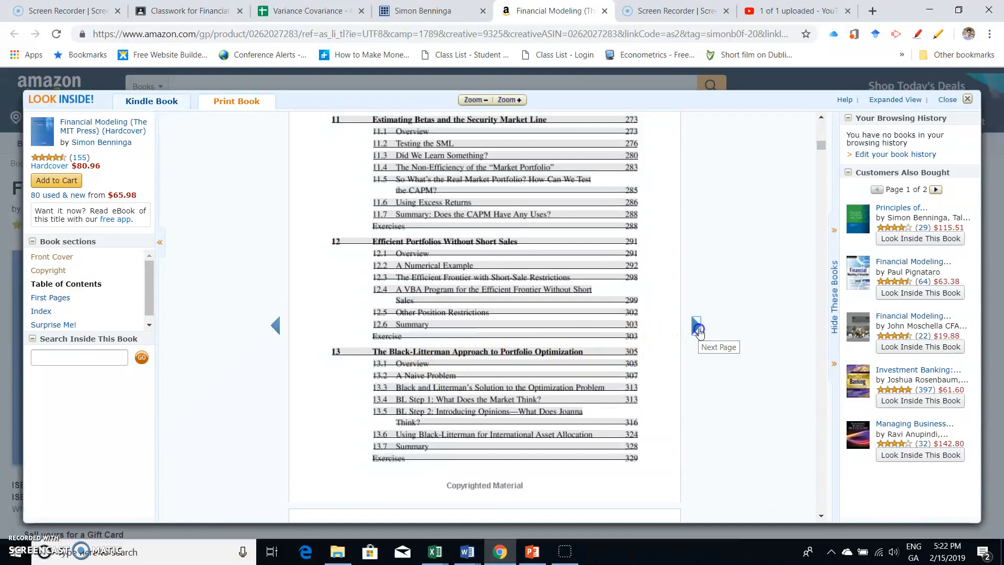
pyautogui.click(697, 326)
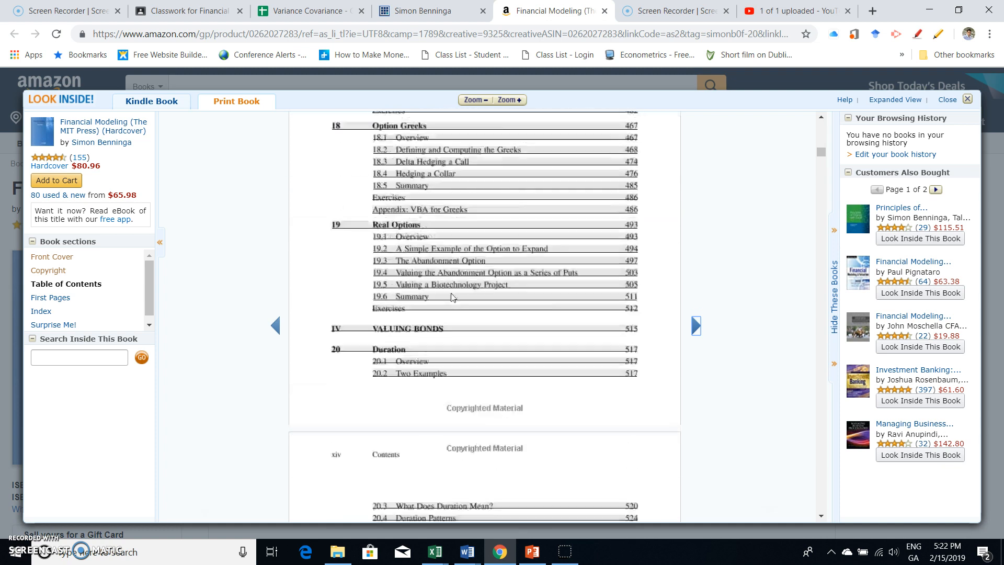
pyautogui.scroll(-3)
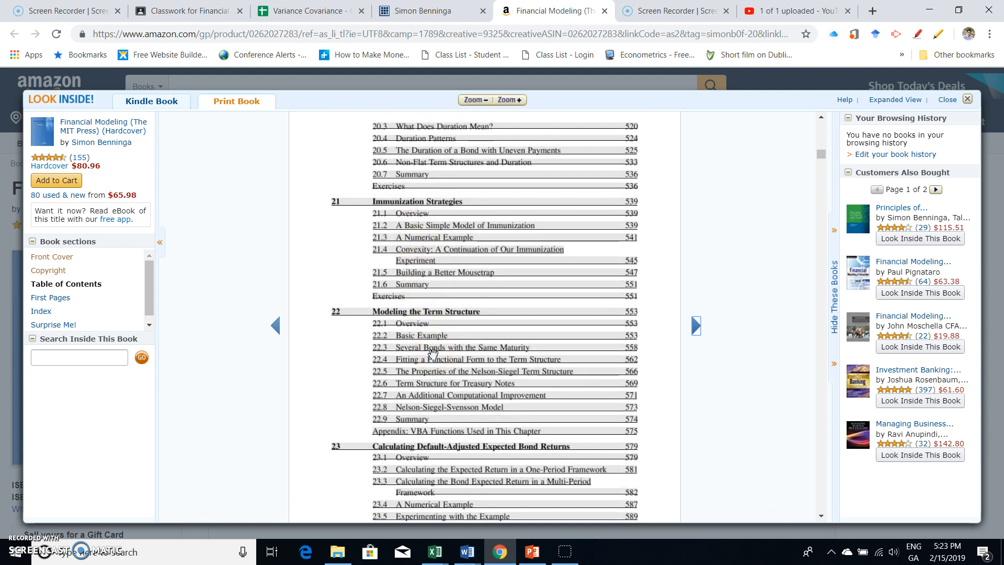
pyautogui.scroll(-3)
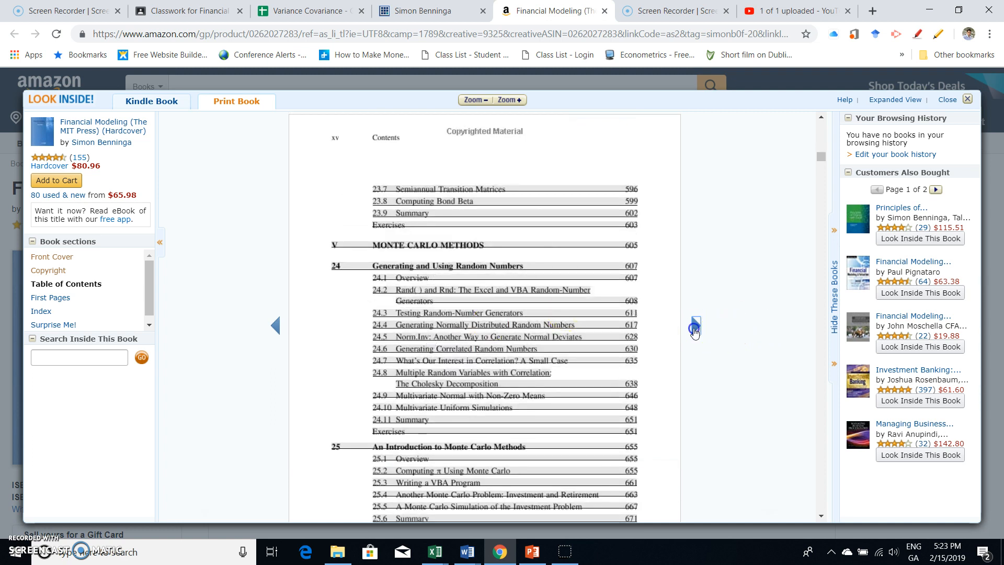
pyautogui.click(695, 325)
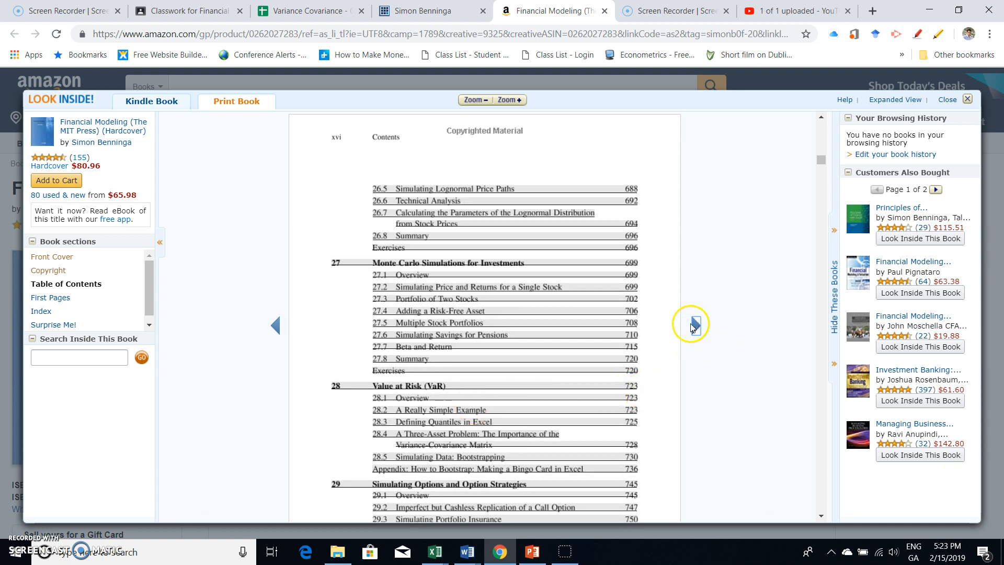
pyautogui.moveTo(981, 96)
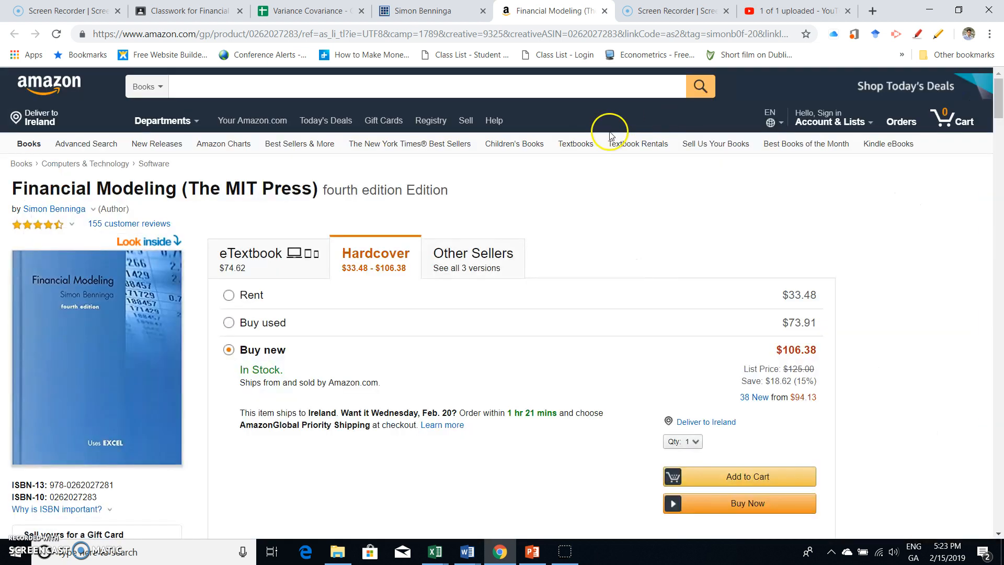
pyautogui.moveTo(482, 533)
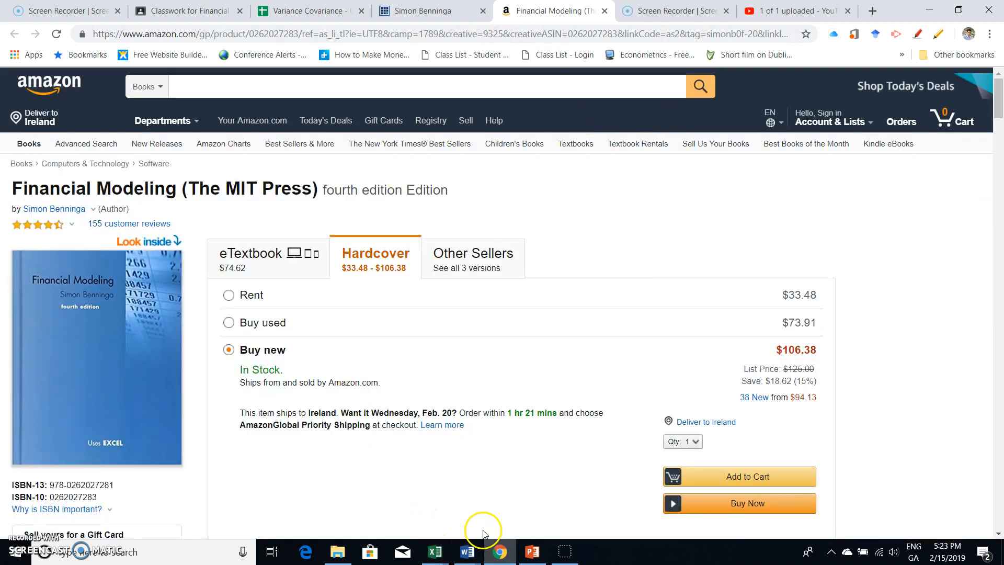
pyautogui.moveTo(299, 17)
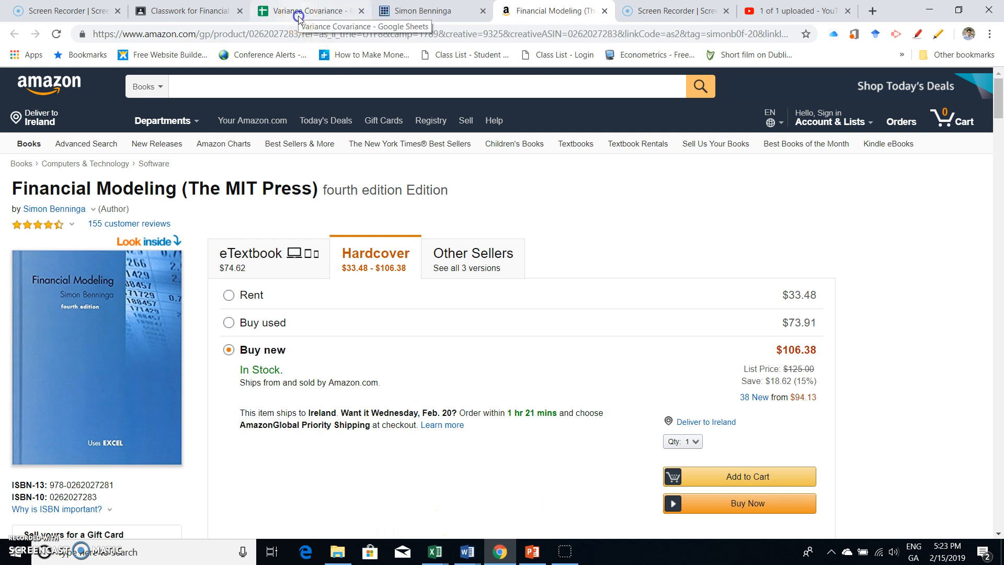
# Return to the Variance Covariance tab and scroll to the 6×6 covariance matrix.
pyautogui.click(307, 11)
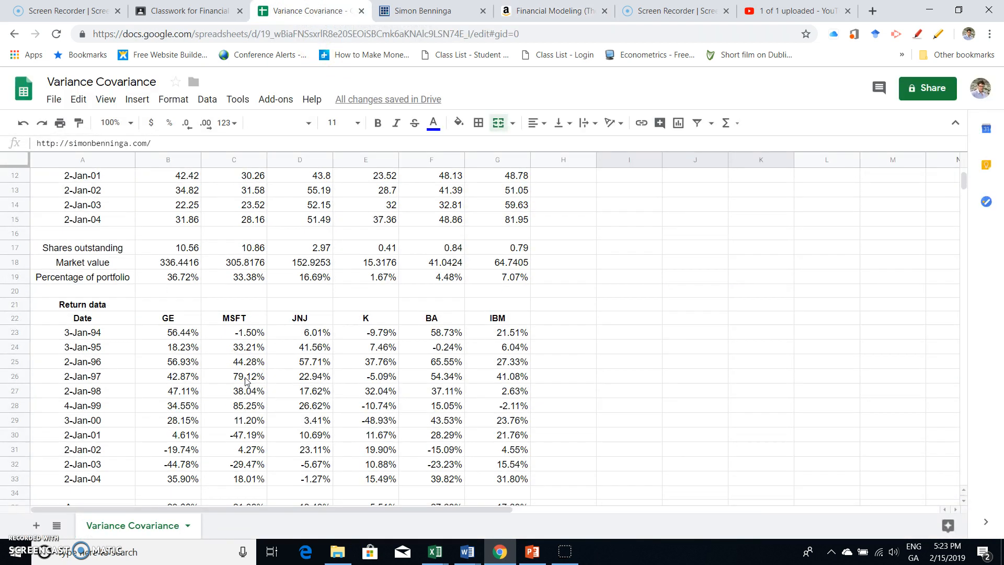
pyautogui.scroll(-3)
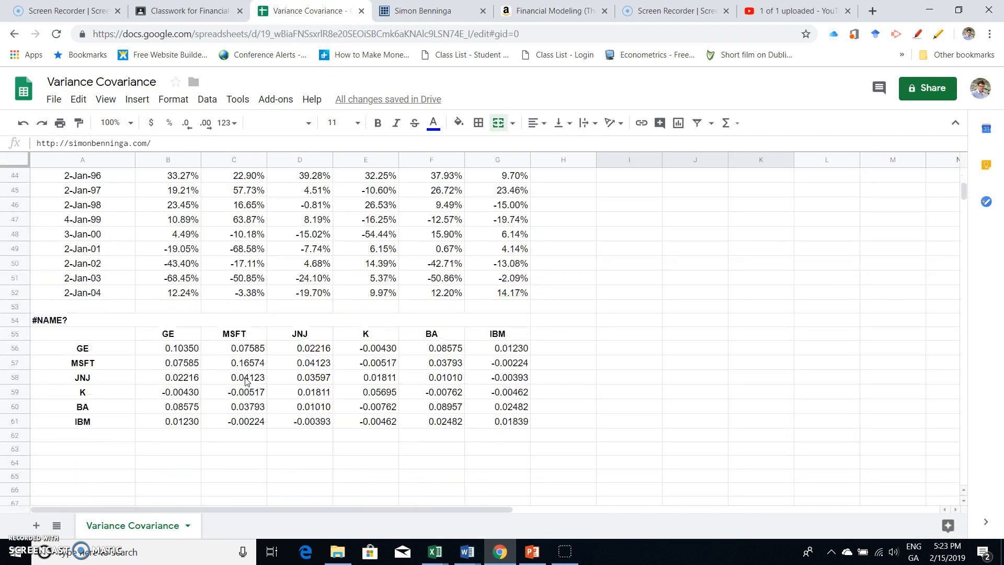
pyautogui.moveTo(36, 526)
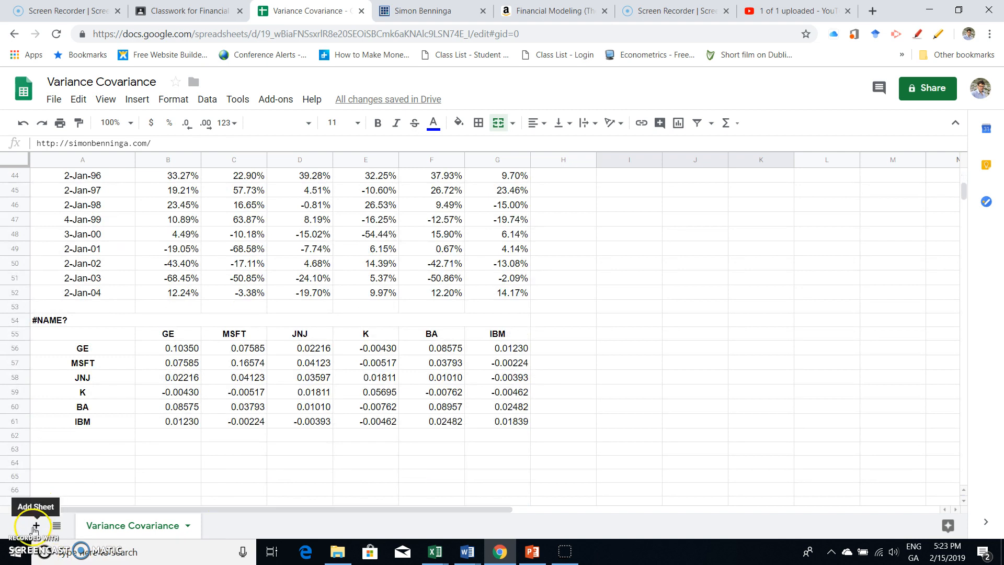
# Add a sheet, rename it Portfolio Variance, and go back to Variance Covariance.
pyautogui.click(33, 526)
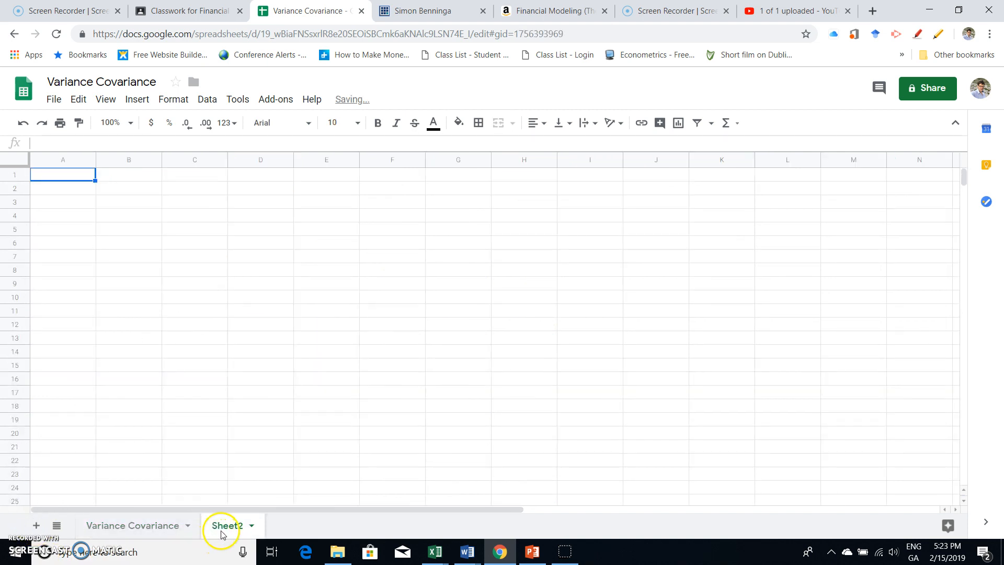
pyautogui.doubleClick(226, 525)
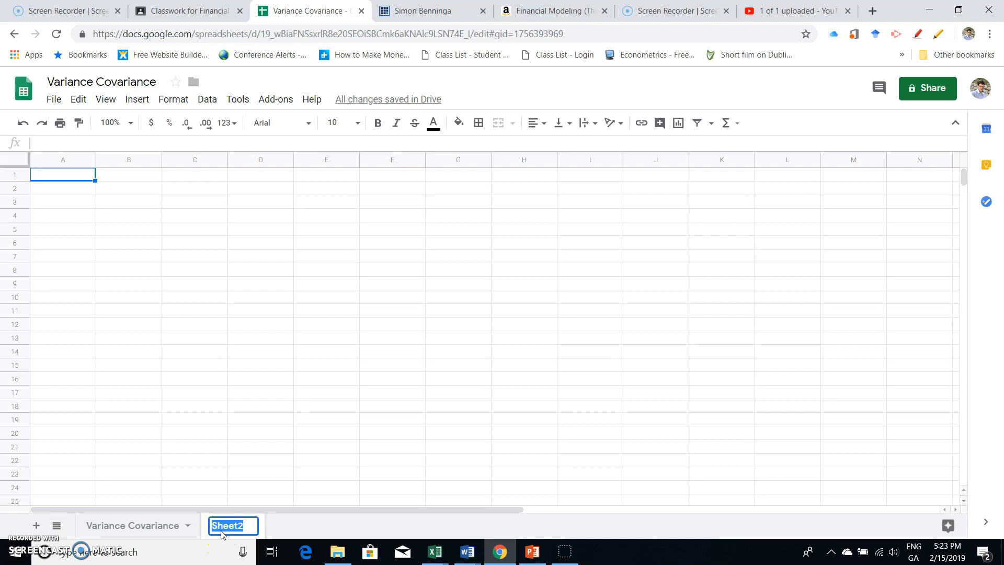
pyautogui.write('Portfolio Variance')
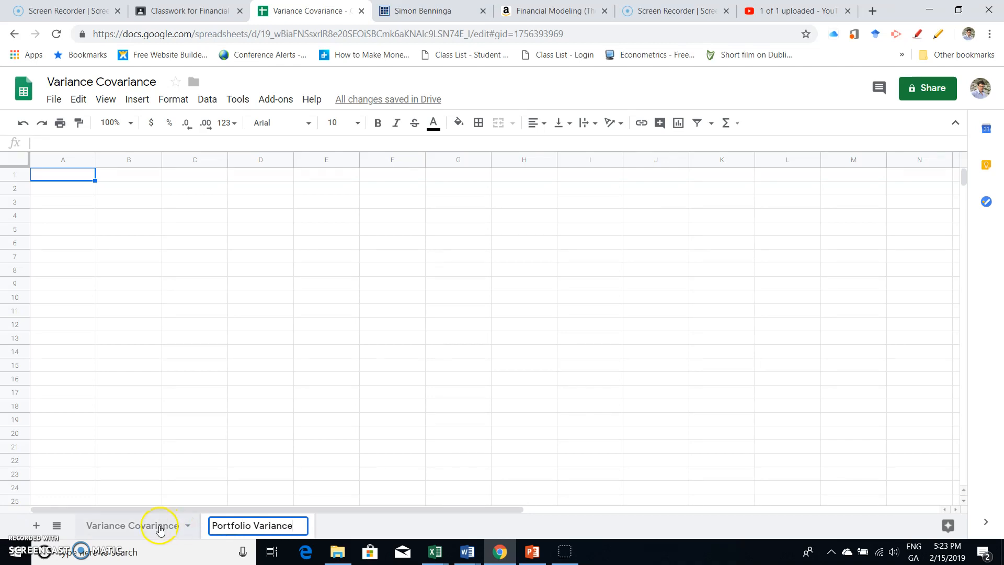
pyautogui.click(121, 526)
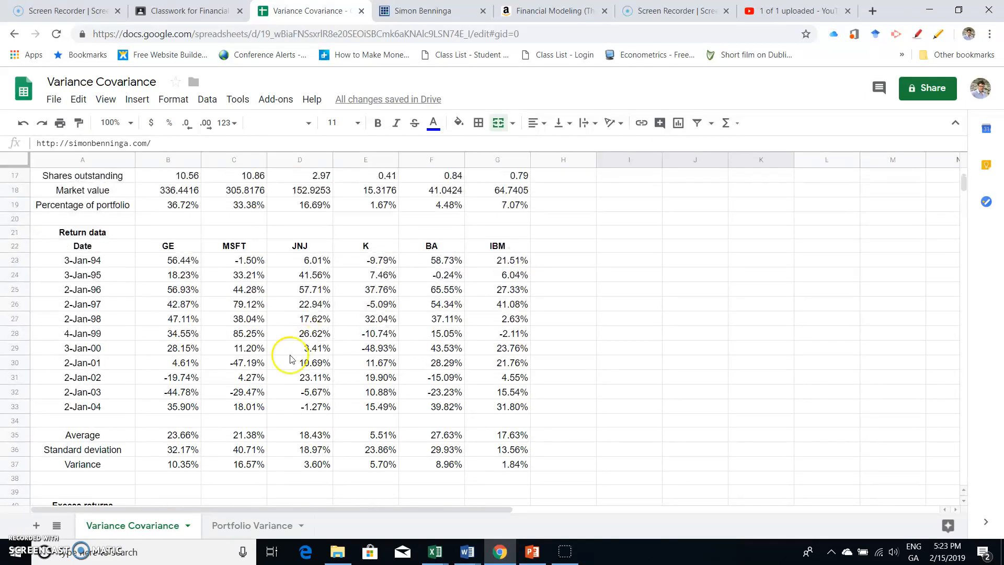
pyautogui.click(173, 441)
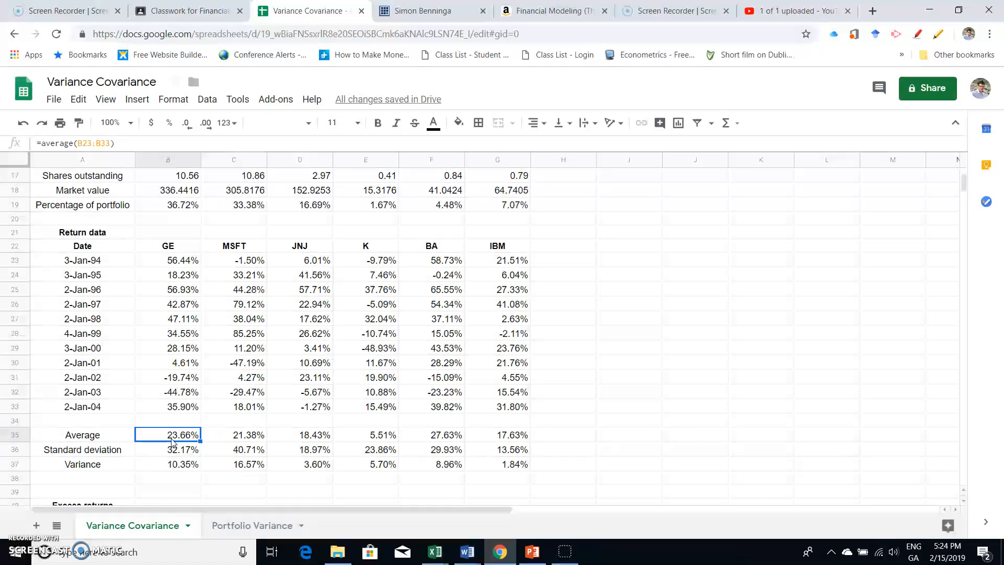
pyautogui.scroll(-3)
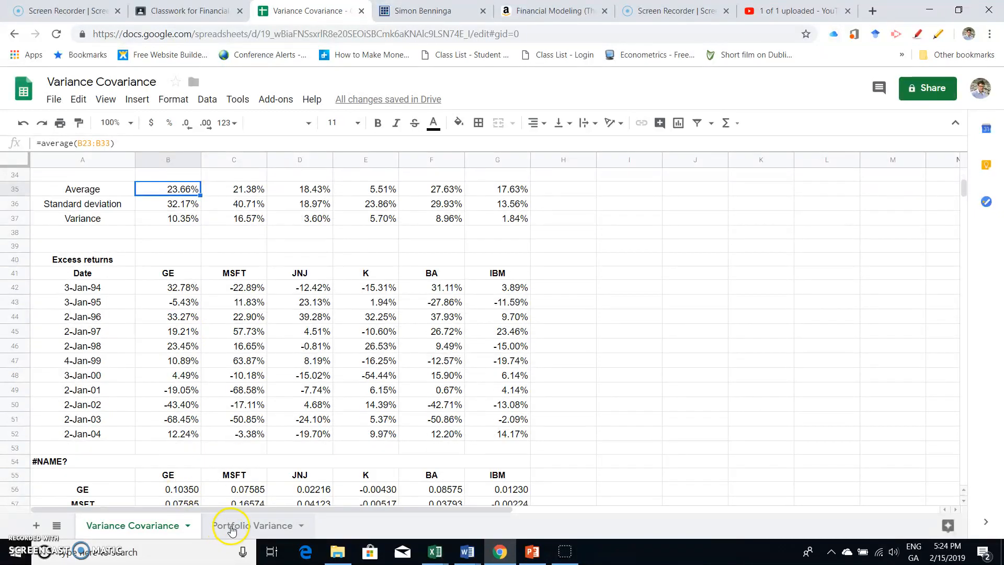
pyautogui.scroll(-3)
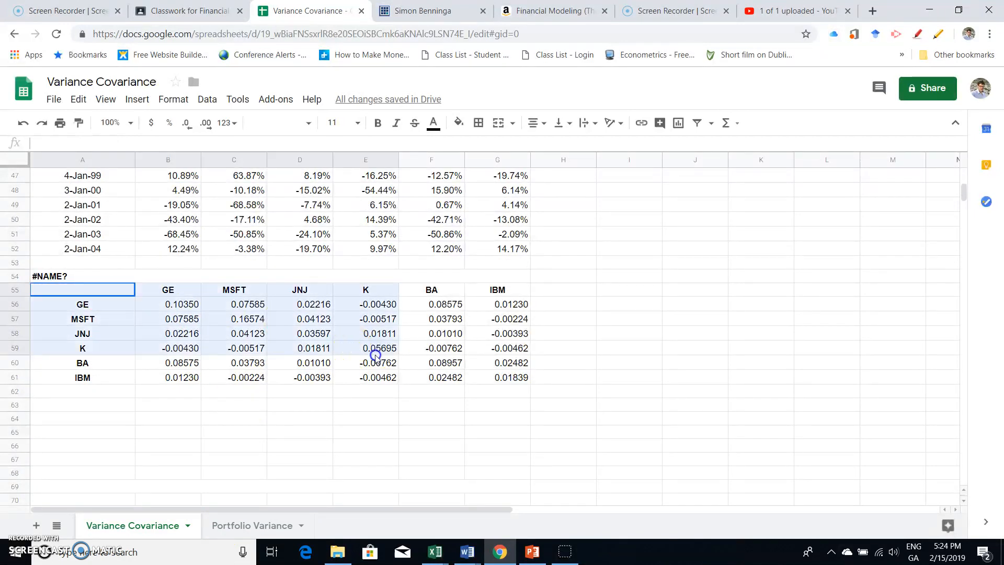
# Paste the A55:G61 covariance matrix as values into Portfolio Variance, shown to six decimals.
pyautogui.rightClick(501, 378)
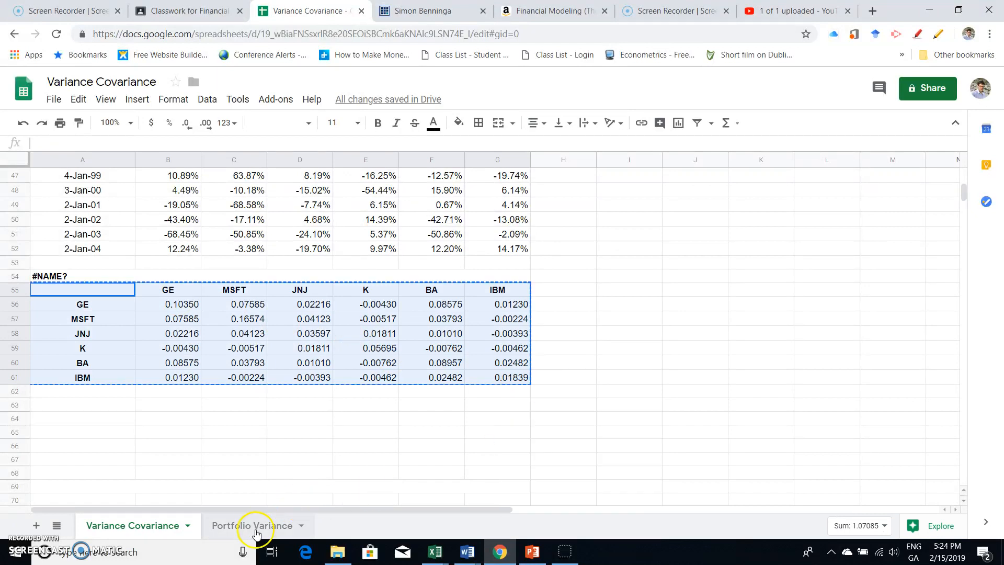
pyautogui.click(252, 525)
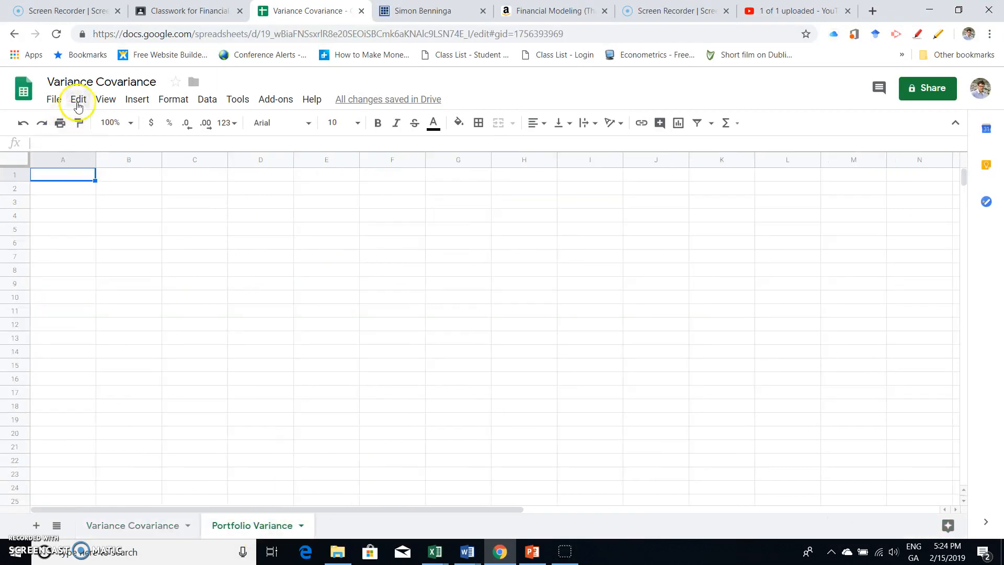
pyautogui.click(77, 99)
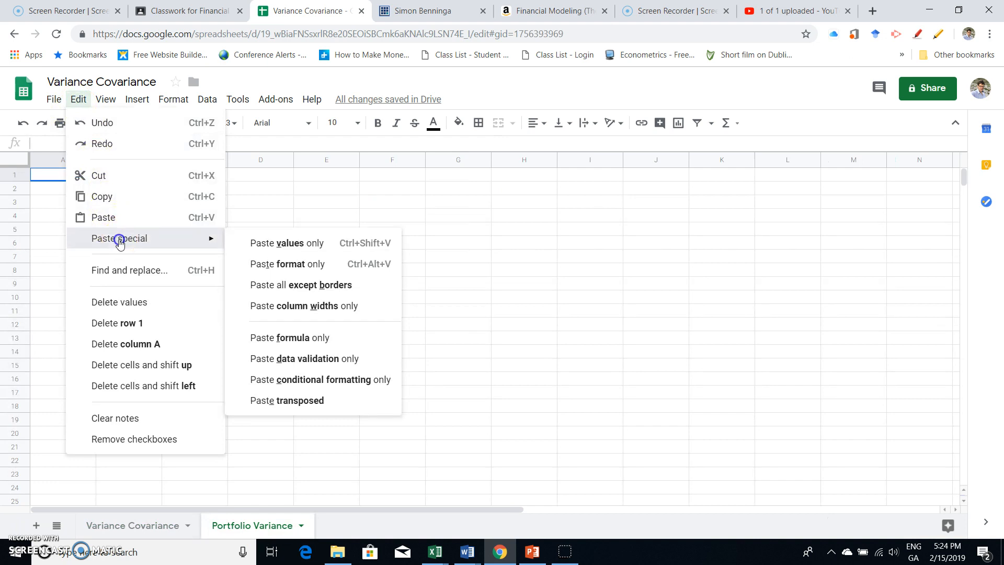
pyautogui.click(287, 242)
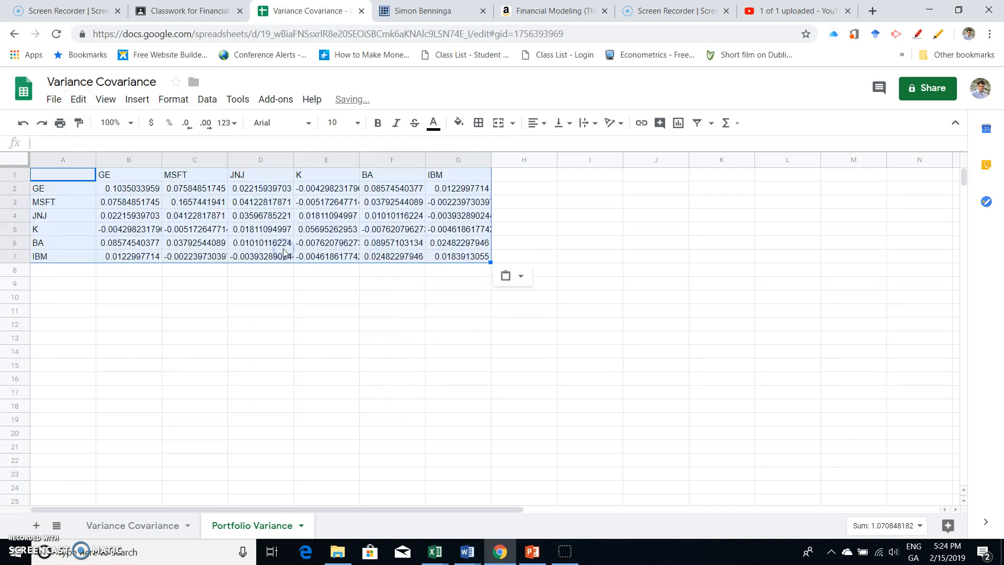
pyautogui.click(129, 188)
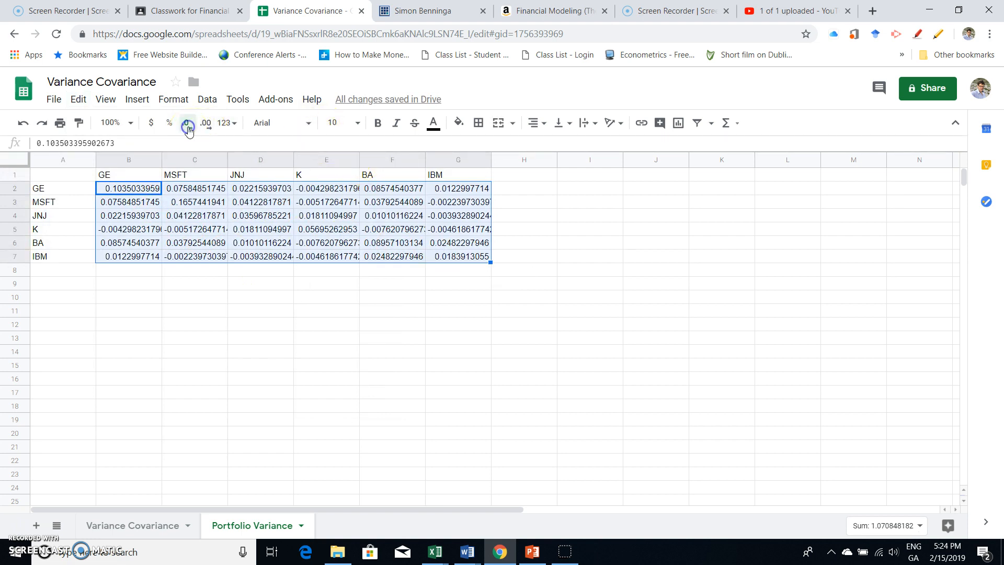
pyautogui.click(187, 123)
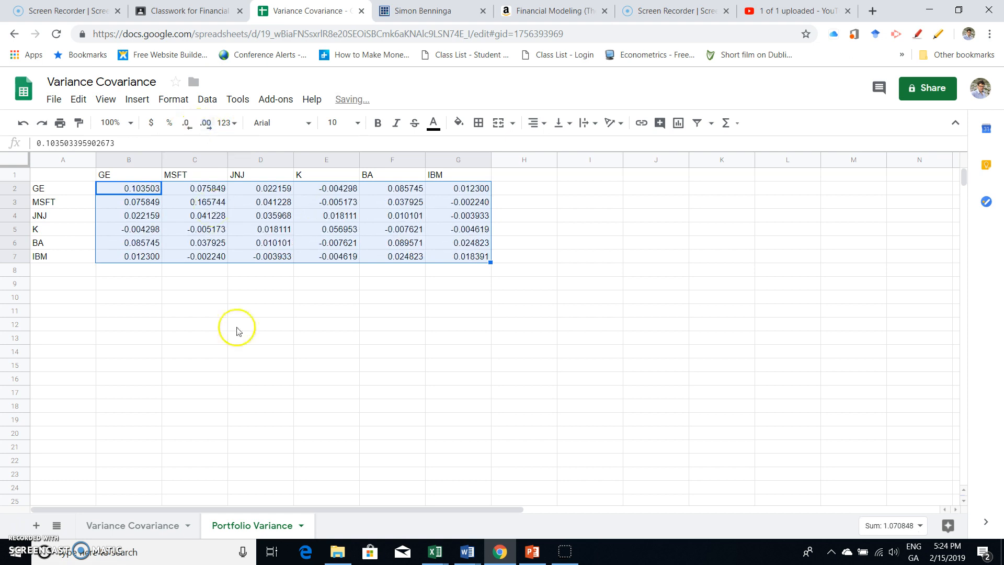
pyautogui.click(260, 338)
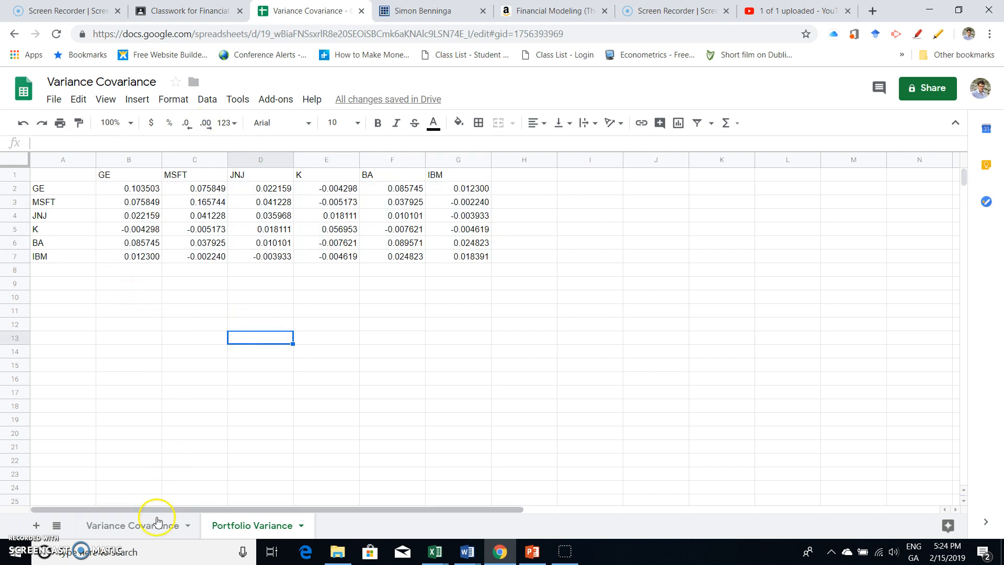
# Copy the B35:G35 average returns and label A9 'Average Returns' on Portfolio Variance.
pyautogui.click(132, 525)
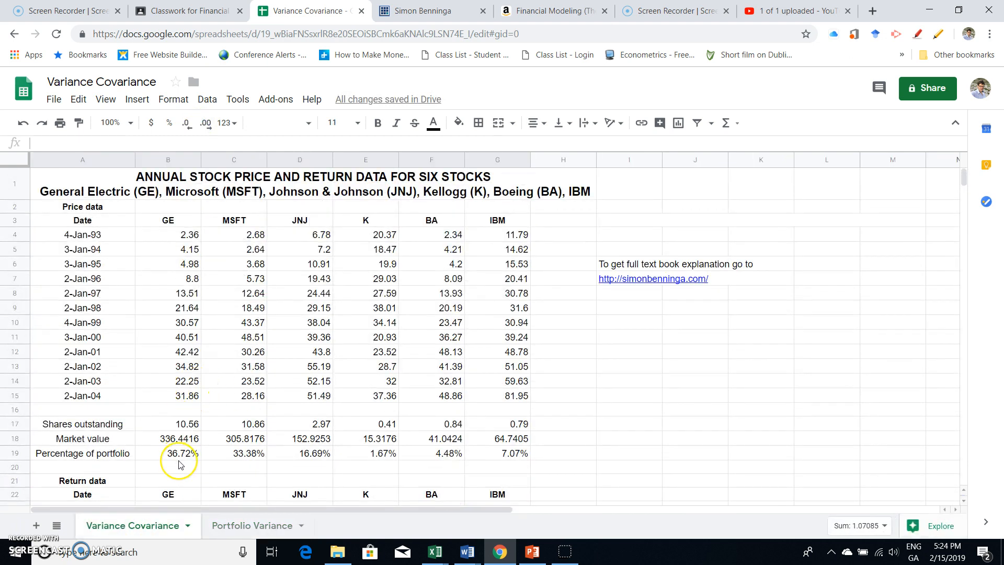
pyautogui.scroll(-3)
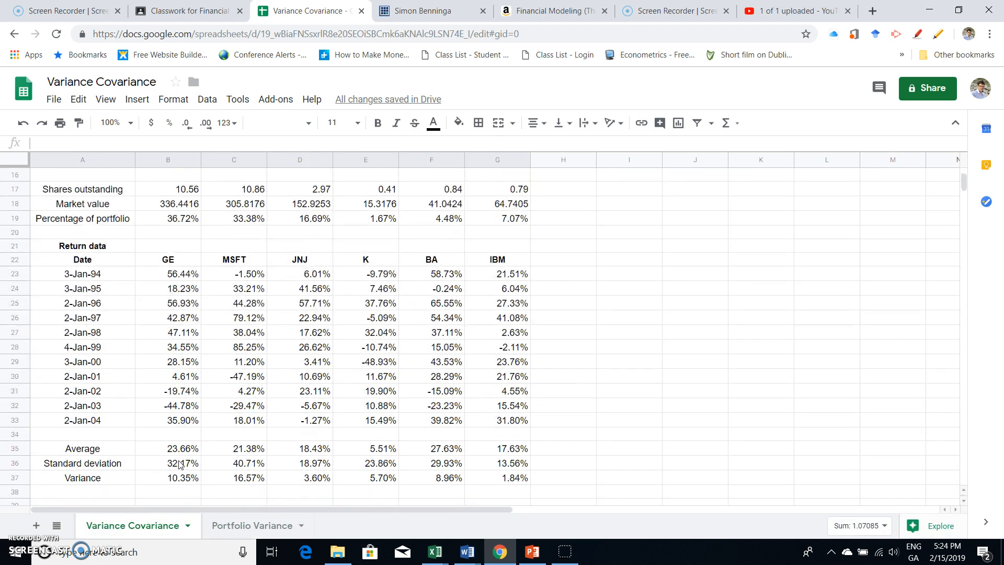
pyautogui.click(167, 448)
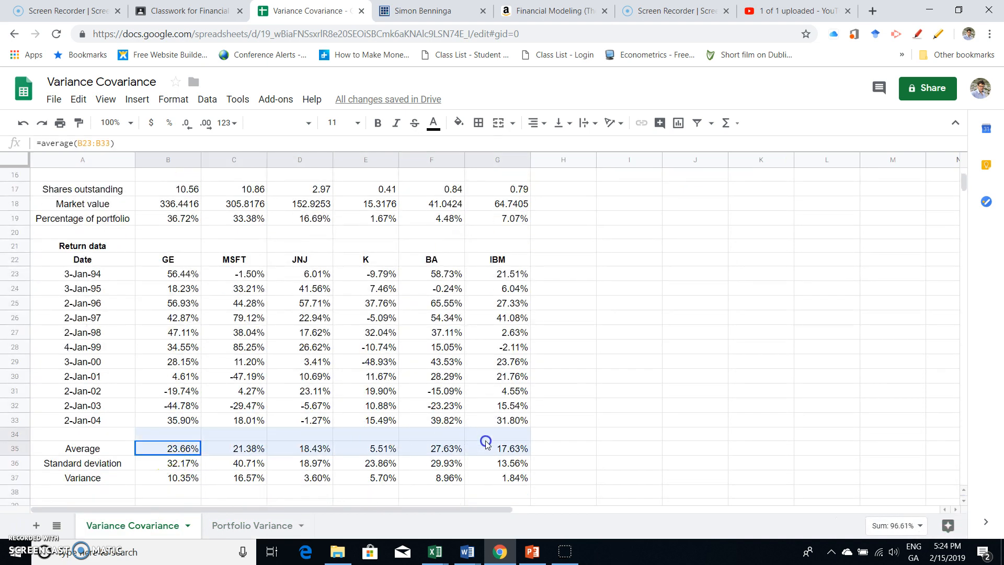
pyautogui.rightClick(487, 444)
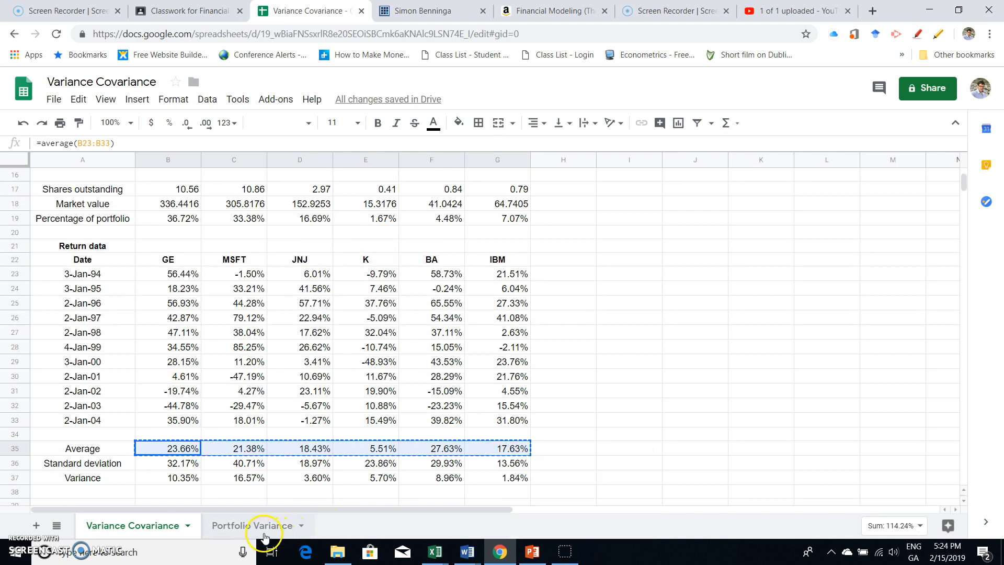
pyautogui.click(251, 525)
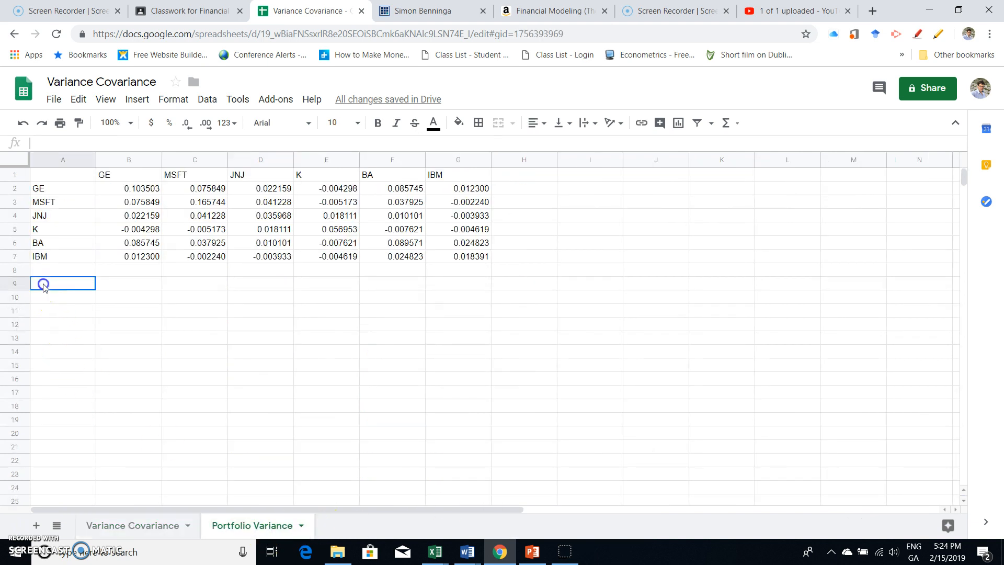
pyautogui.write('Average Ret')
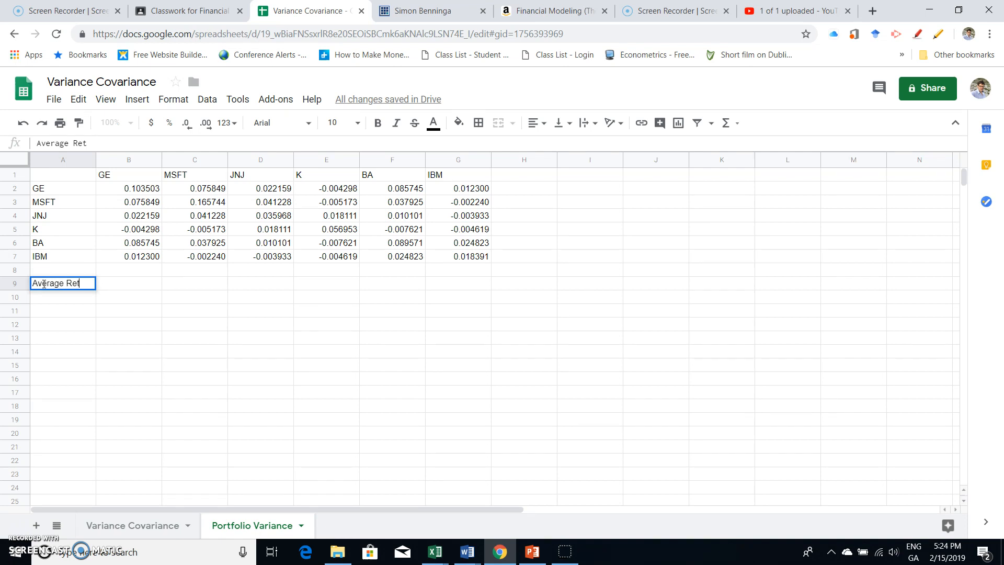
pyautogui.press('Enter')
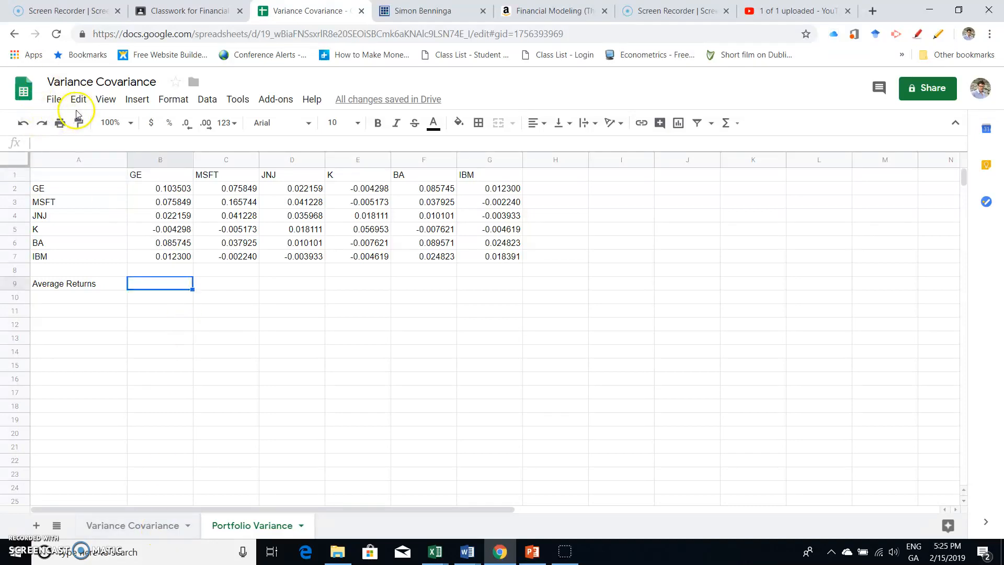
pyautogui.click(78, 99)
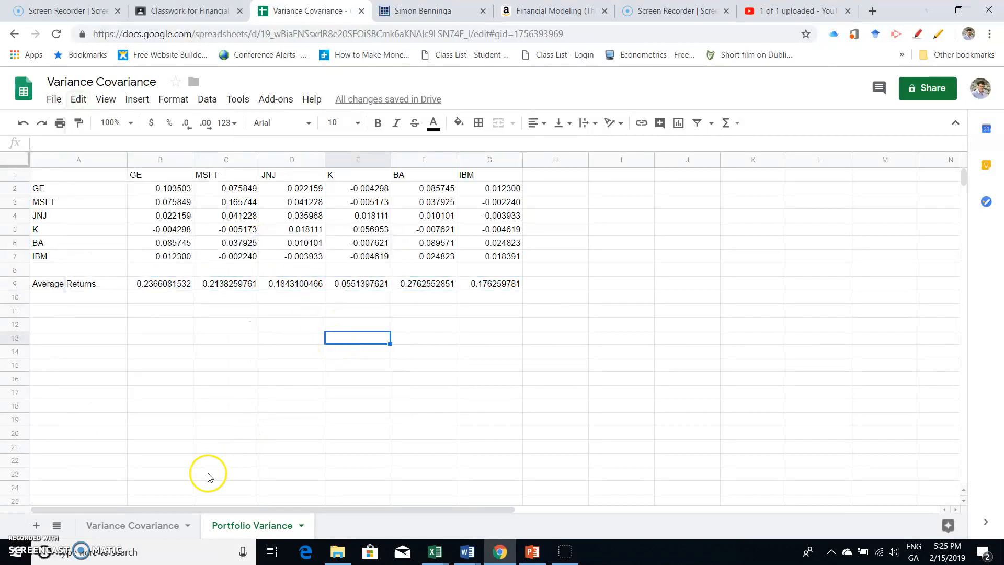
# Copy the B19:G19 Percentage of portfolio row from Variance Covariance.
pyautogui.click(131, 526)
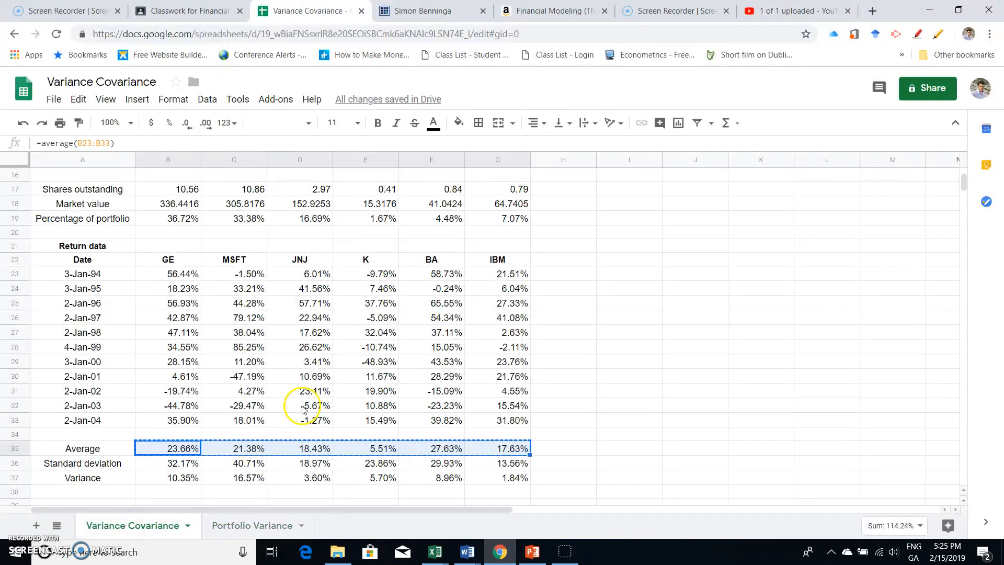
pyautogui.moveTo(635, 241)
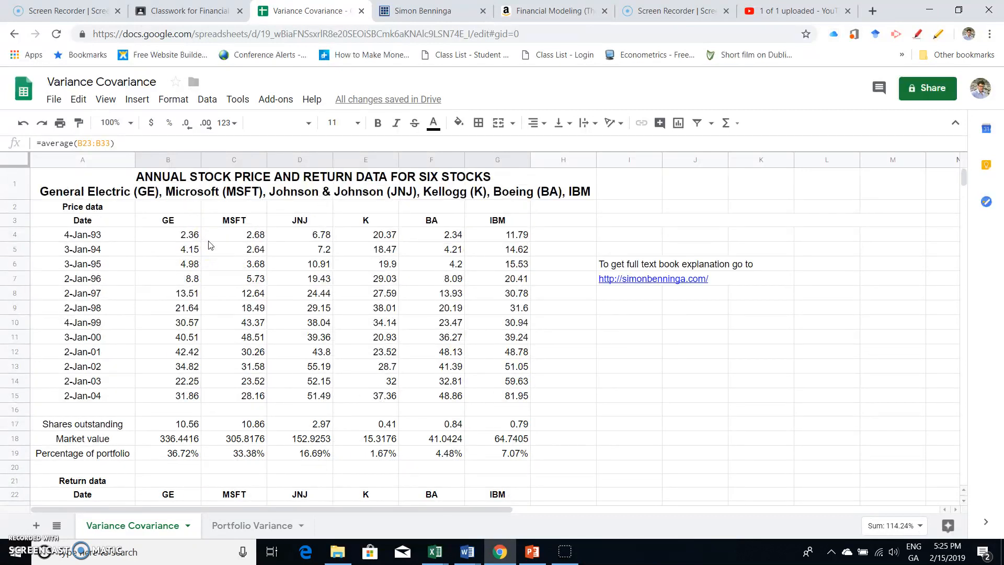
pyautogui.scroll(-3)
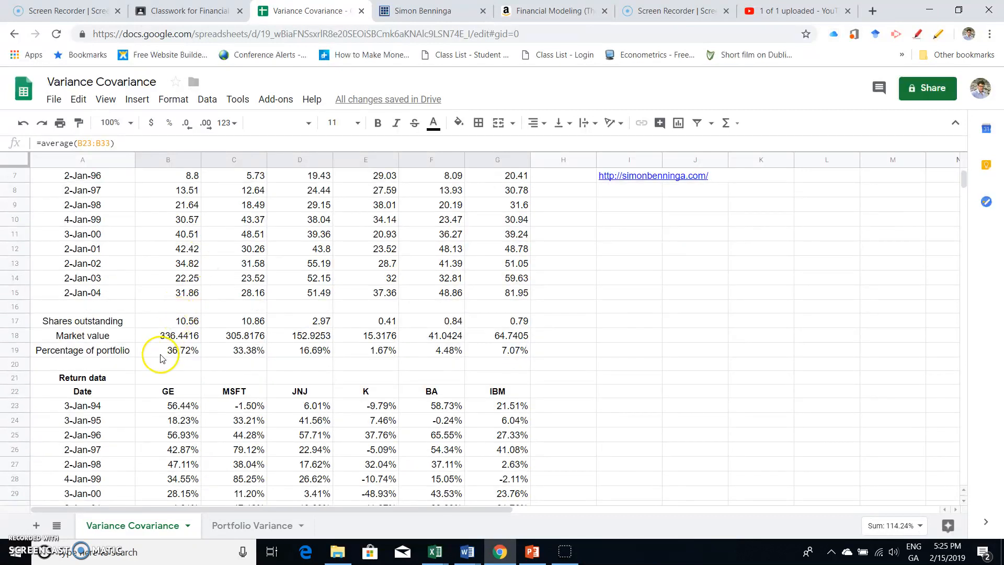
pyautogui.click(168, 351)
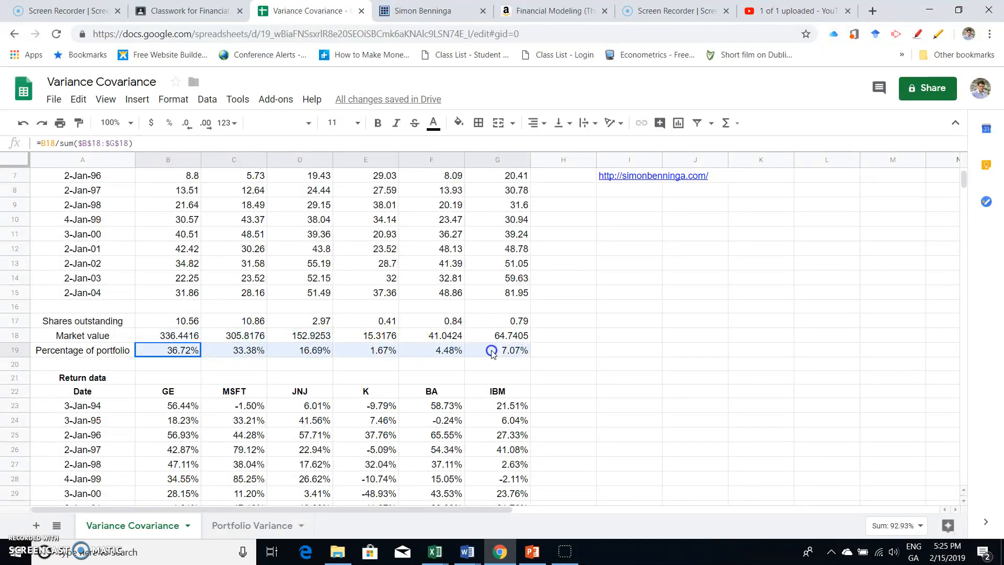
pyautogui.rightClick(491, 351)
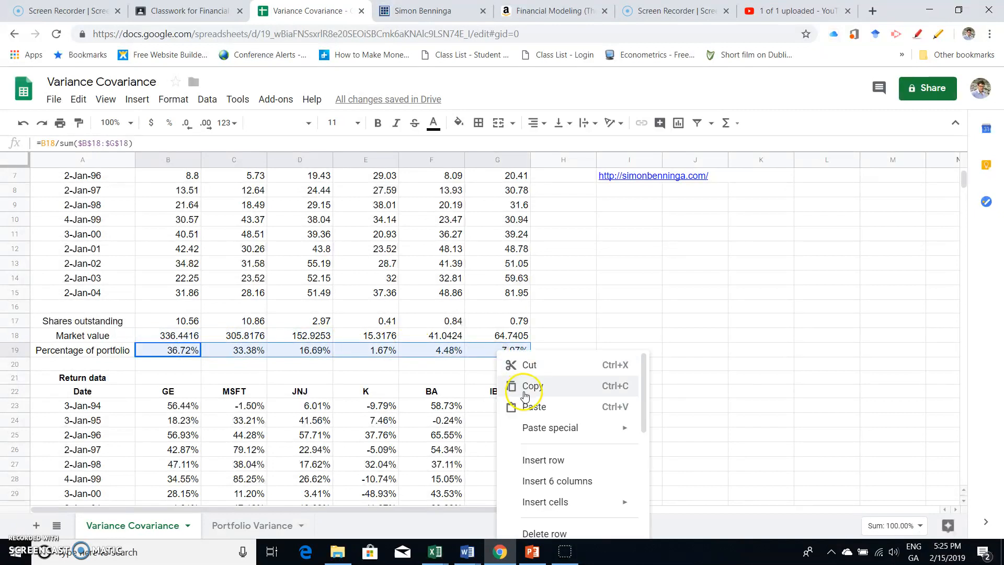
pyautogui.click(253, 525)
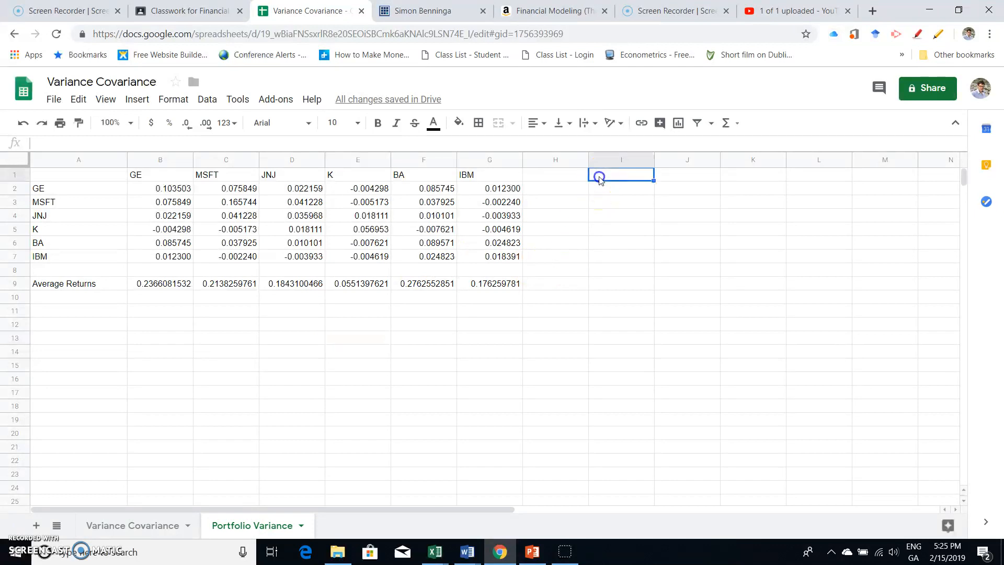
# Head column I 'Weights' and bring up paste options on I2.
pyautogui.write('Wei')
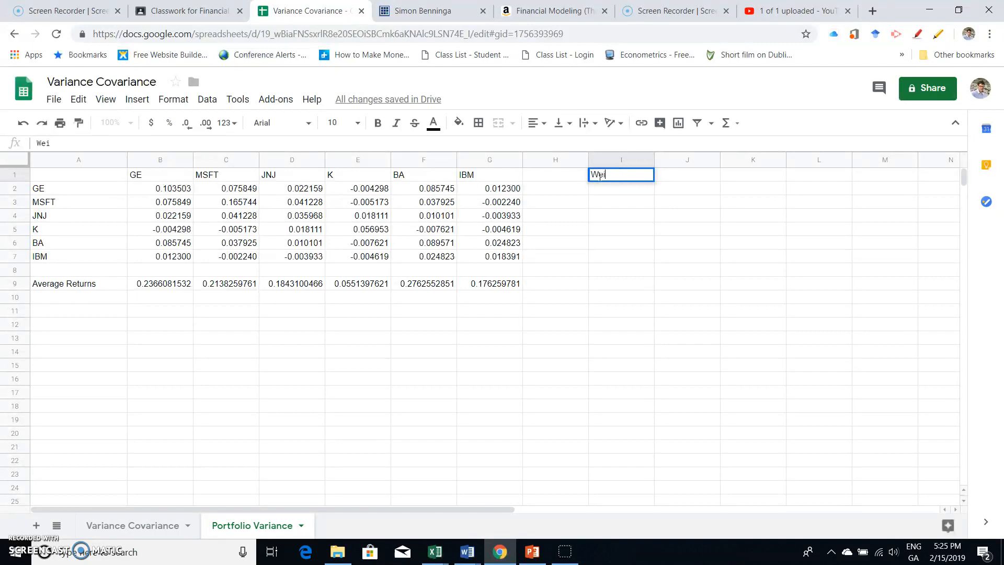
pyautogui.write('ghts')
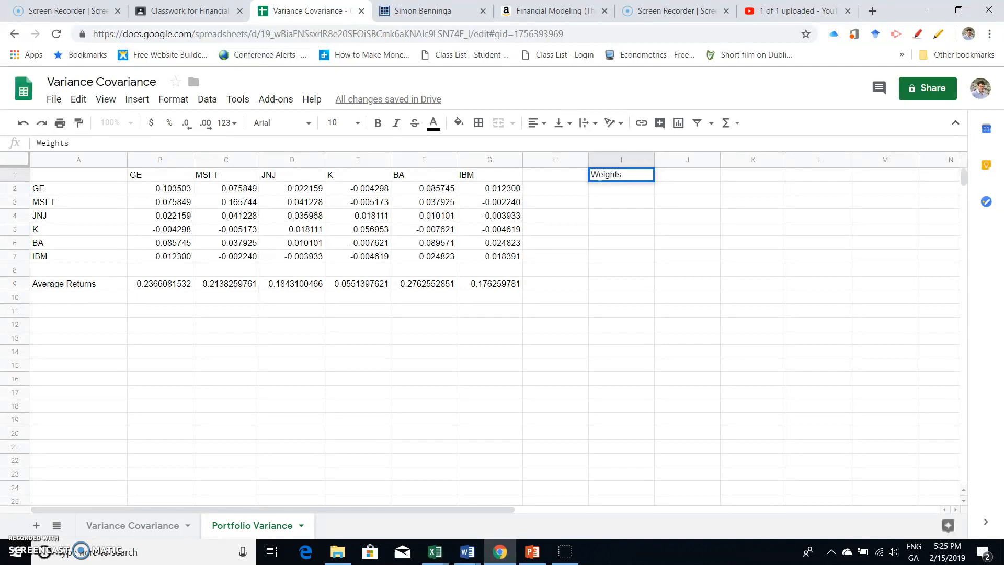
pyautogui.click(621, 188)
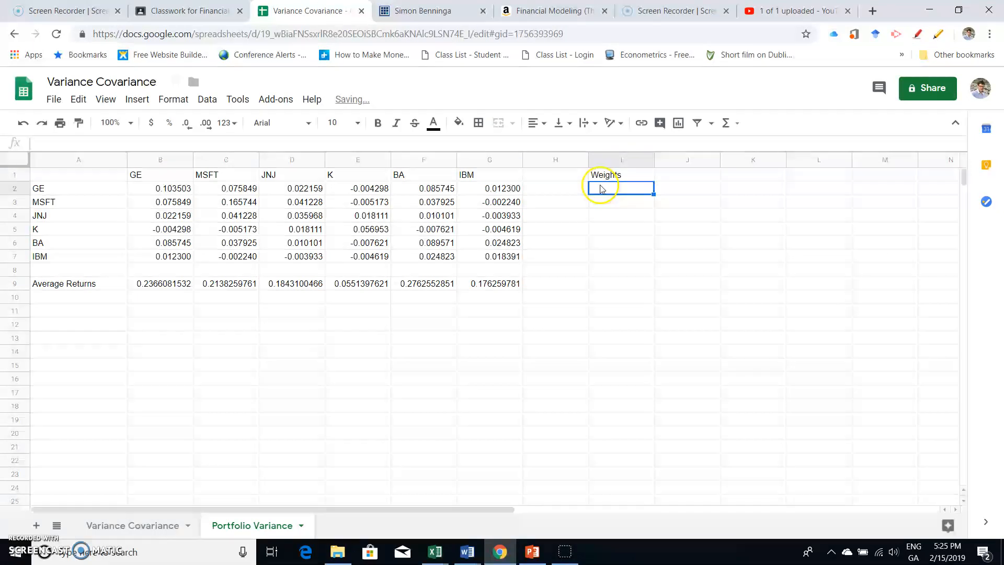
pyautogui.rightClick(604, 189)
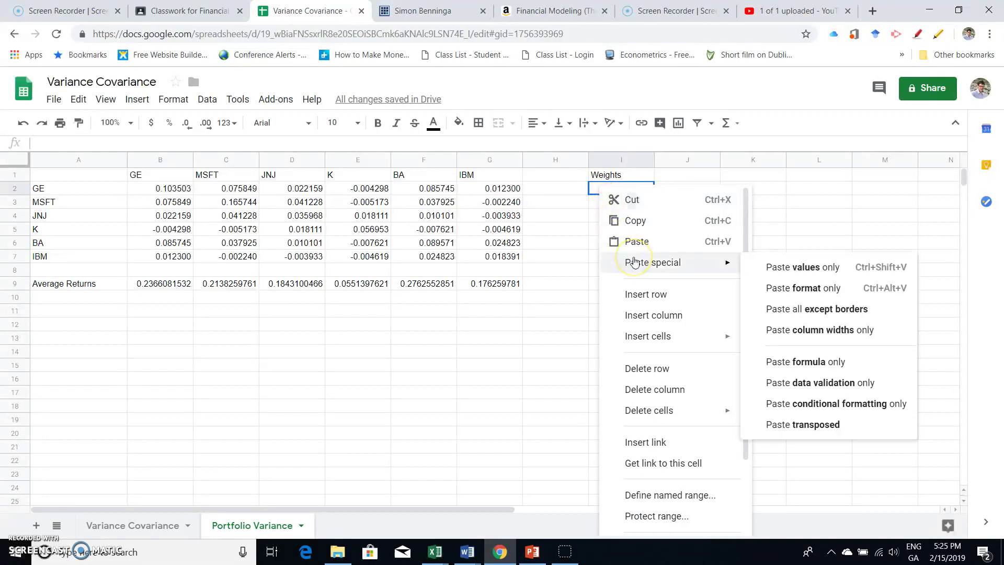
pyautogui.moveTo(757, 282)
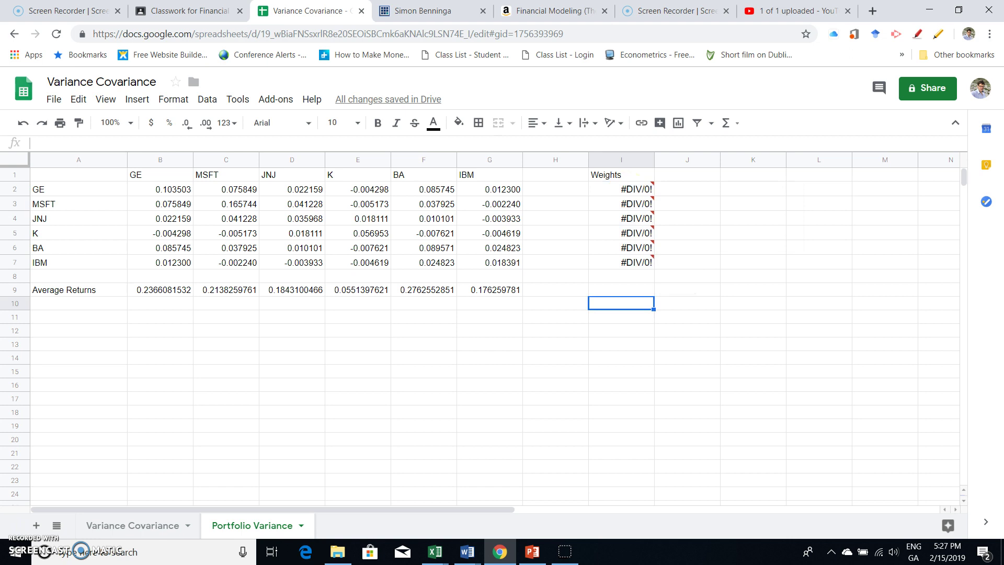
pyautogui.moveTo(544, 358)
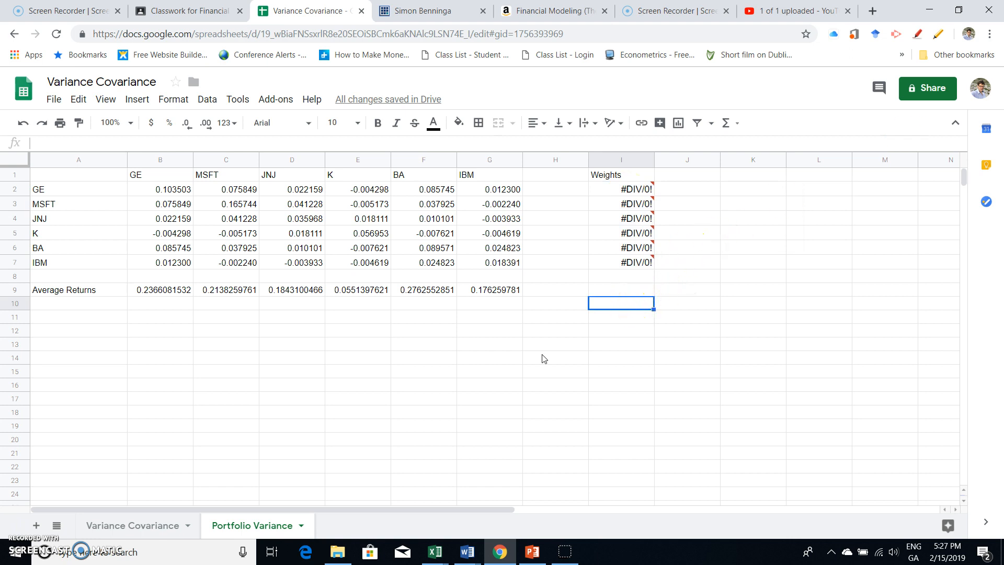
# Paste the weights as values into I2:I7 at seven decimals and clear row 10's temporary values.
pyautogui.rightClick(621, 302)
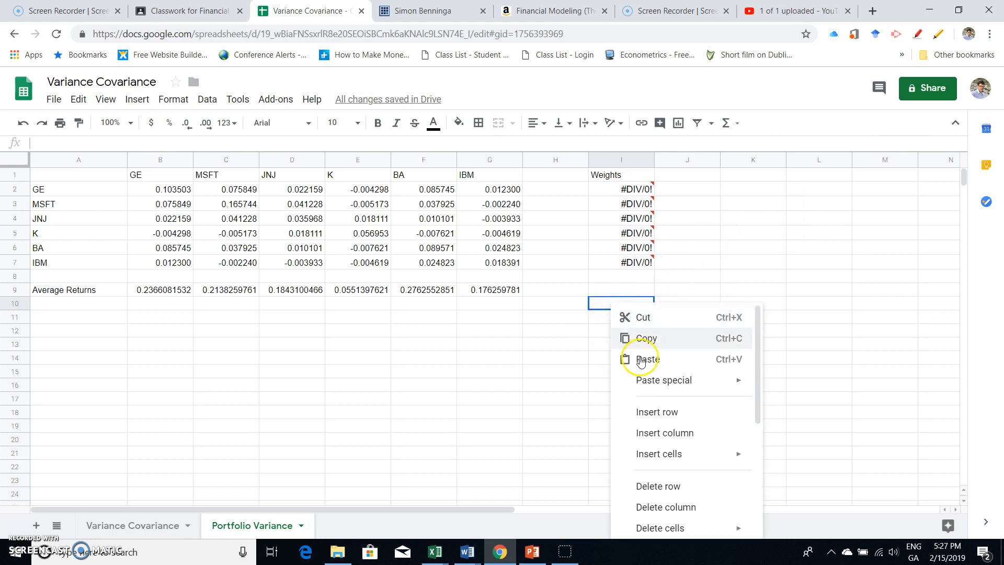
pyautogui.moveTo(663, 380)
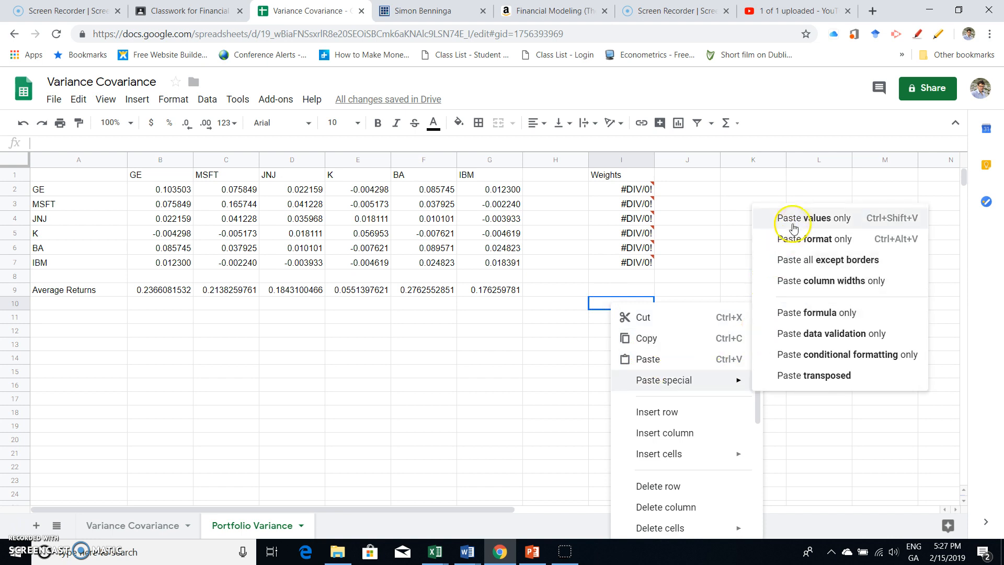
pyautogui.click(814, 218)
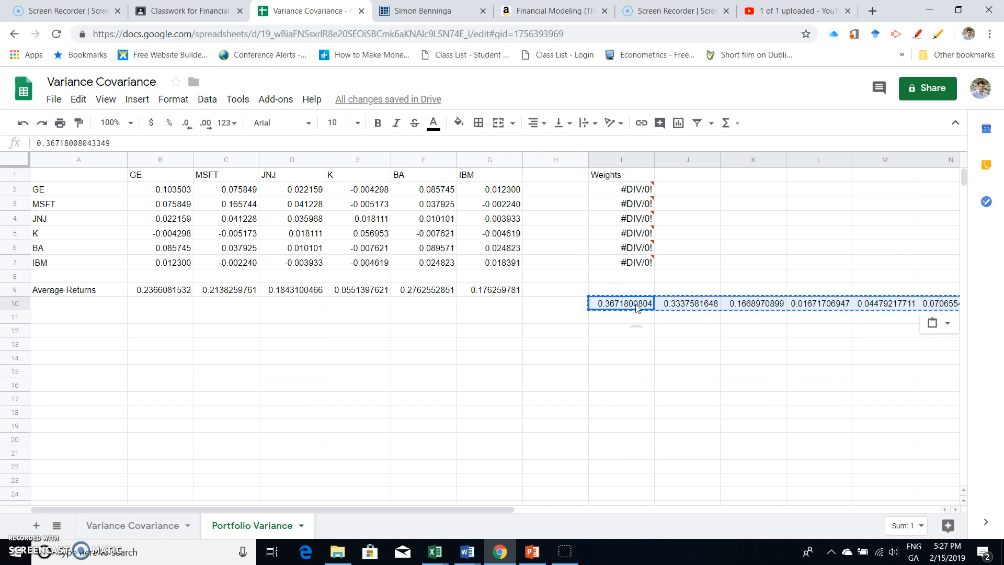
pyautogui.rightClick(621, 190)
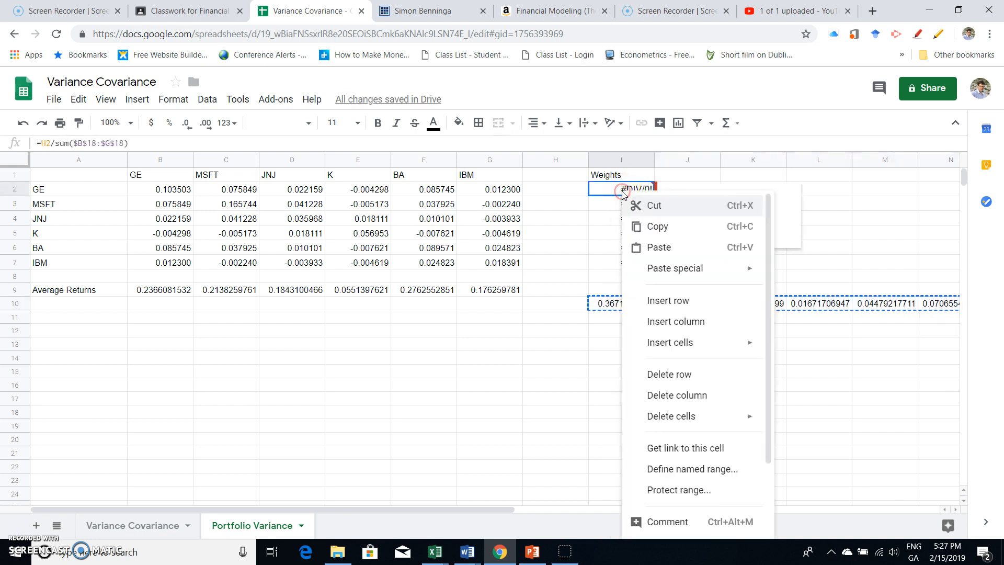
pyautogui.moveTo(680, 343)
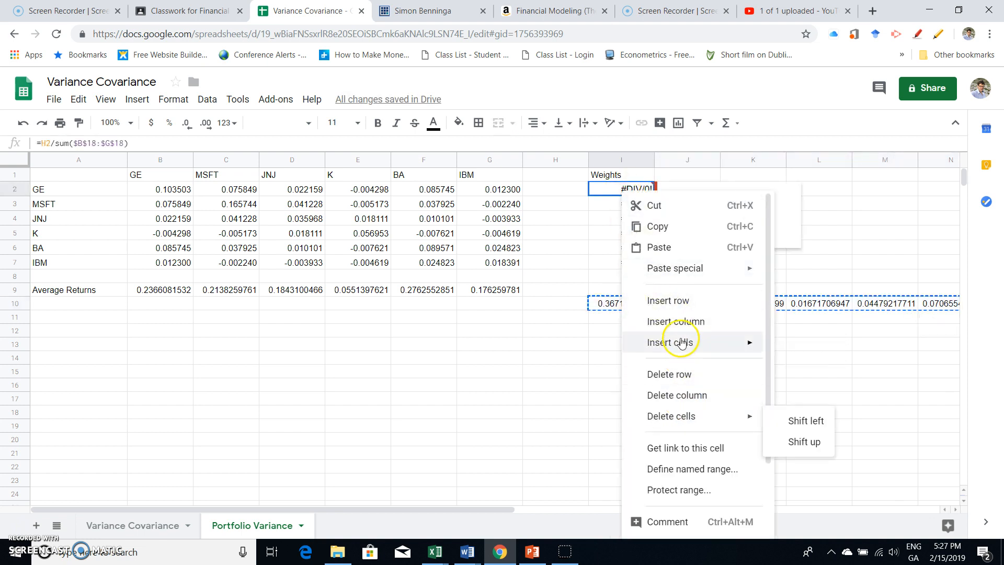
pyautogui.moveTo(675, 269)
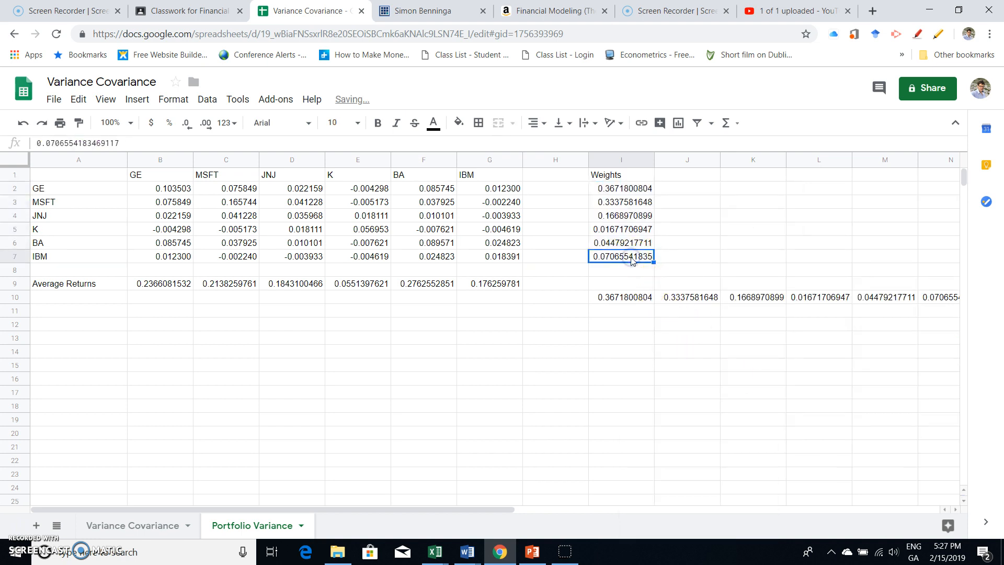
pyautogui.moveTo(620, 189); pyautogui.dragTo(620, 256)
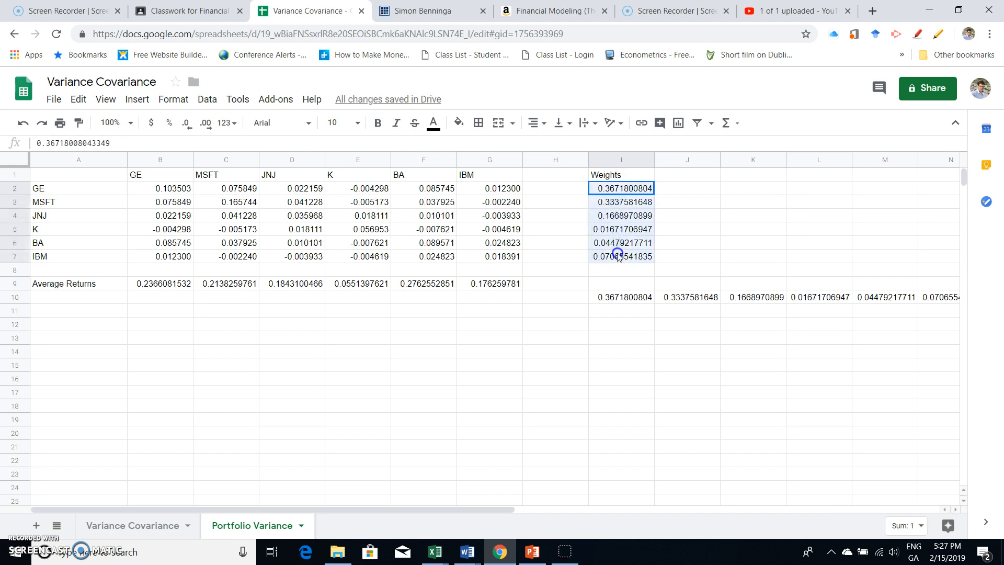
pyautogui.moveTo(621, 188); pyautogui.dragTo(620, 256)
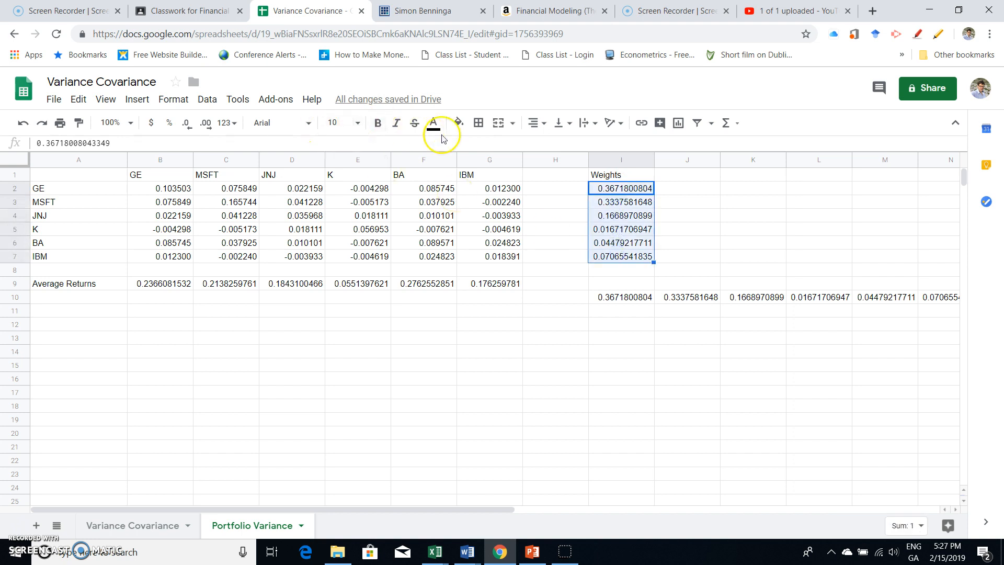
pyautogui.moveTo(170, 123)
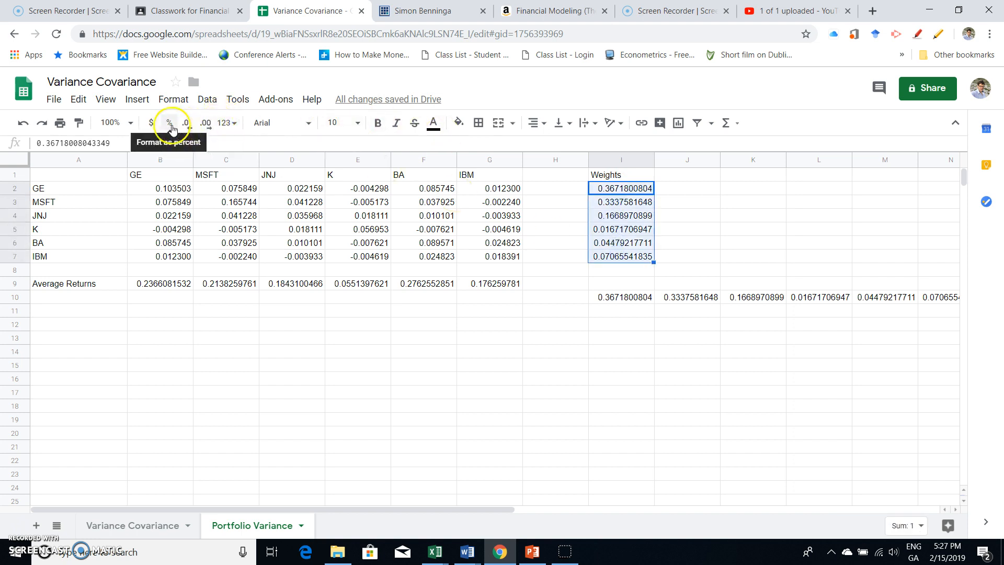
pyautogui.click(187, 124)
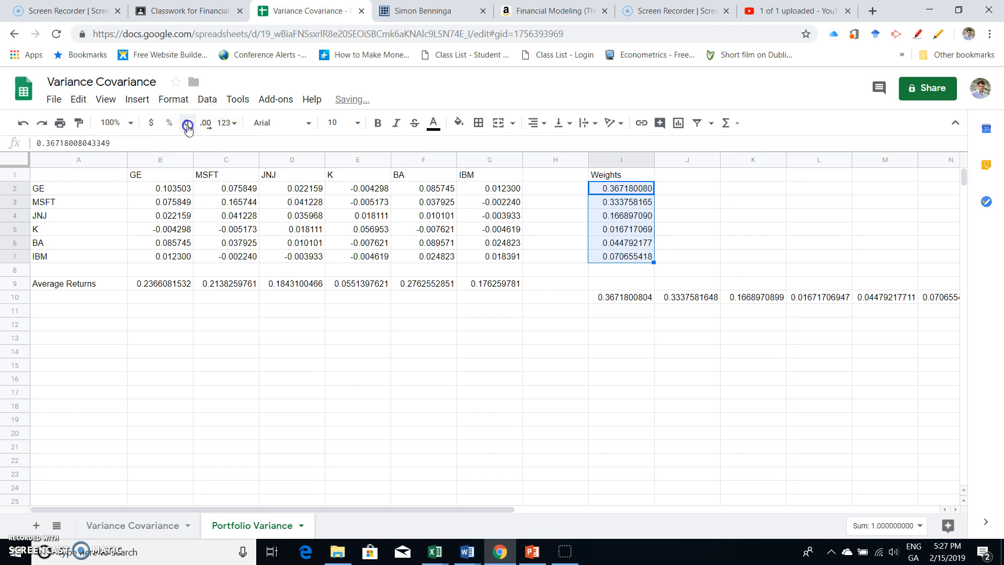
pyautogui.click(187, 125)
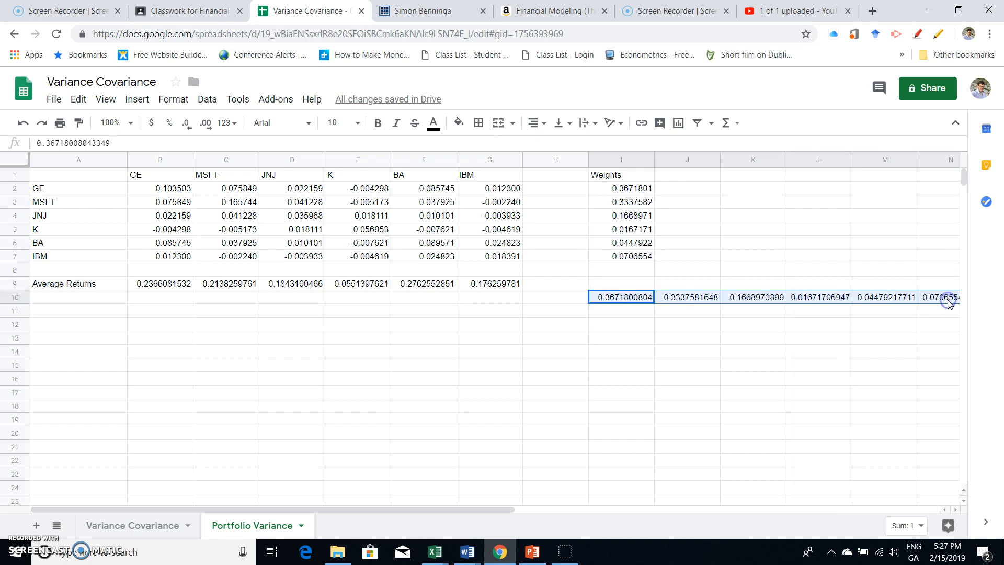
pyautogui.press('Delete')
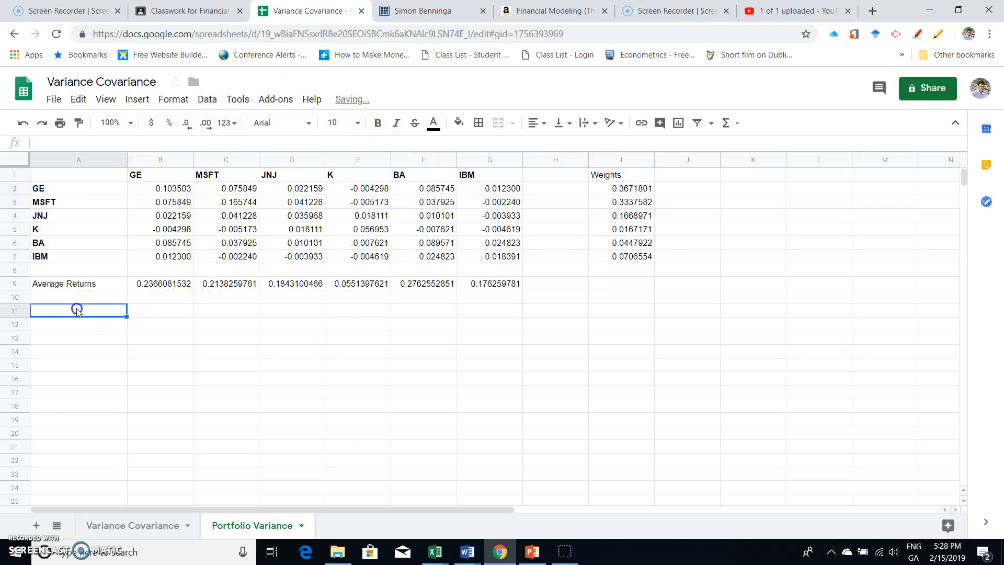
# Label A11 'Portfolio' and A12 'Mean Return'.
pyautogui.write('Port')
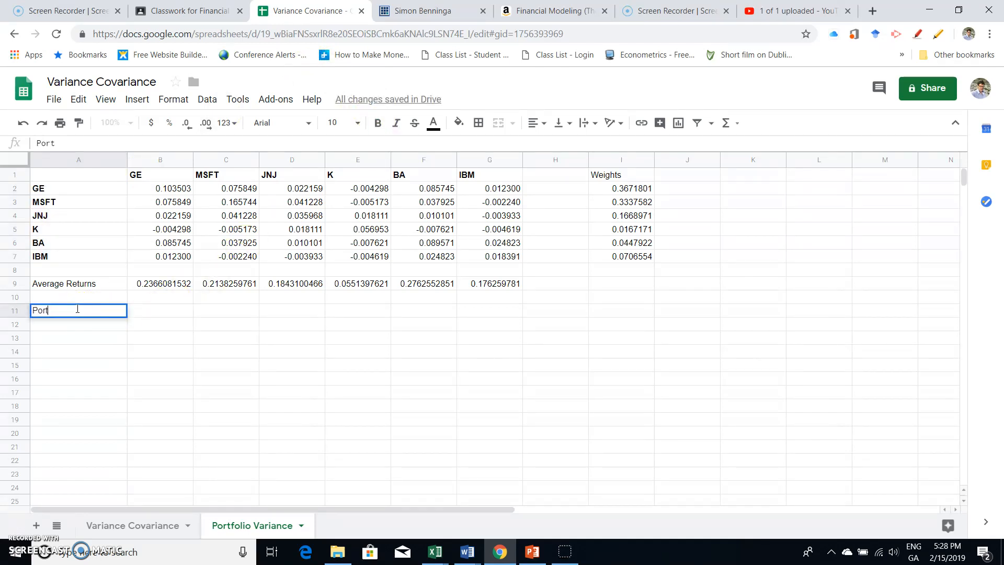
pyautogui.write('folio')
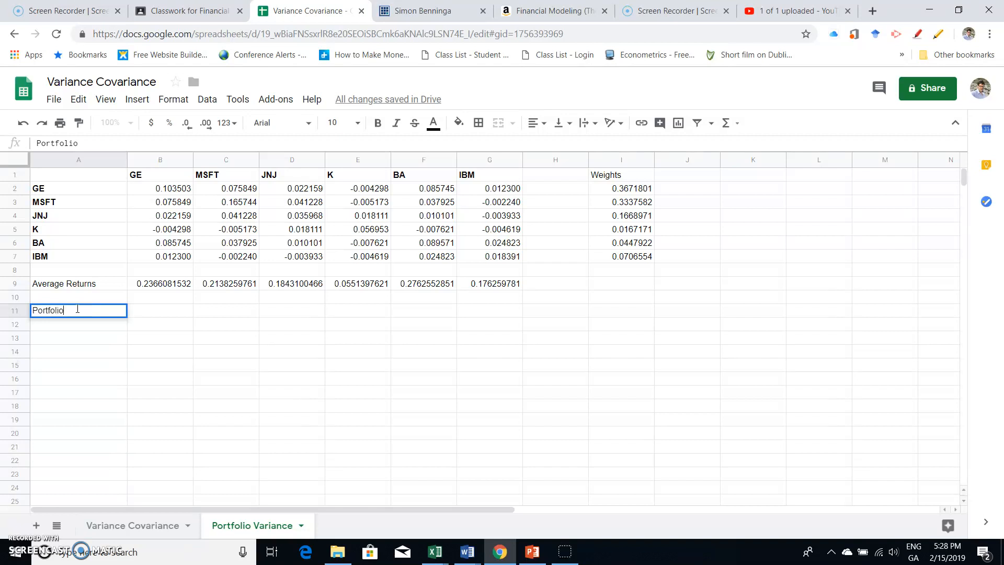
pyautogui.press('Enter')
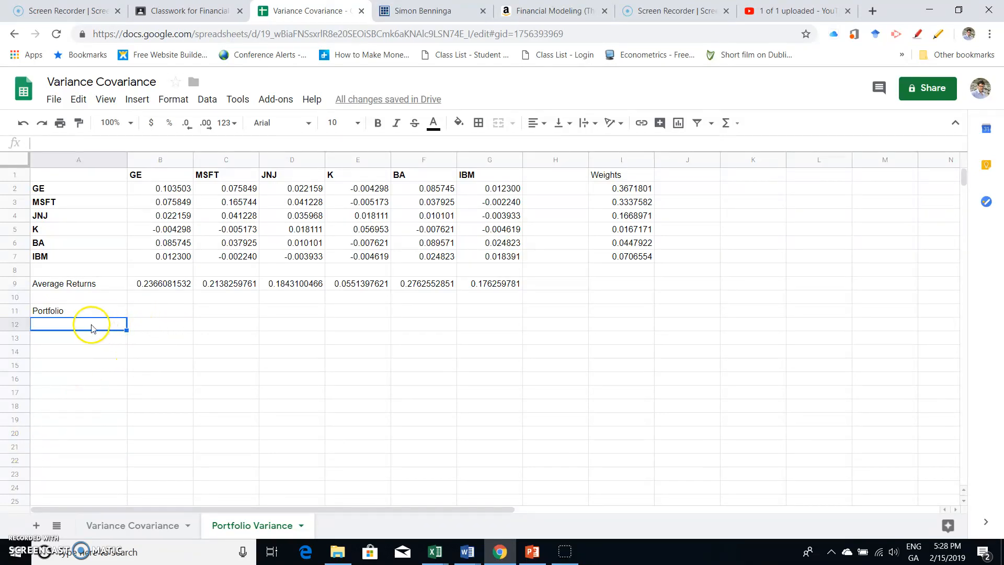
pyautogui.write('Mean Ret')
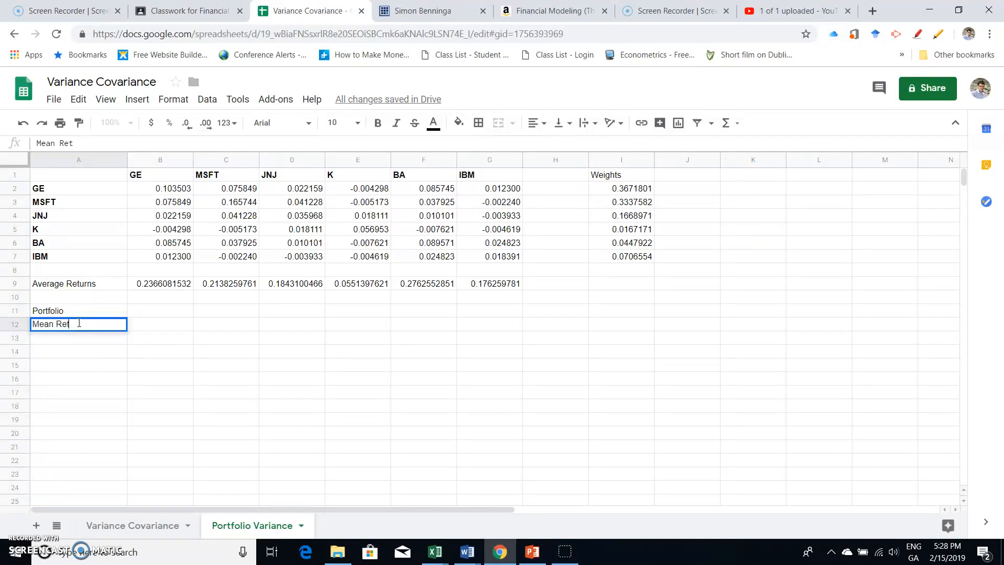
pyautogui.write('urn')
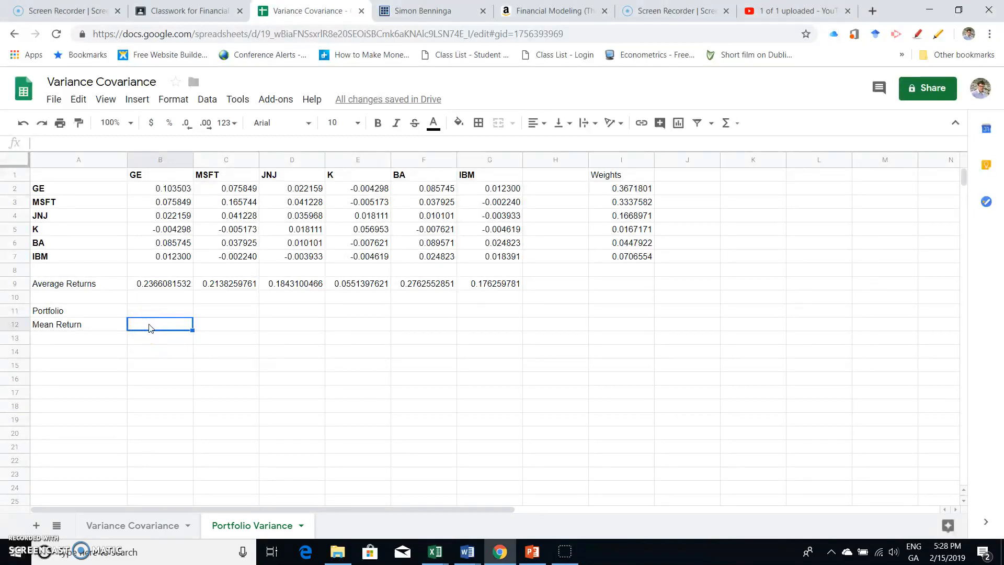
# Enter =MMULT(B9:G9,I2:I7) in B12, giving a mean return of 0.2147543359.
pyautogui.write('=mmult(')
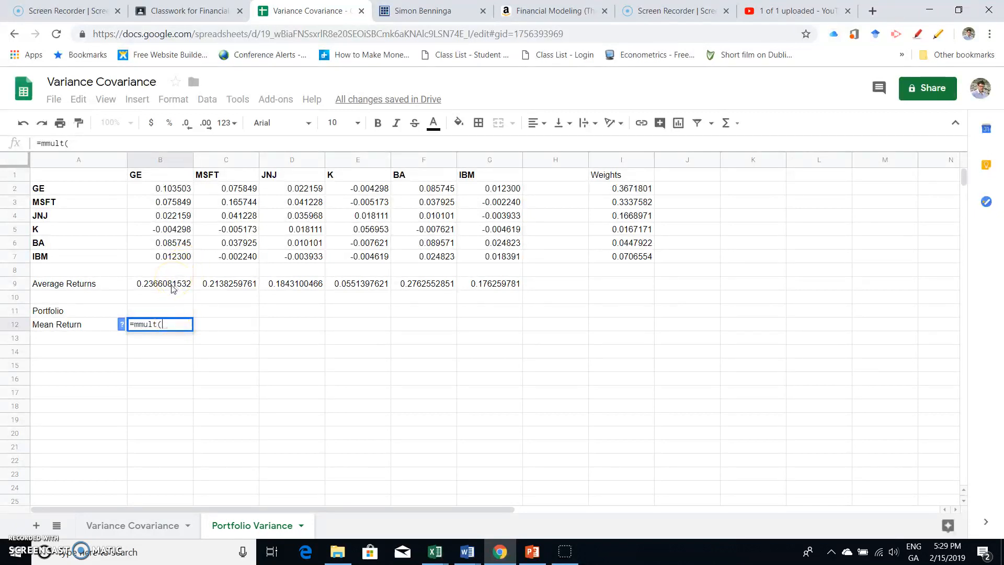
pyautogui.moveTo(160, 283); pyautogui.dragTo(291, 283)
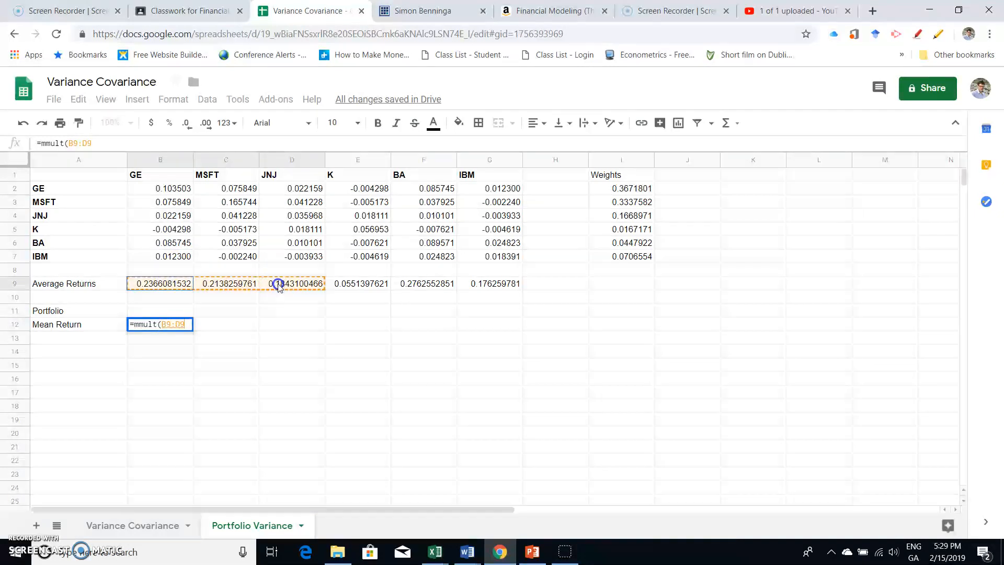
pyautogui.moveTo(276, 283); pyautogui.dragTo(491, 283)
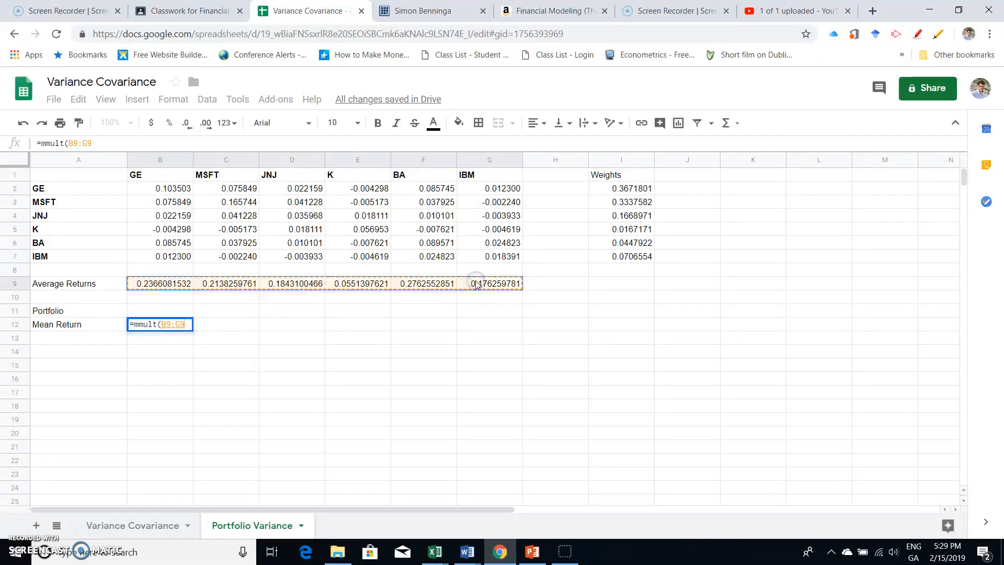
pyautogui.write(',')
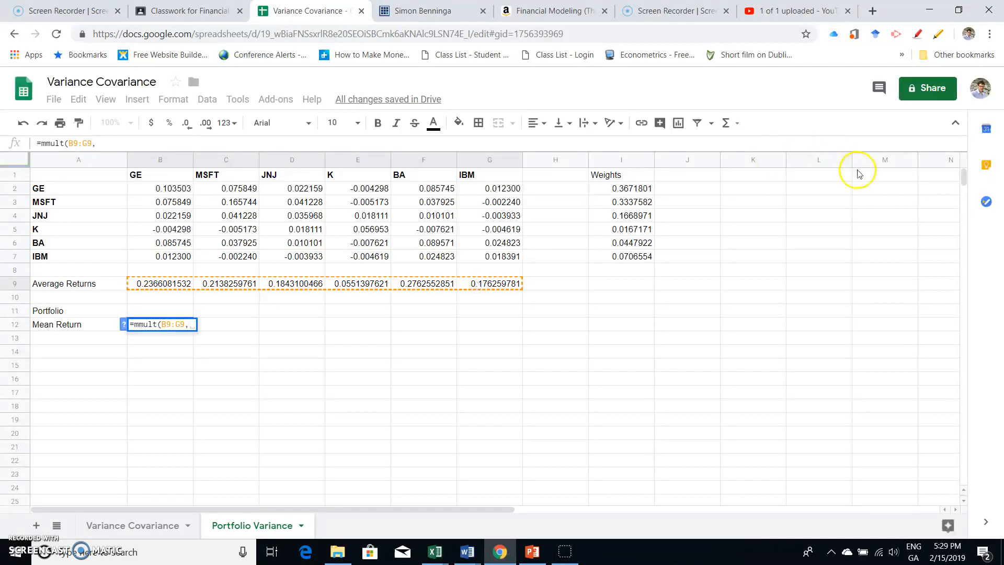
pyautogui.moveTo(620, 188); pyautogui.dragTo(620, 256)
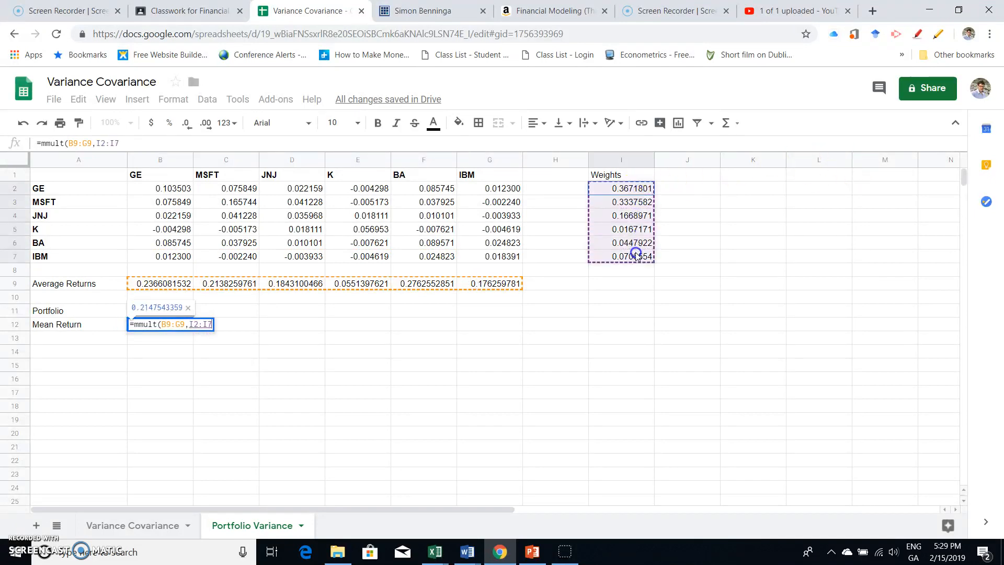
pyautogui.write(')')
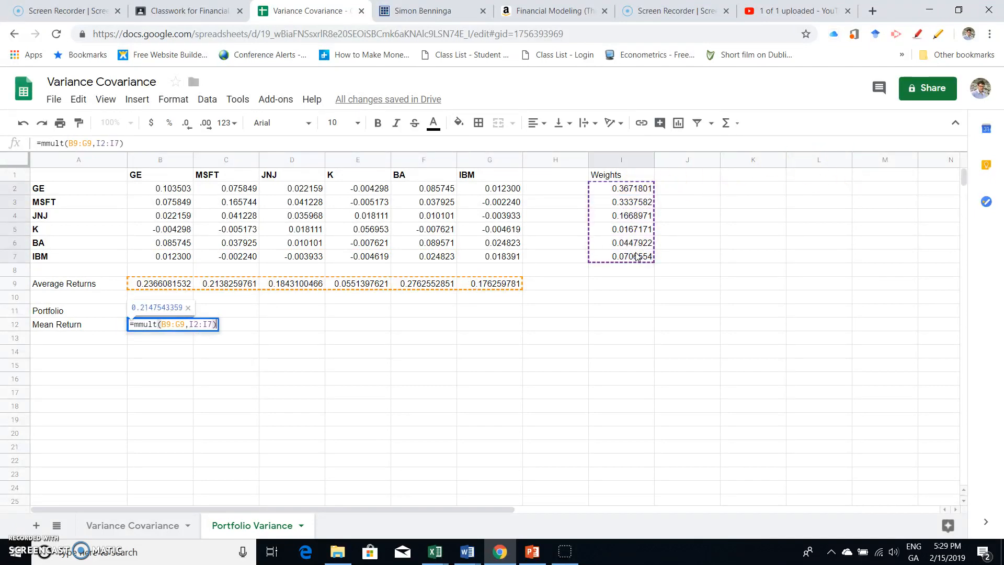
pyautogui.press('Enter')
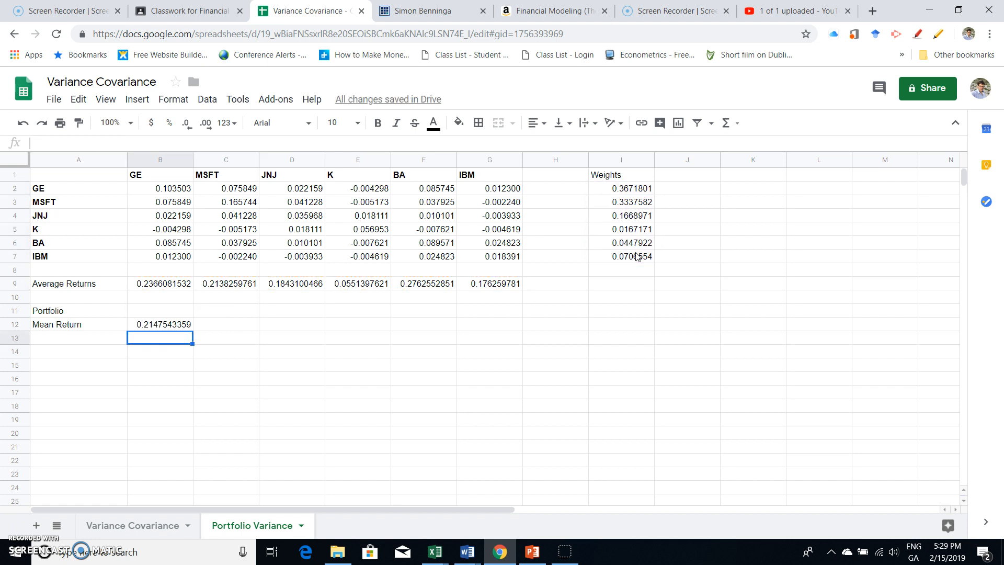
pyautogui.click(357, 297)
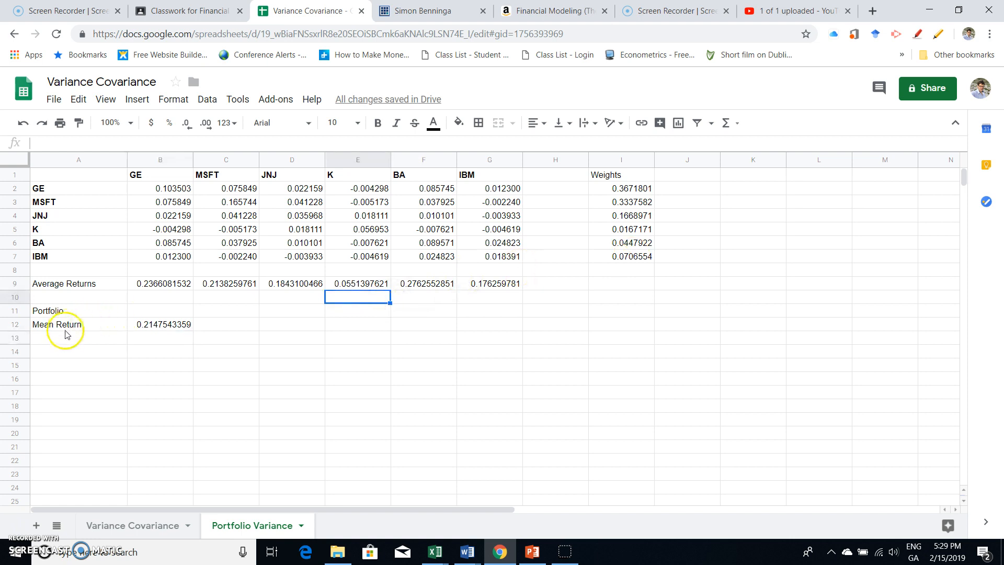
pyautogui.click(67, 337)
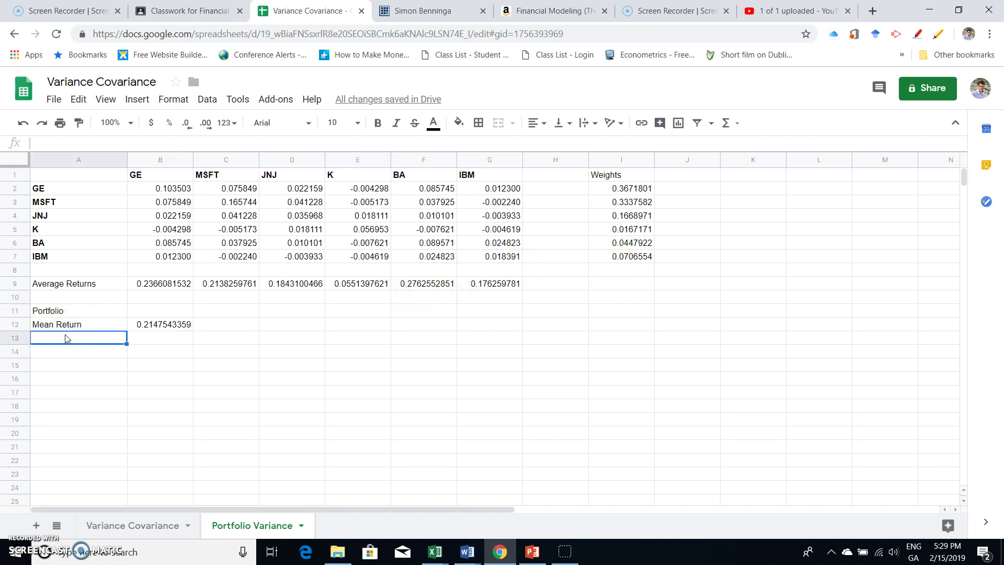
pyautogui.write('Vari')
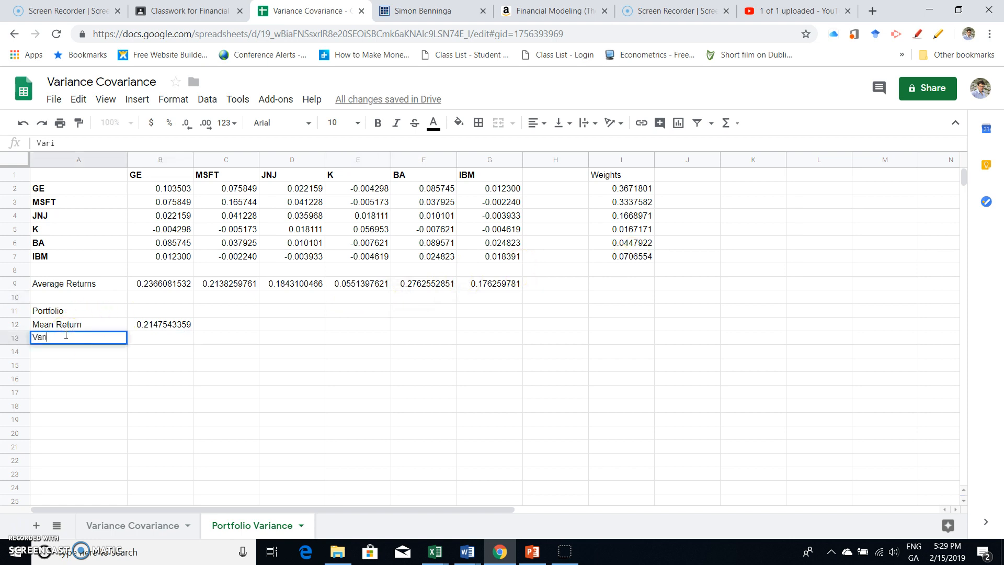
pyautogui.write('an')
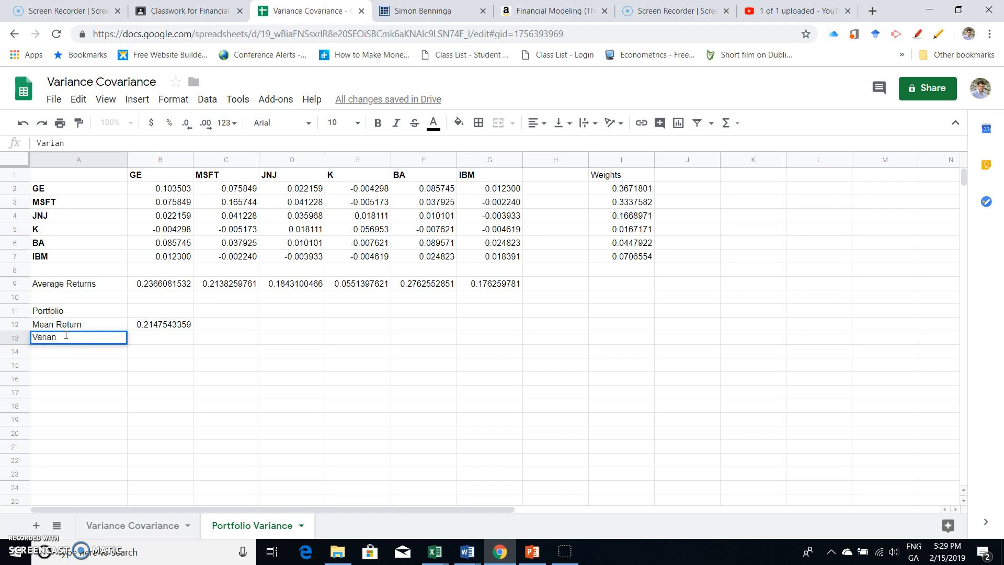
pyautogui.write('ce')
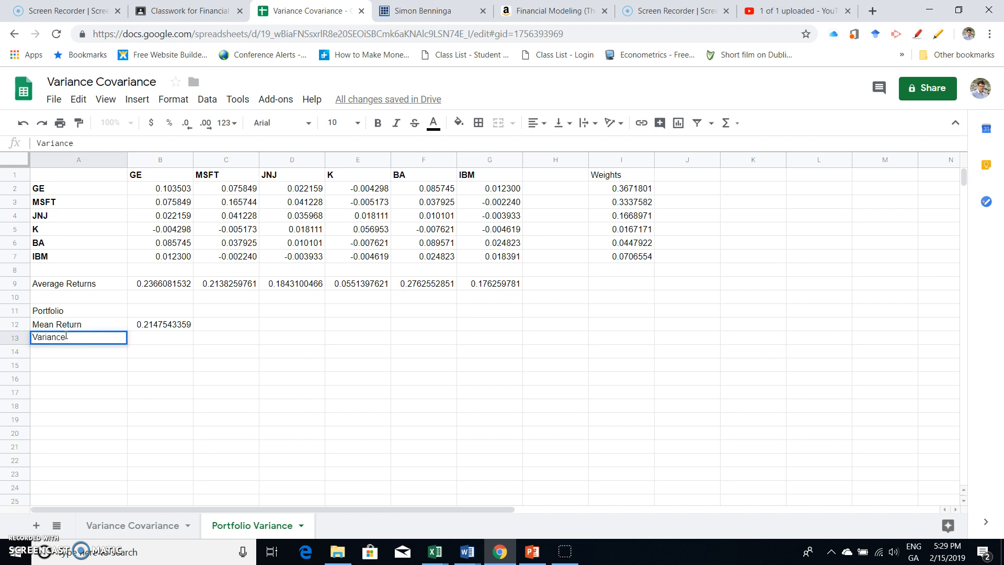
pyautogui.press('Enter')
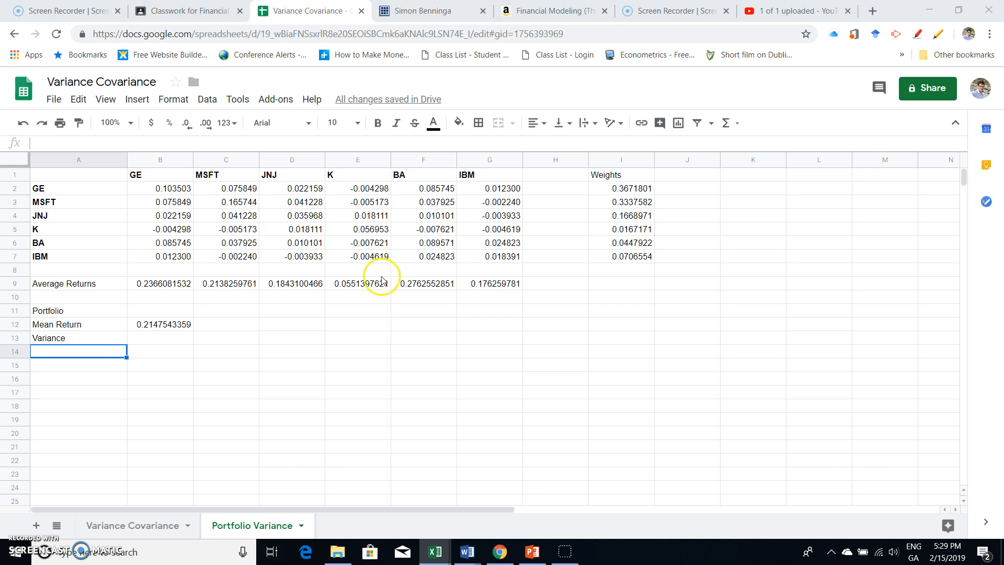
pyautogui.click(291, 328)
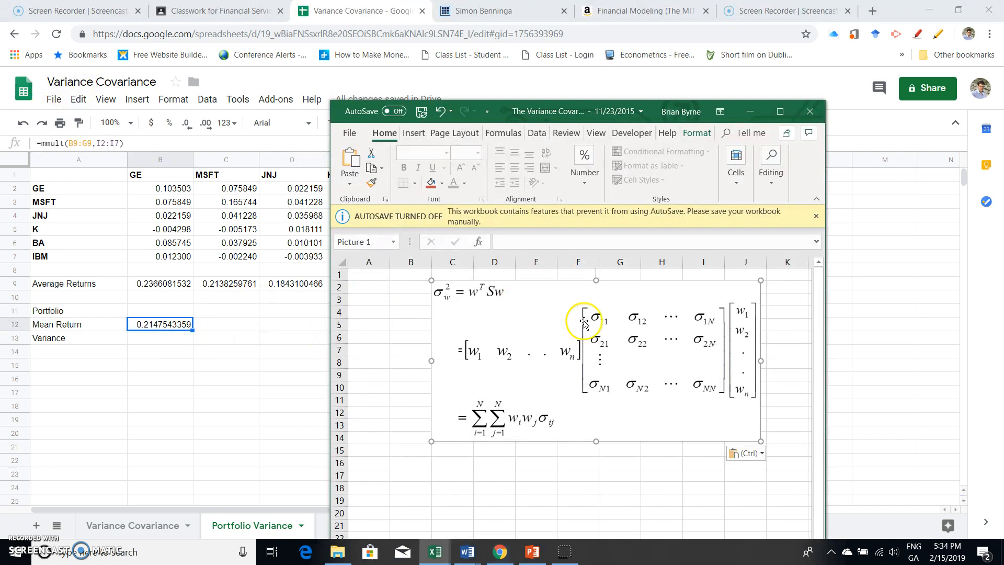
pyautogui.moveTo(500, 358)
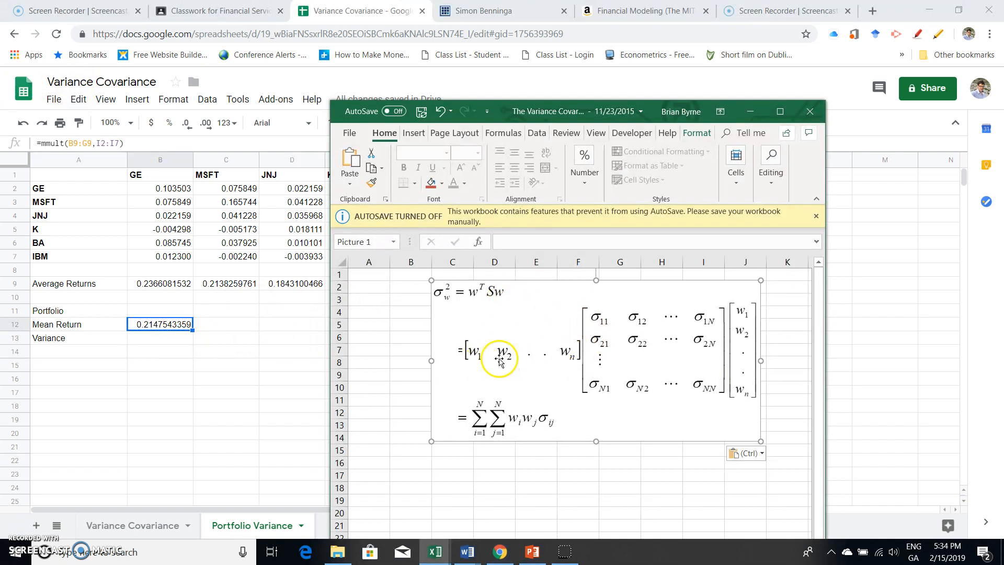
pyautogui.moveTo(651, 320)
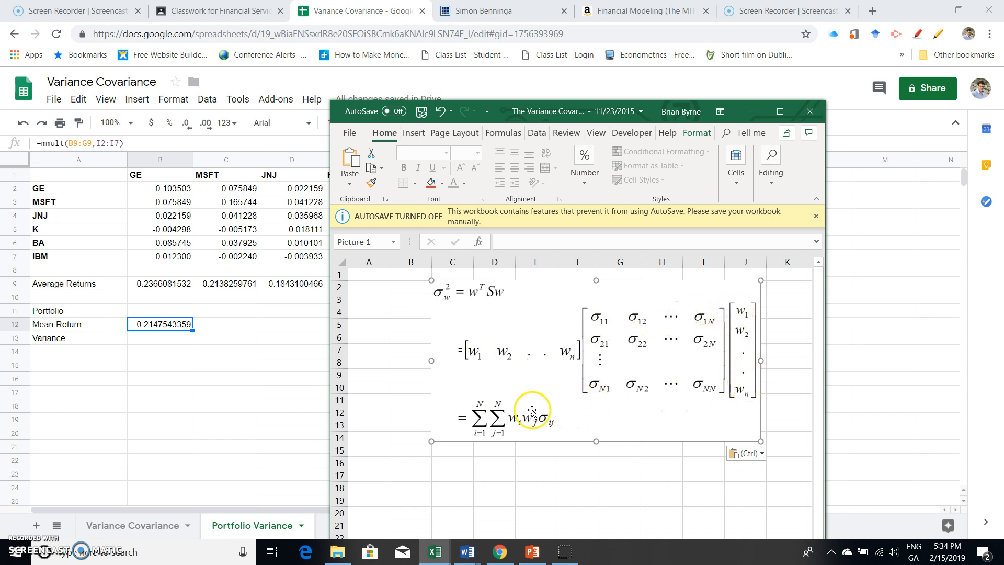
pyautogui.moveTo(442, 303)
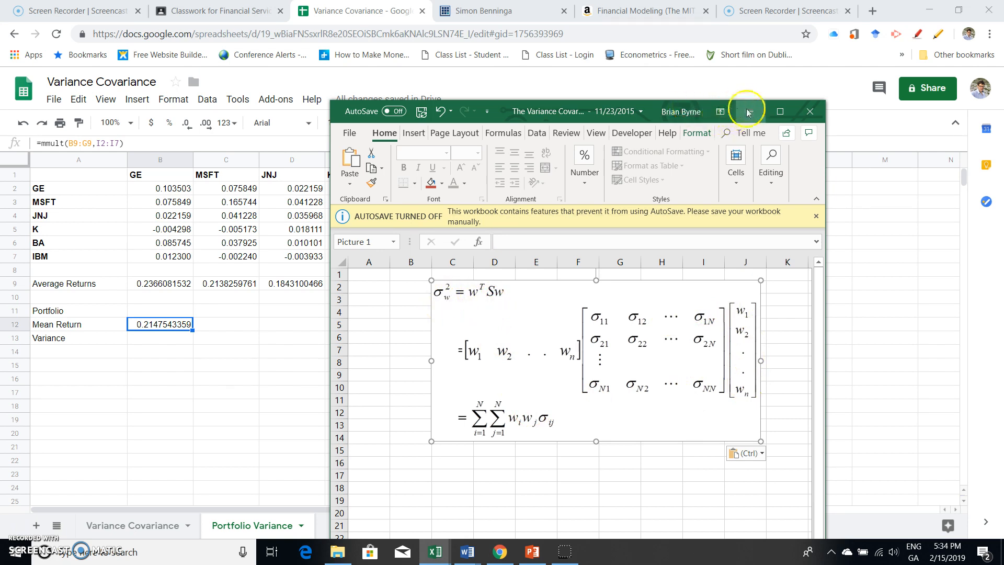
pyautogui.click(746, 111)
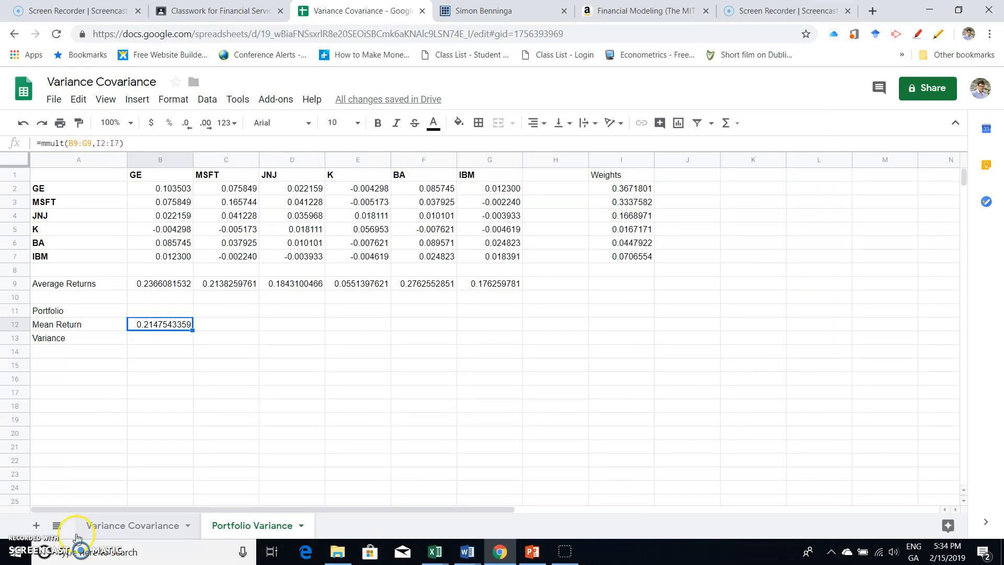
pyautogui.click(160, 338)
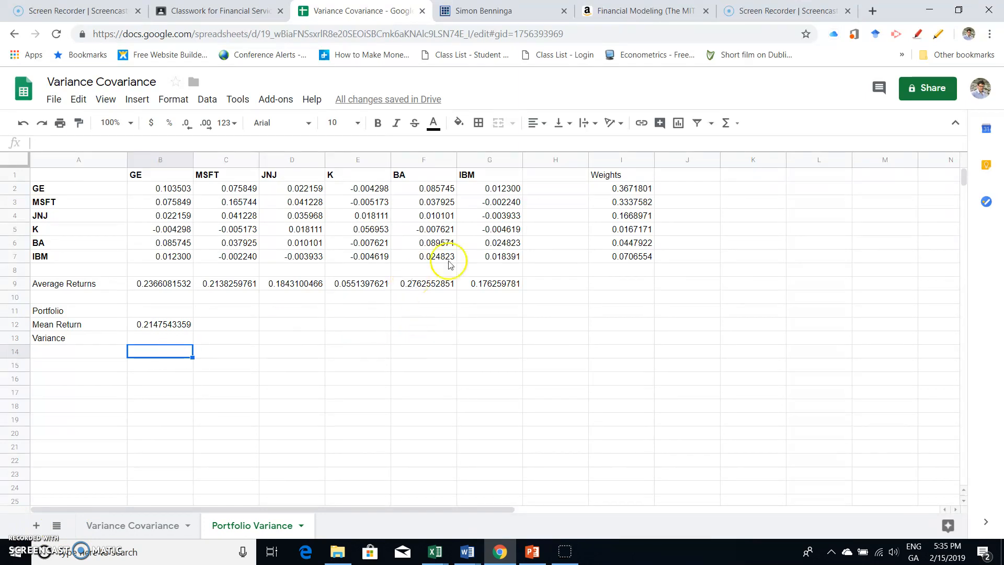
pyautogui.moveTo(562, 245)
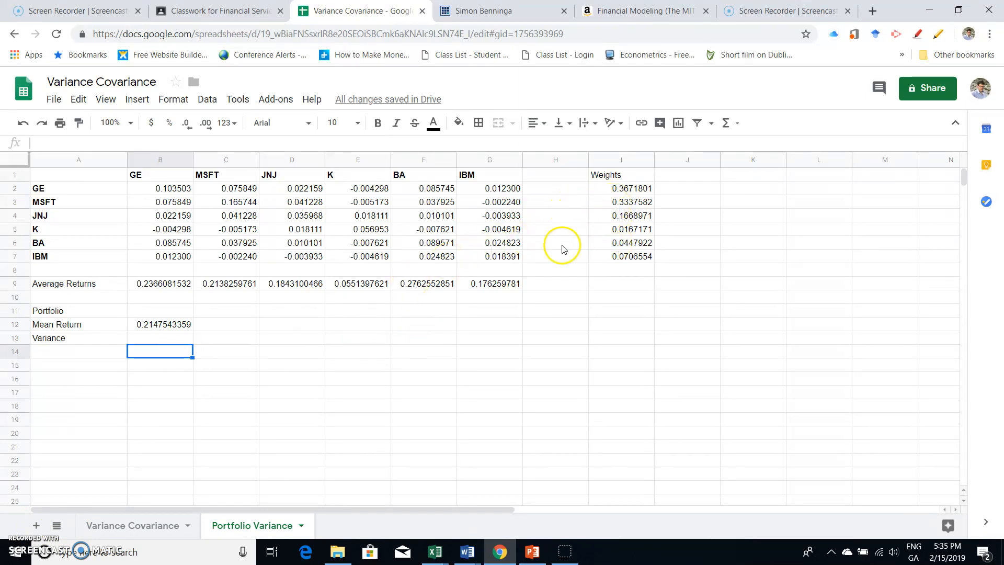
pyautogui.moveTo(326, 209)
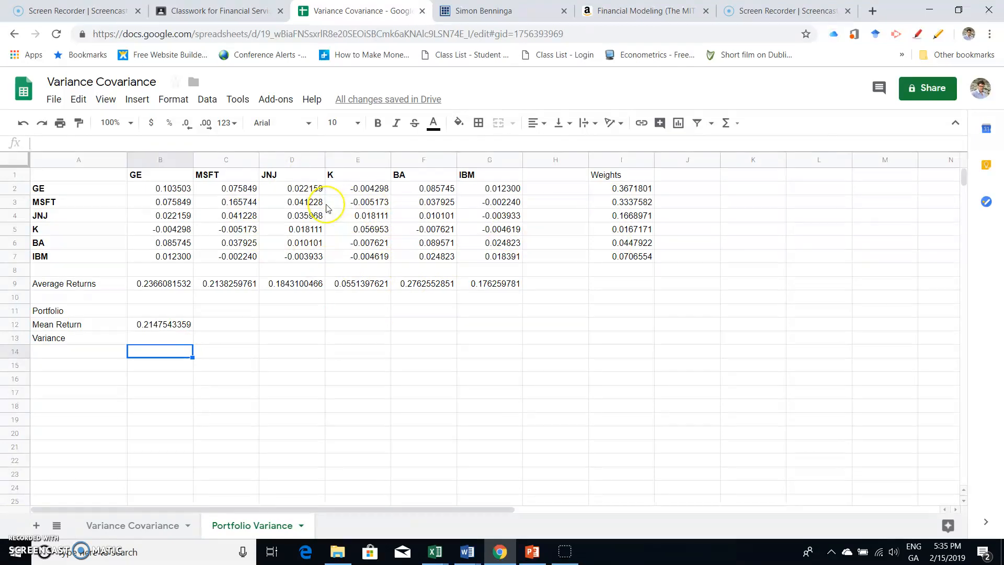
pyautogui.moveTo(621, 211)
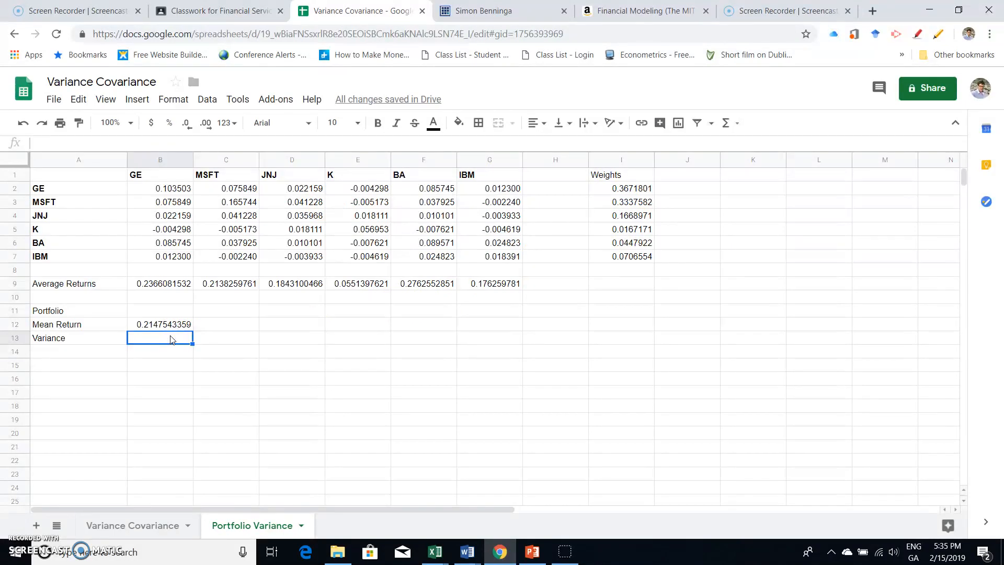
# Begin the B13 variance formula with =MMULT(MMULT(TRANSPOSE(.
pyautogui.write('=m')
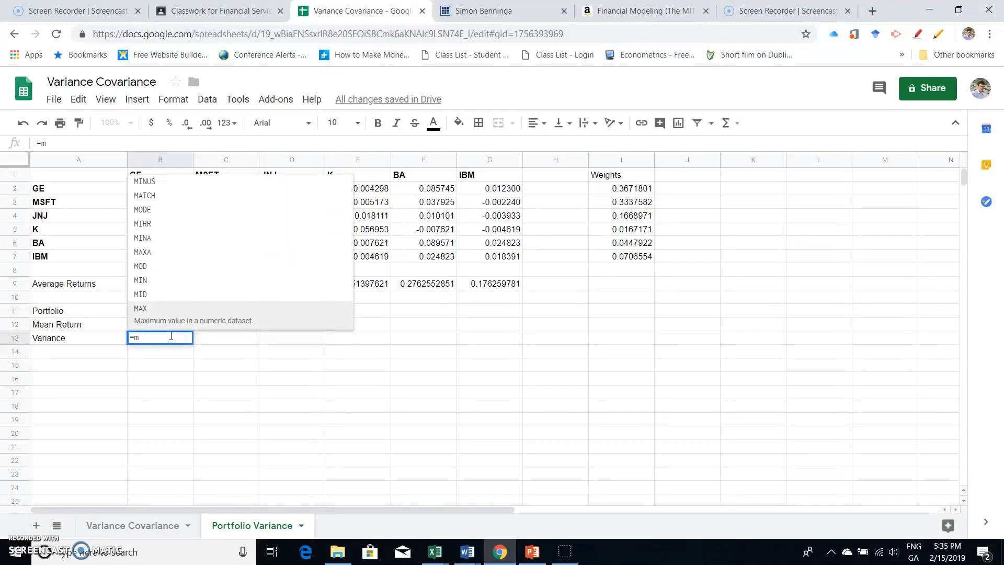
pyautogui.write('mult')
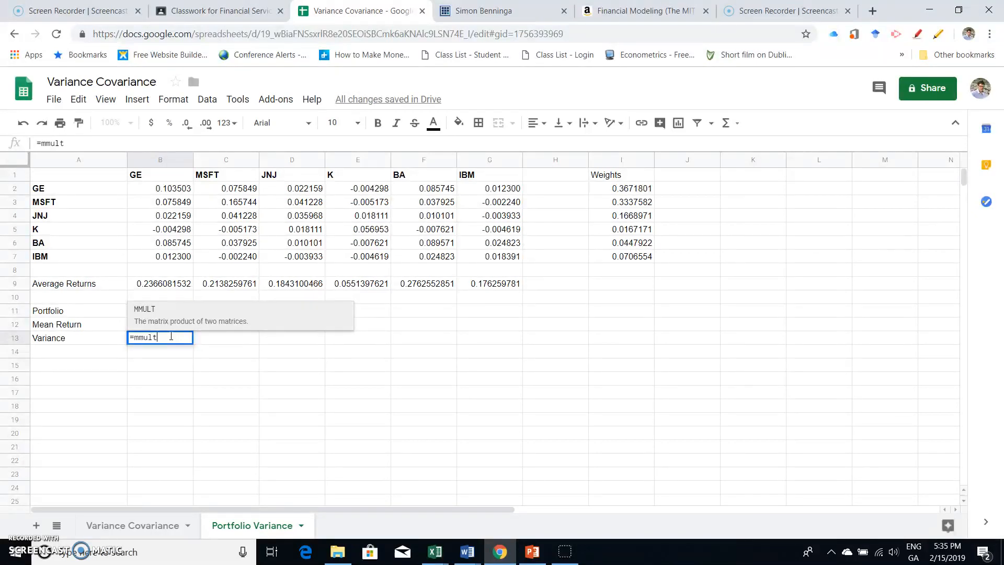
pyautogui.write('(')
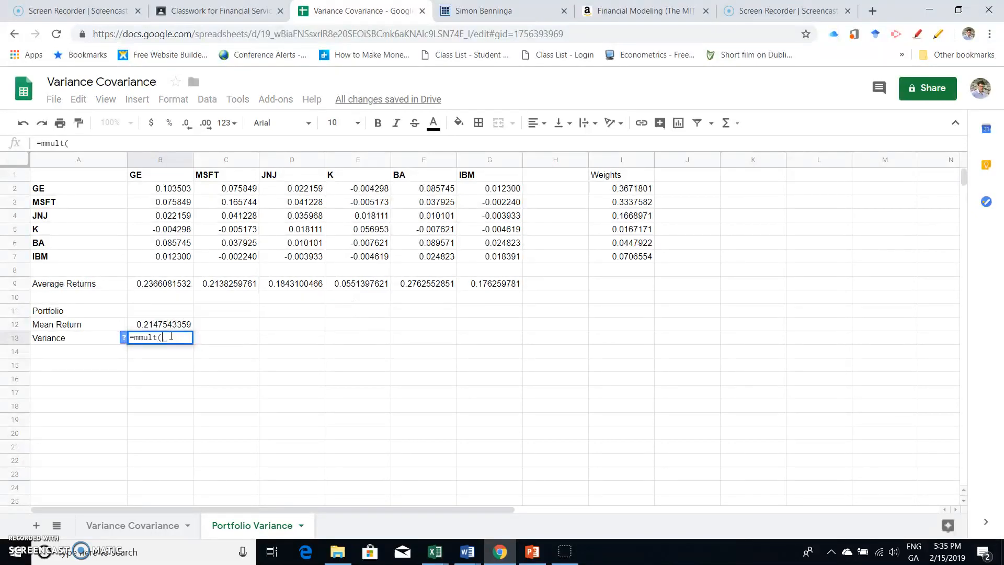
pyautogui.write('m')
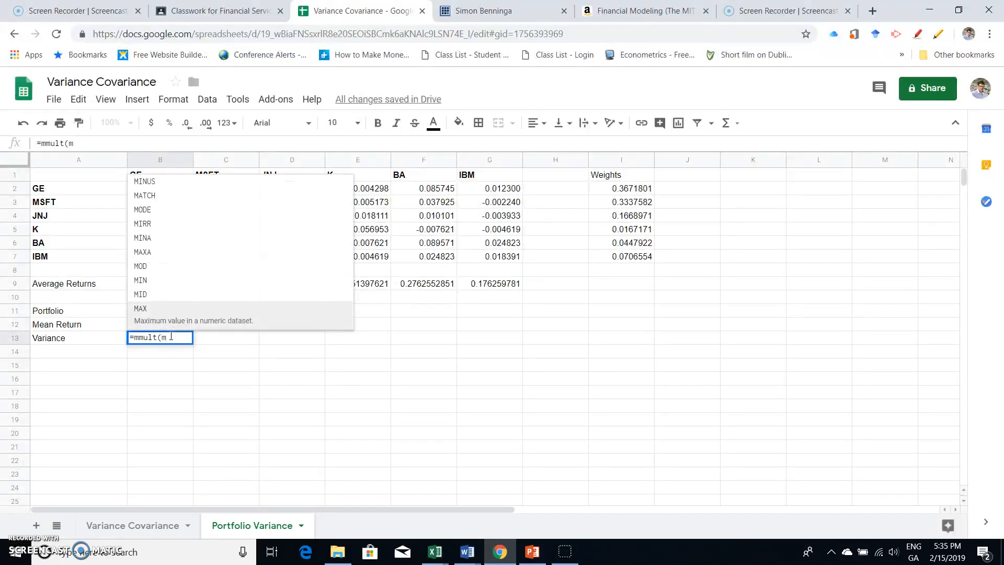
pyautogui.write('mult(')
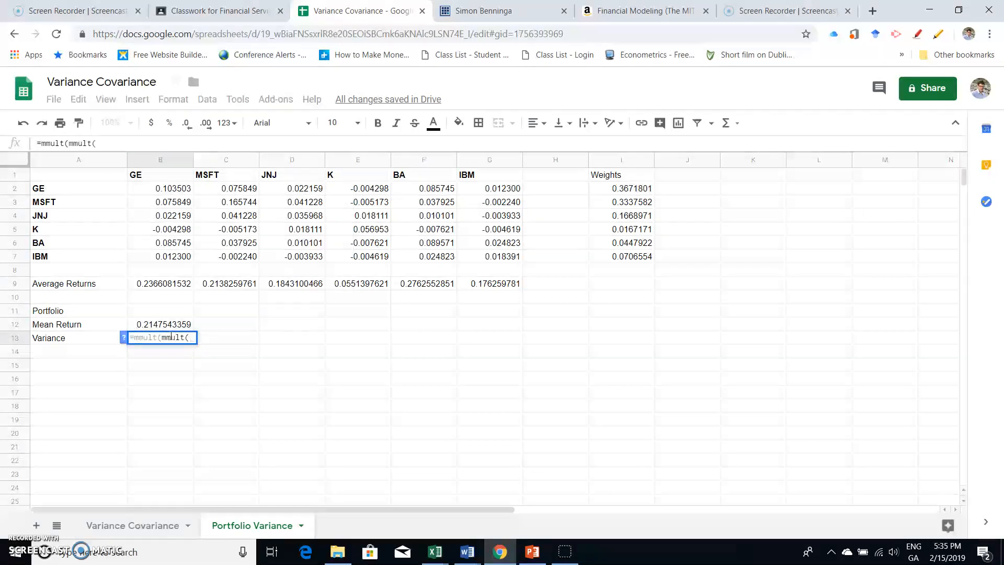
pyautogui.write('transp')
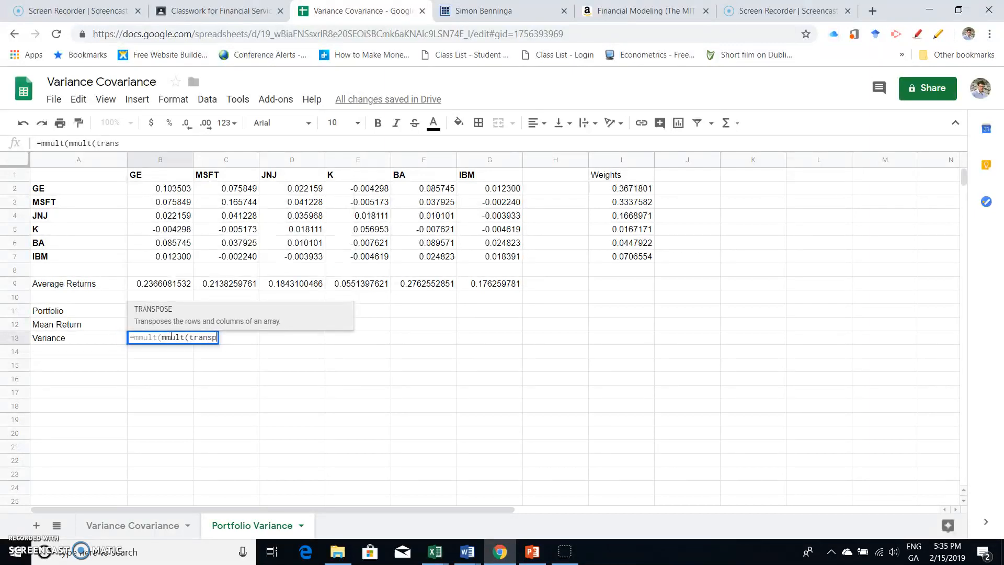
pyautogui.write('ose(I1:I2')
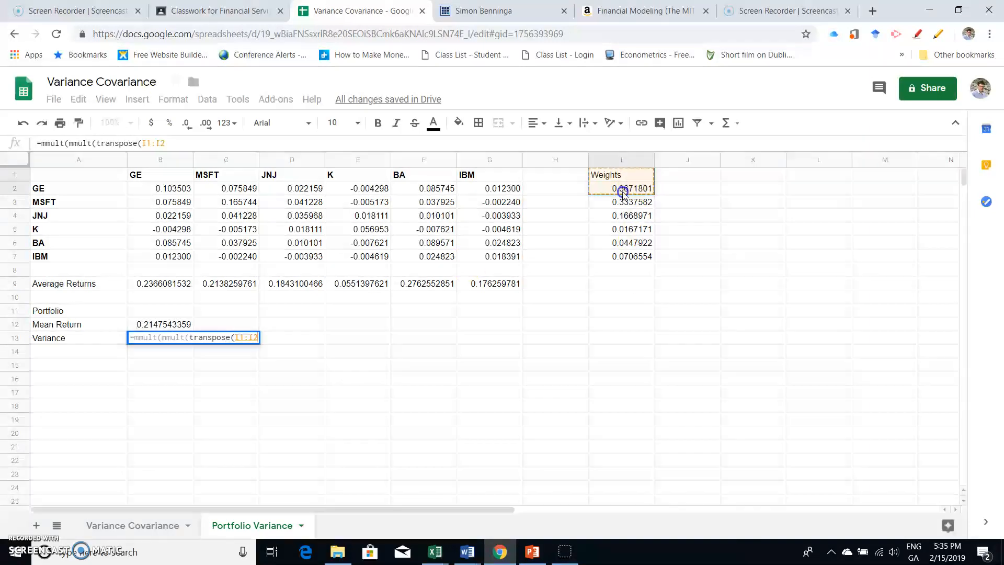
# Complete it with ranges I2:I7, B2:G7 and I2:I7, giving 0.06427675673.
pyautogui.moveTo(621, 188); pyautogui.dragTo(621, 256)
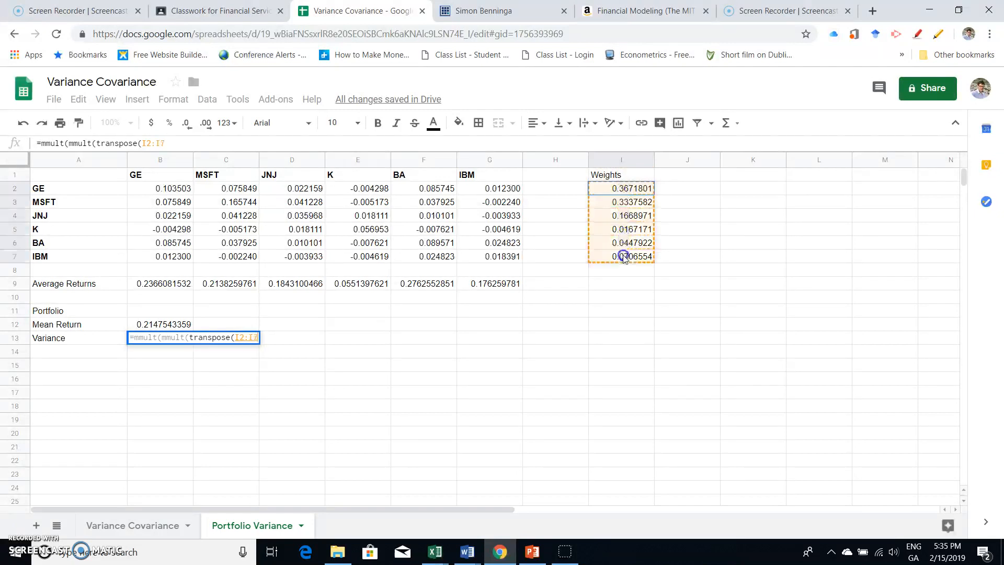
pyautogui.click(624, 256)
pyautogui.write('),B2:G7')
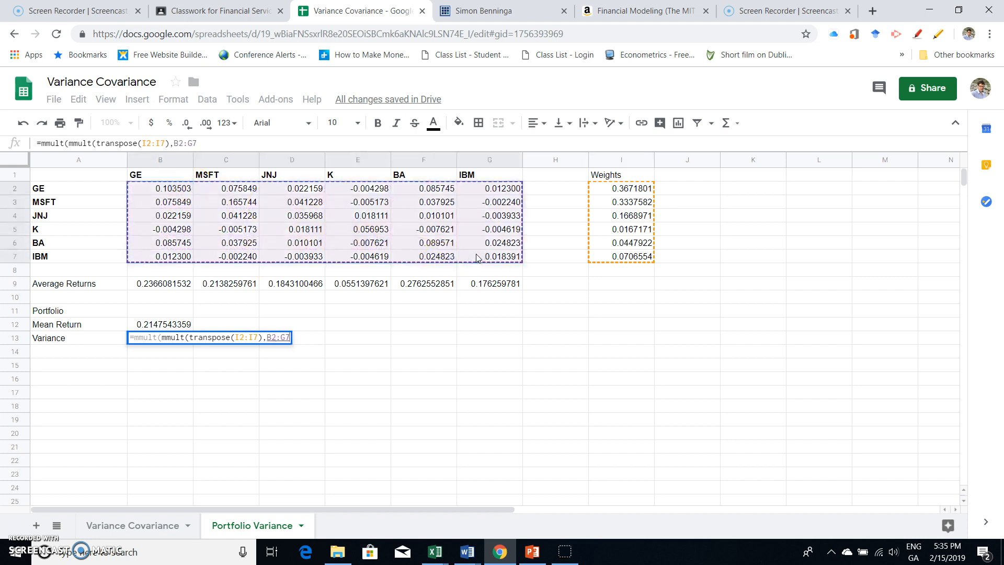
pyautogui.write(')')
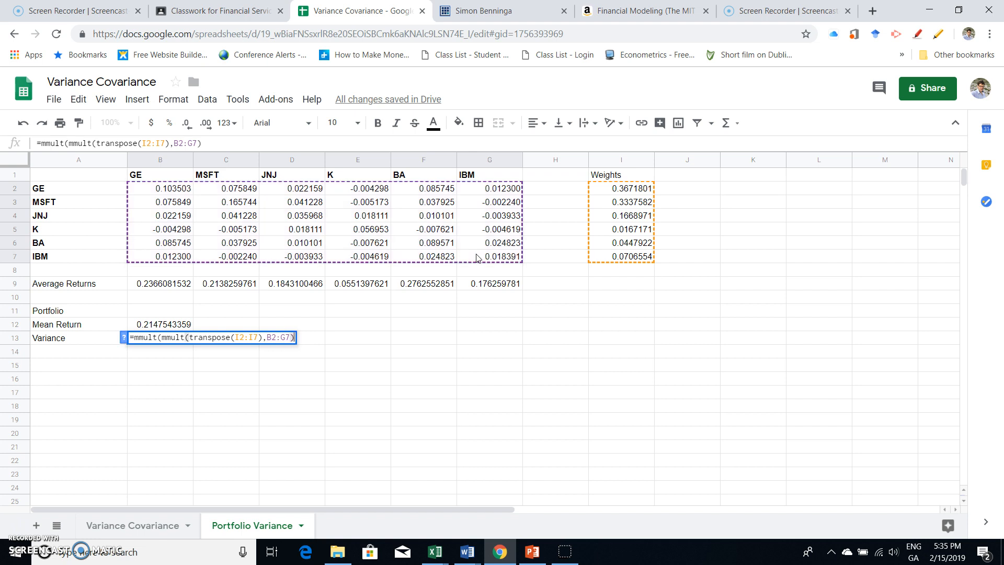
pyautogui.write(',')
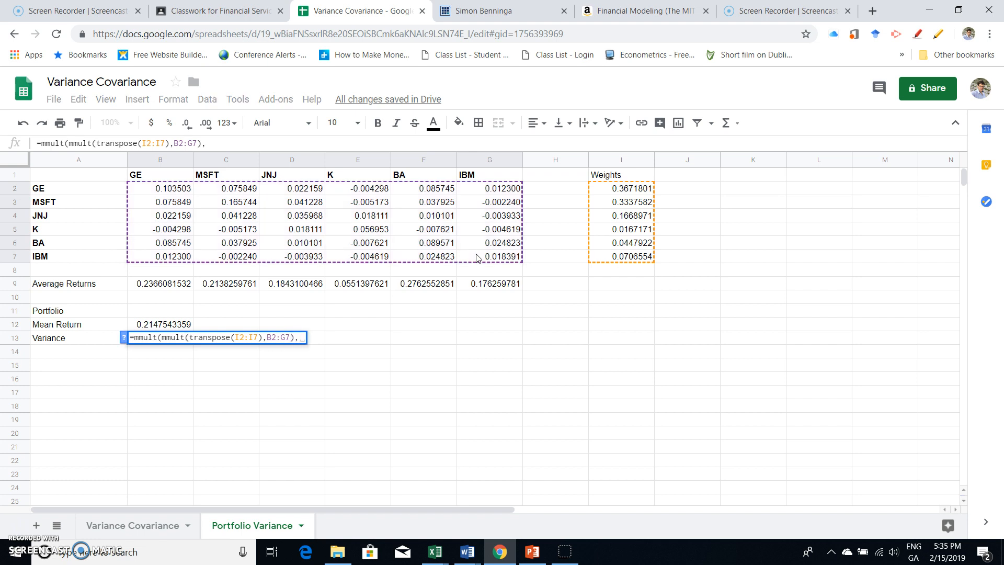
pyautogui.moveTo(614, 201)
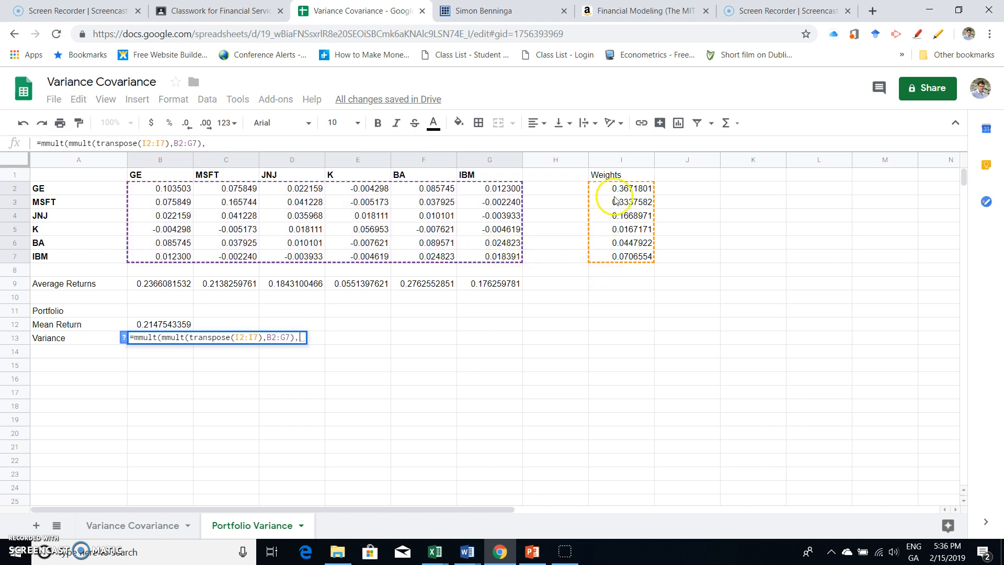
pyautogui.moveTo(603, 189); pyautogui.dragTo(603, 256)
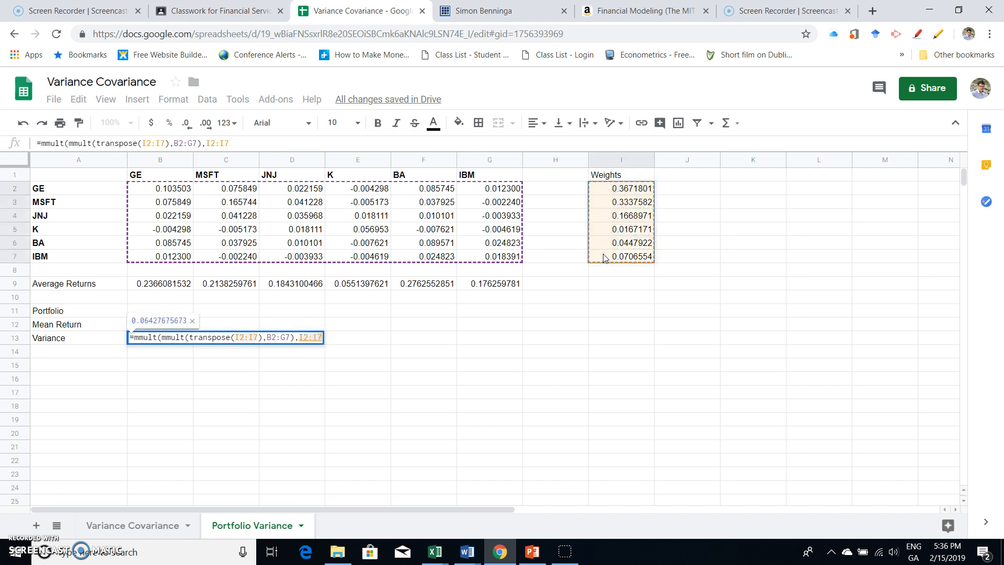
pyautogui.write(')')
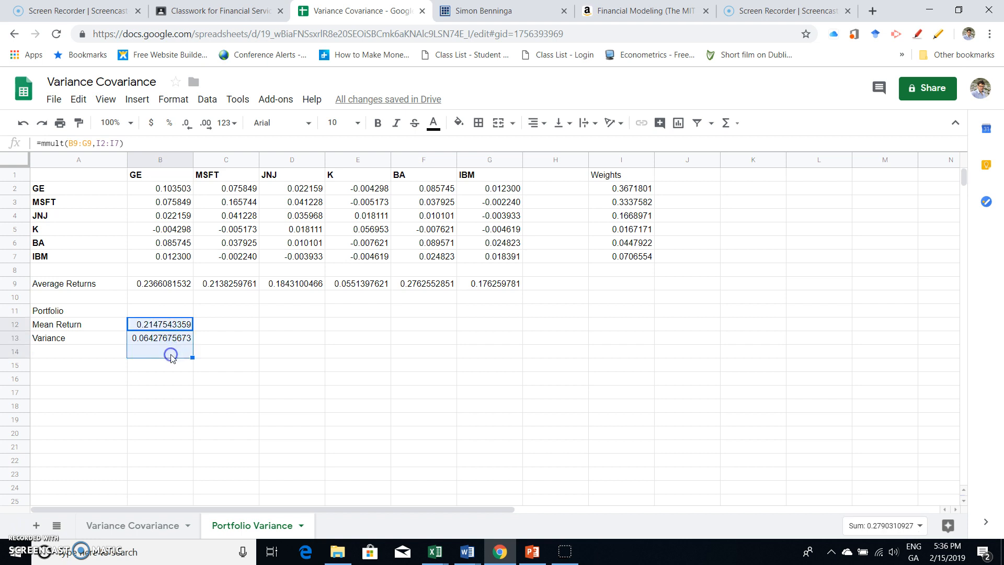
pyautogui.moveTo(260, 135)
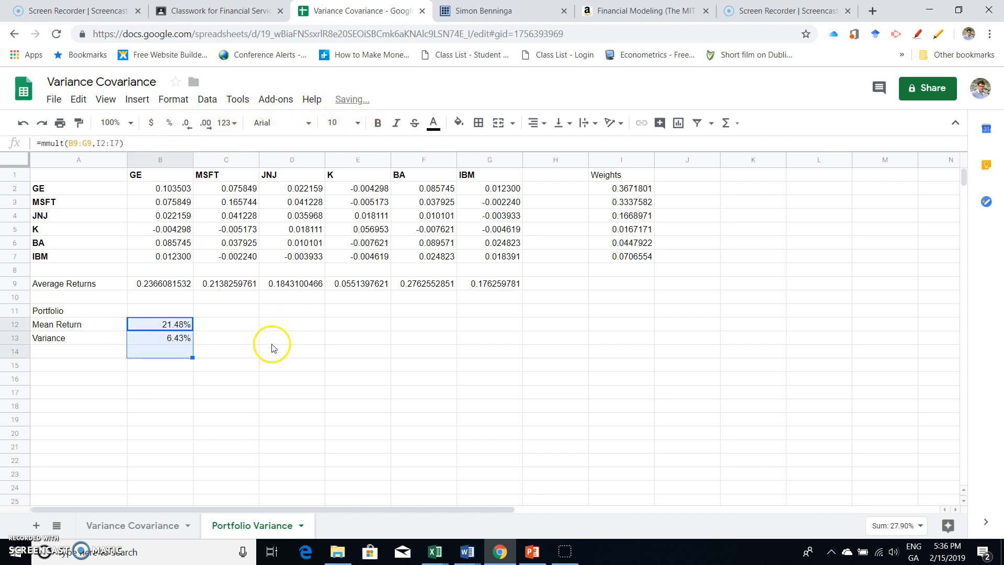
# Add a 'Standard Deviation' label below the Variance row.
pyautogui.click(291, 337)
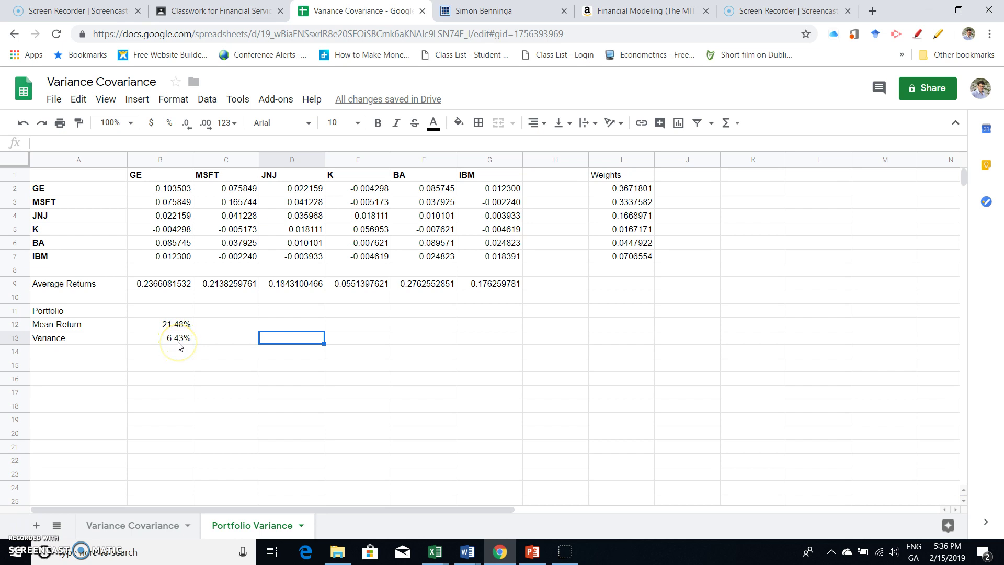
pyautogui.click(73, 352)
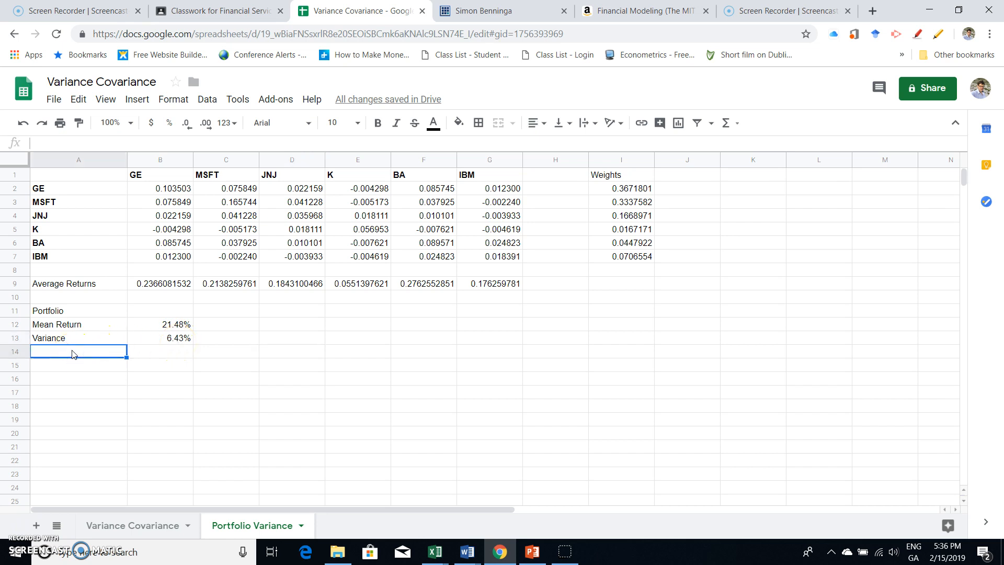
pyautogui.write('S')
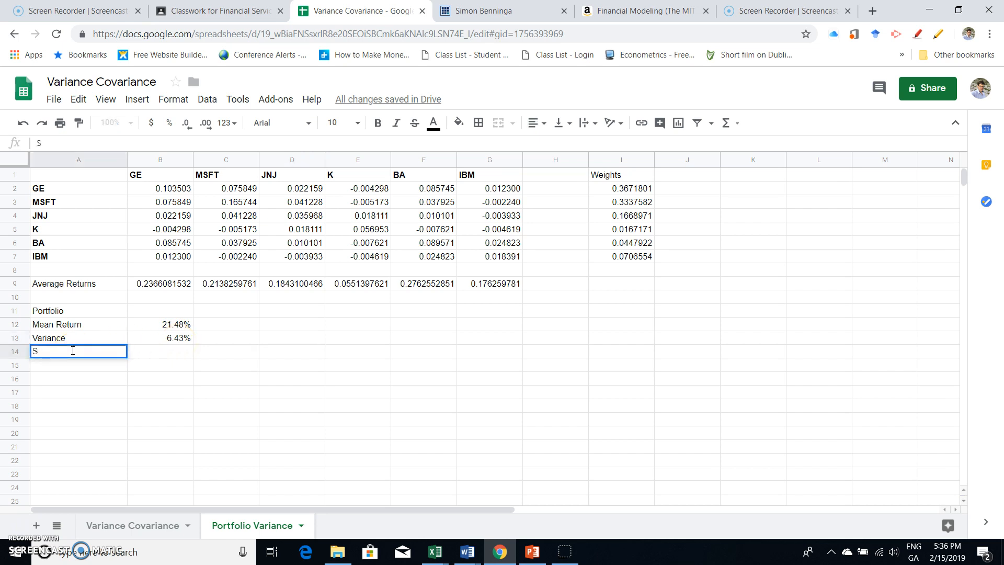
pyautogui.write('tandard')
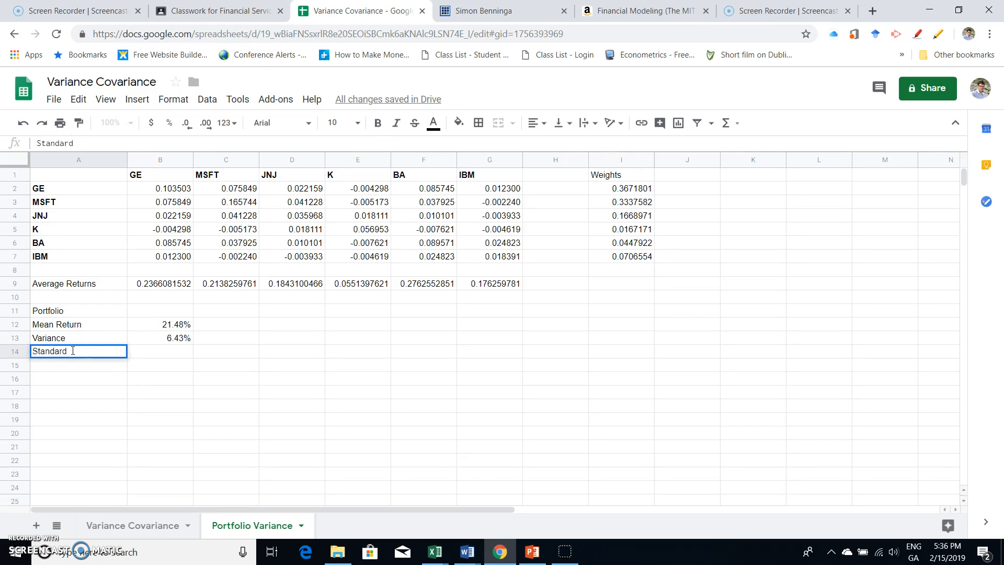
pyautogui.write('Devia')
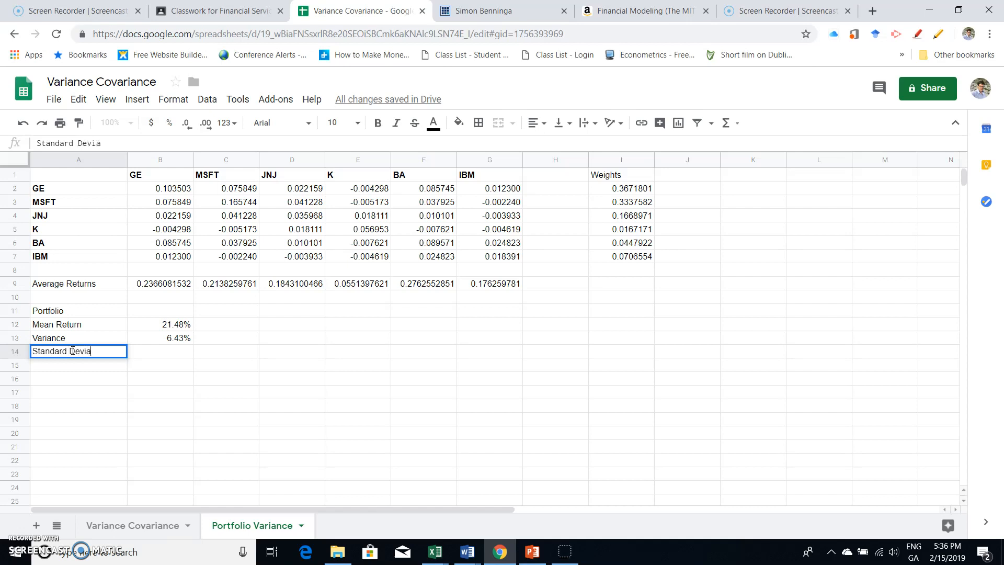
pyautogui.write('tion')
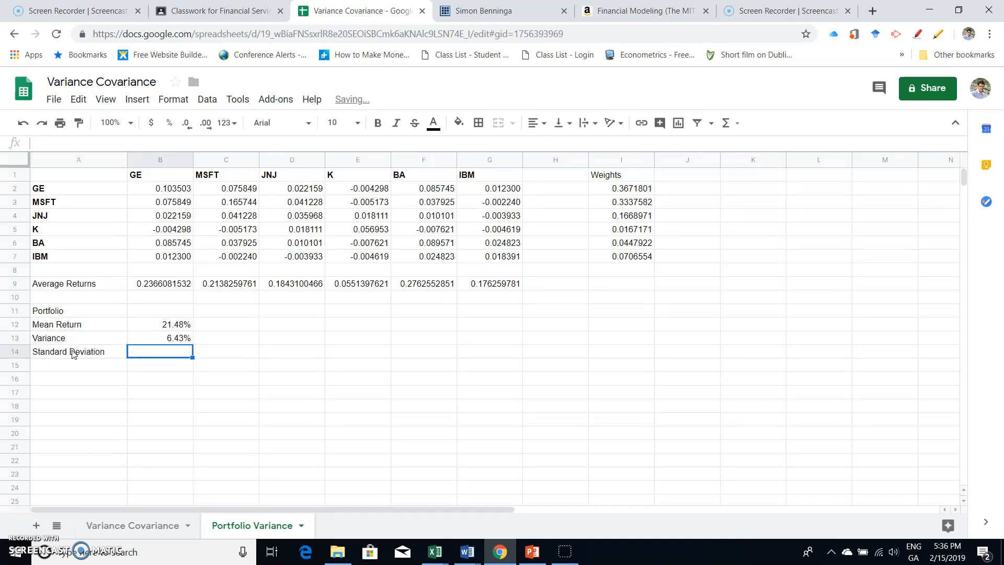
# Enter =B13^0.5 in B14, giving a 25.35% standard deviation.
pyautogui.write('=B13^0.')
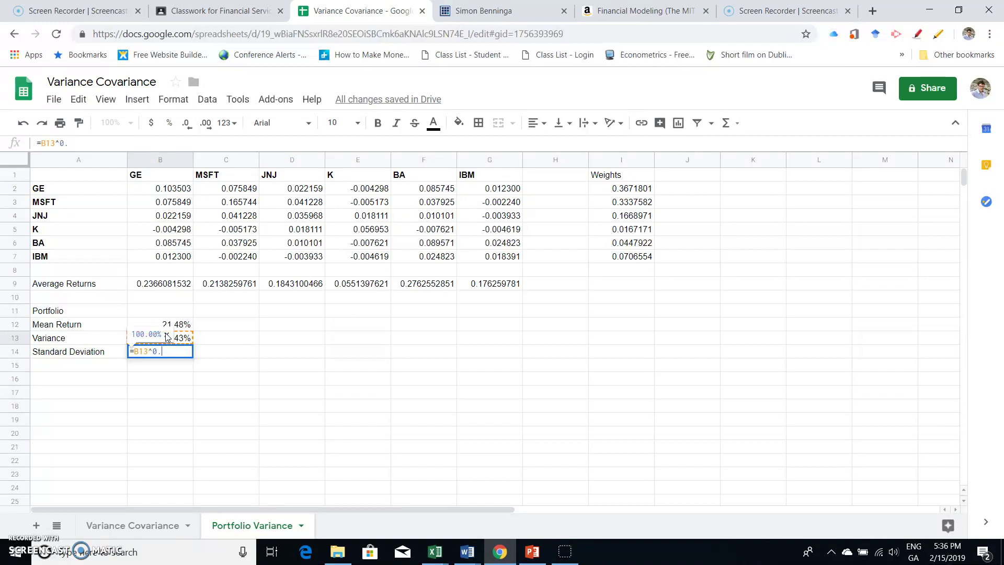
pyautogui.write('5')
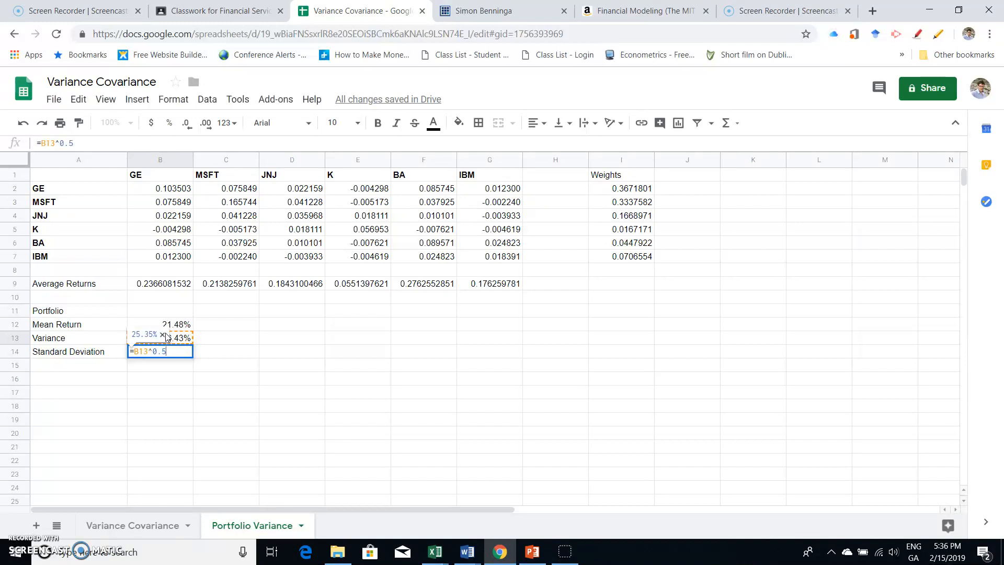
pyautogui.press('Enter')
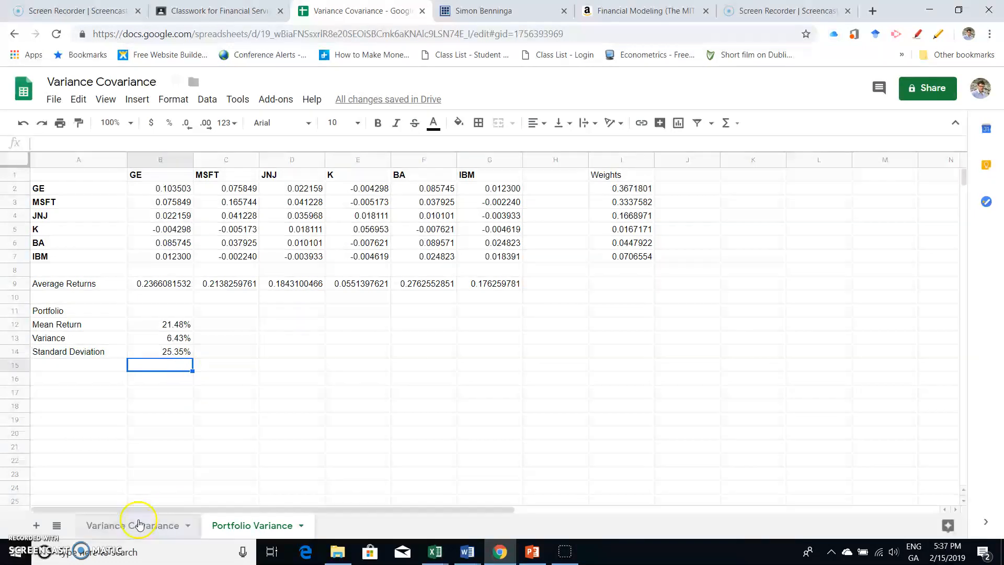
# Review the GE 3-Jan-94 price on Variance Covariance, scrolling toward the portfolio percentages.
pyautogui.click(137, 526)
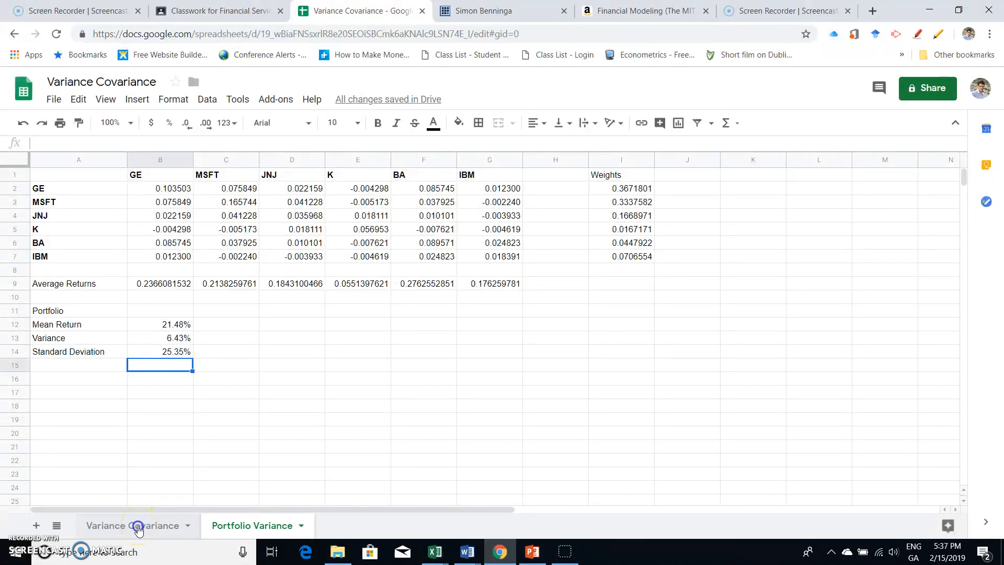
pyautogui.click(137, 525)
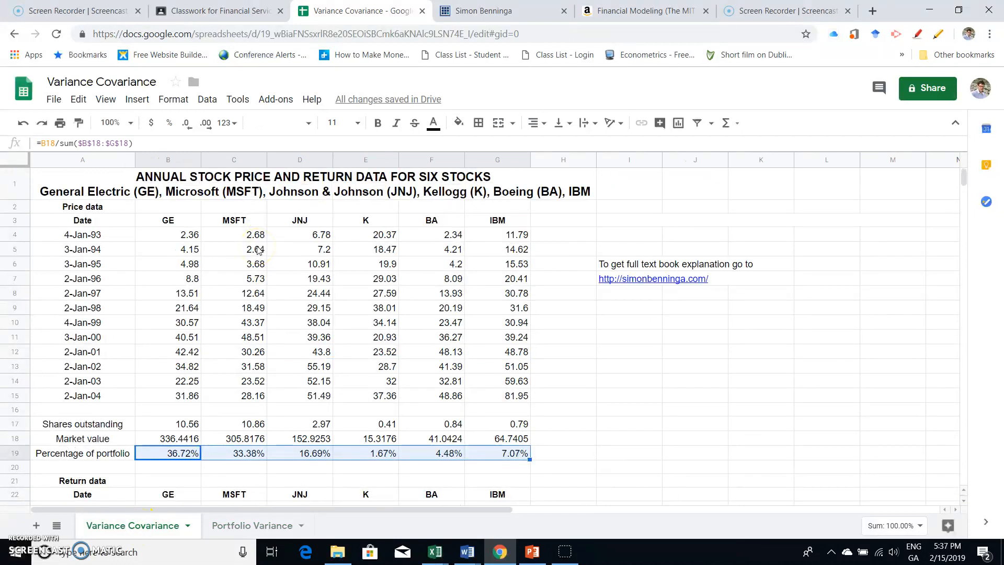
pyautogui.click(167, 249)
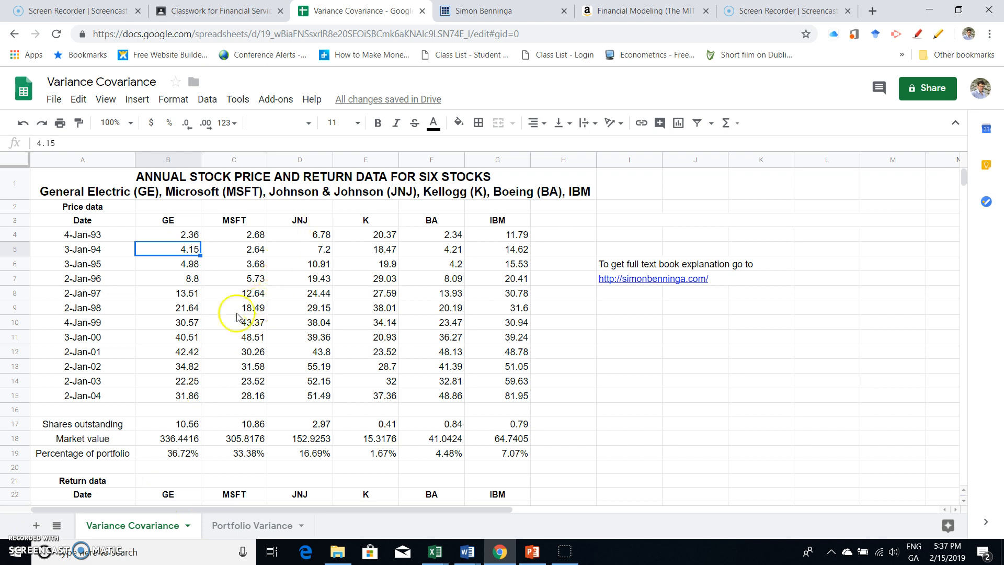
pyautogui.moveTo(234, 309)
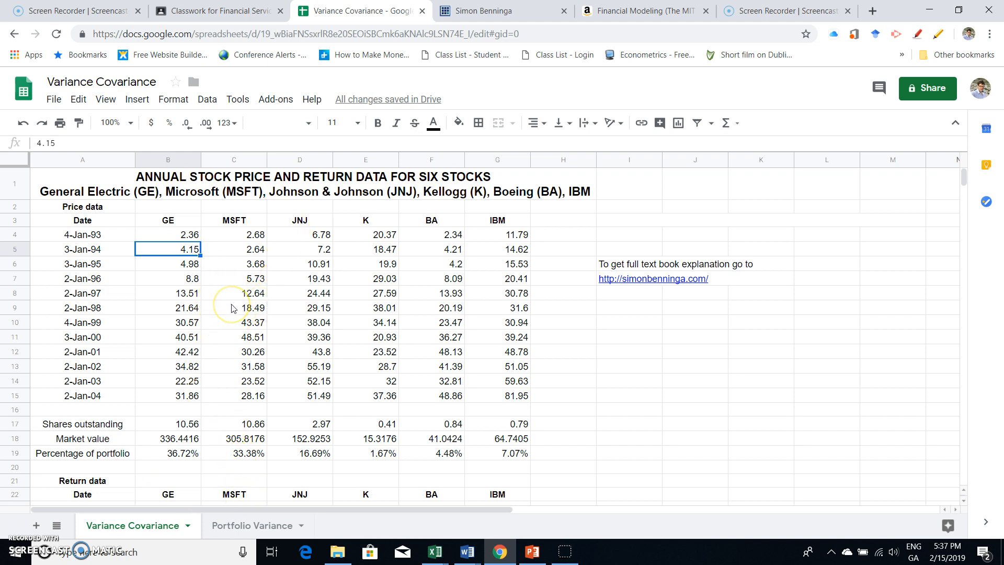
pyautogui.scroll(-3)
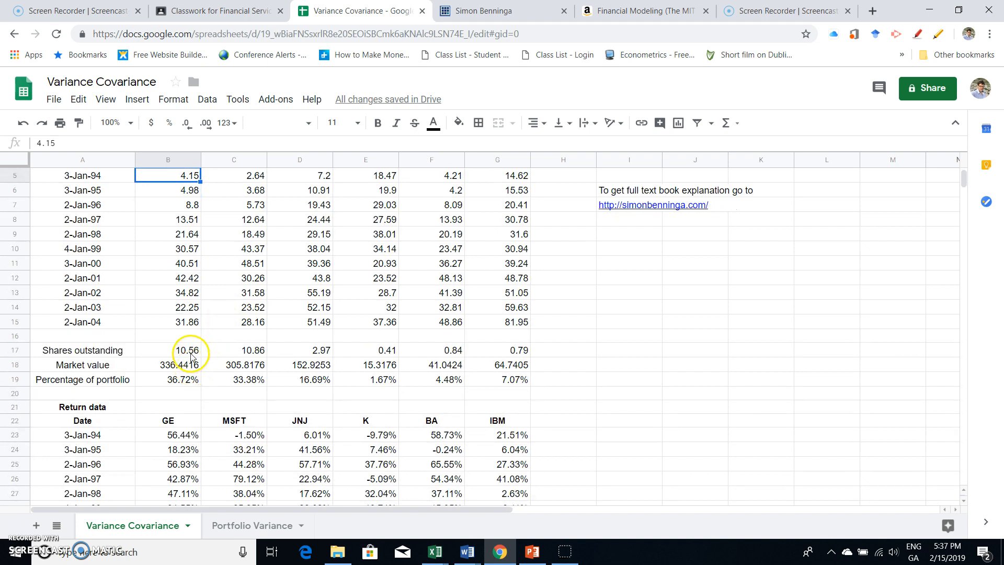
pyautogui.moveTo(512, 354)
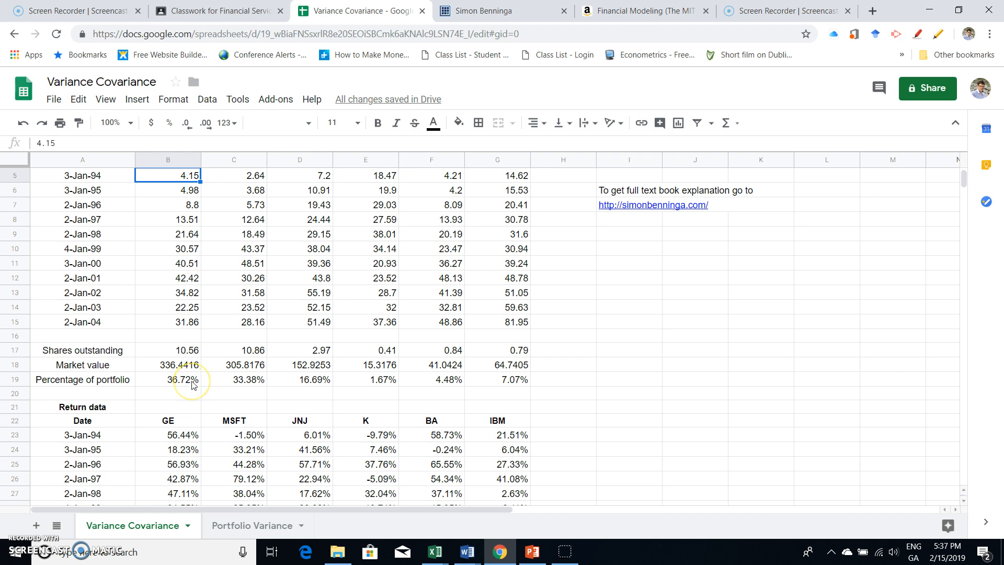
pyautogui.moveTo(186, 387)
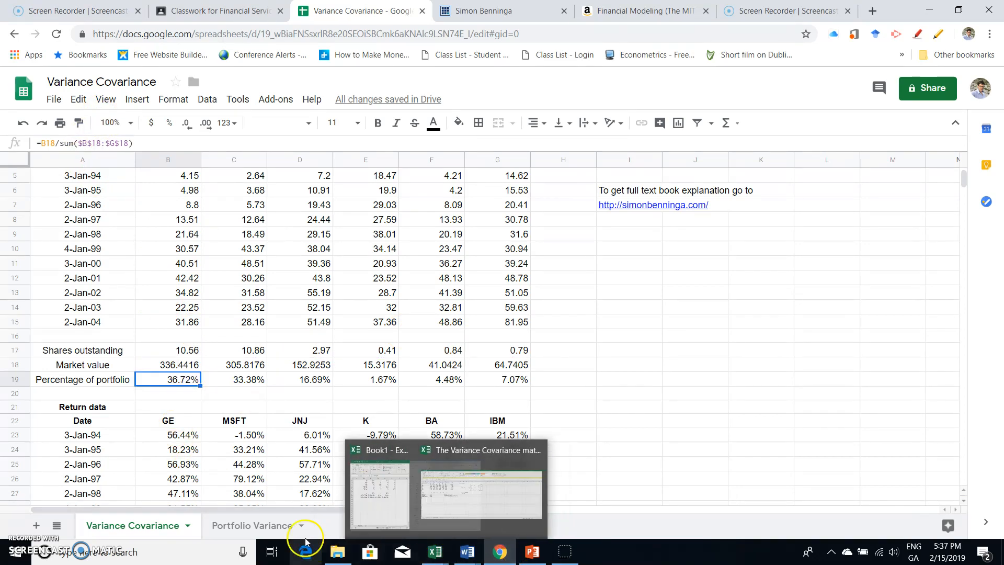
# Start and abandon a SUM of the portfolio percentages in H19, then check the Average row.
pyautogui.click(562, 380)
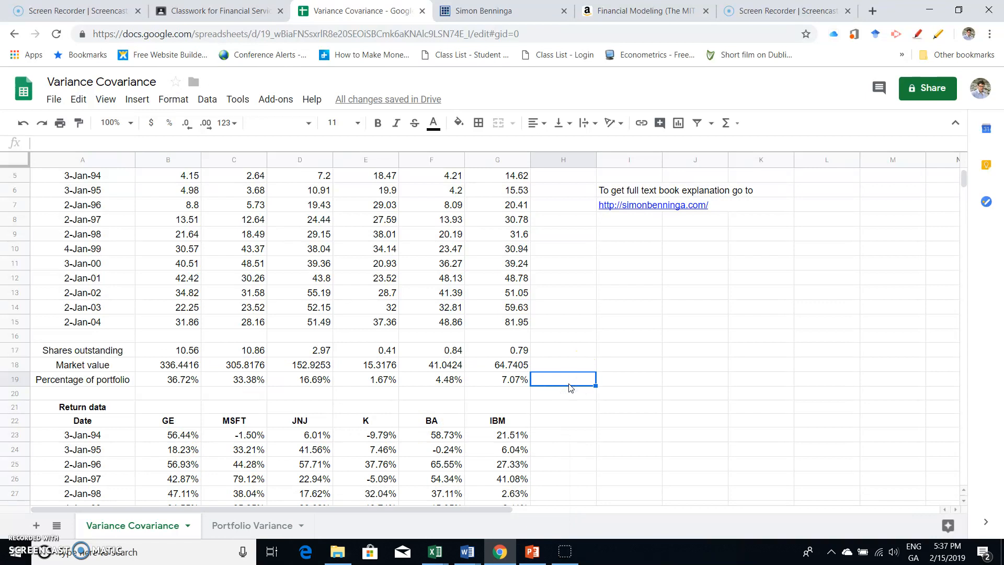
pyautogui.write('=sum')
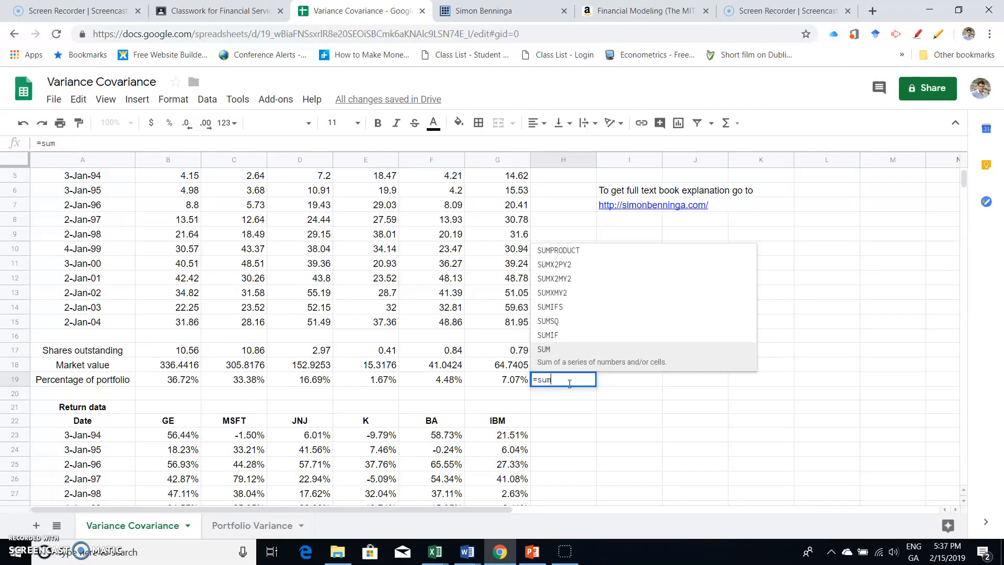
pyautogui.click(506, 379)
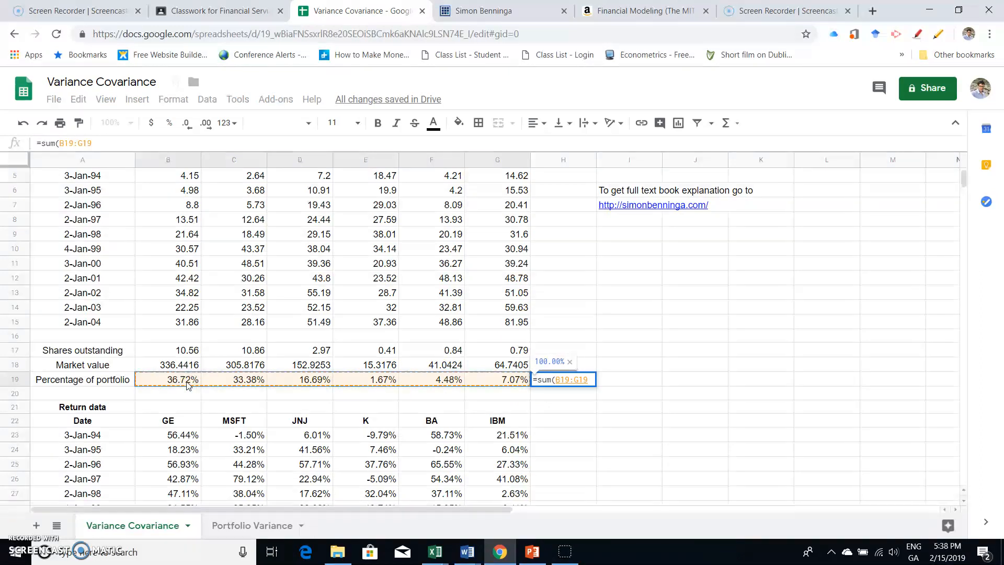
pyautogui.press('Enter')
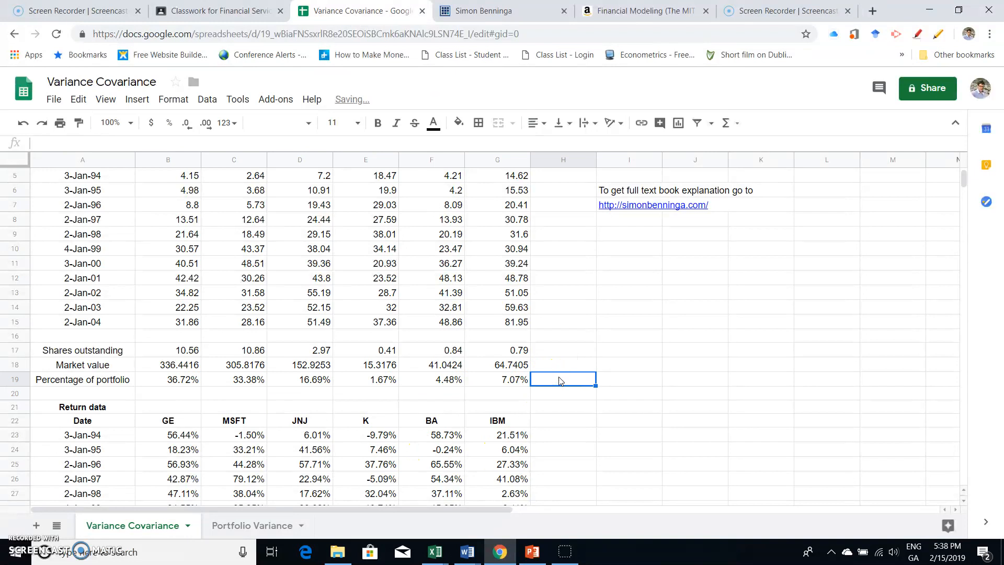
pyautogui.moveTo(561, 415)
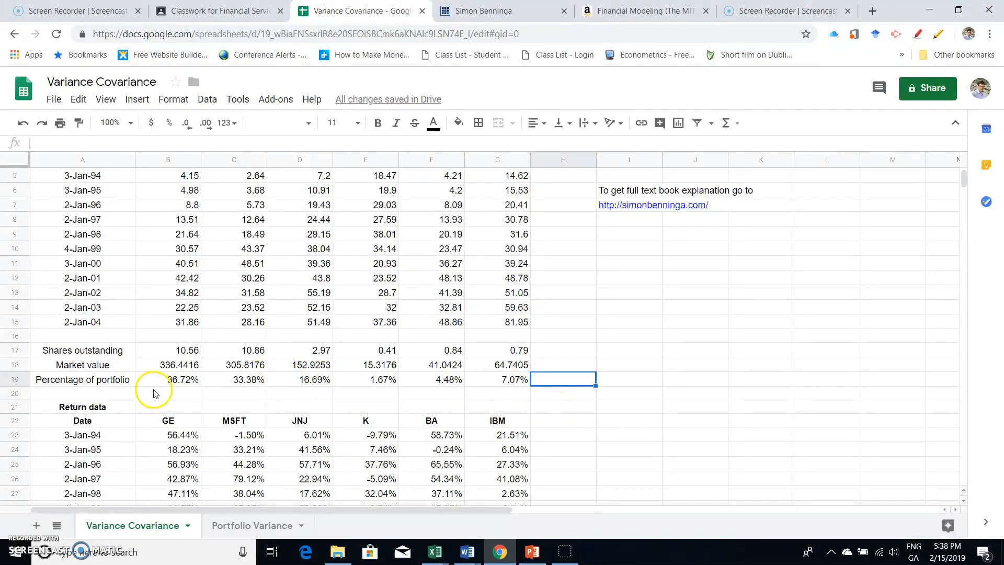
pyautogui.moveTo(225, 403)
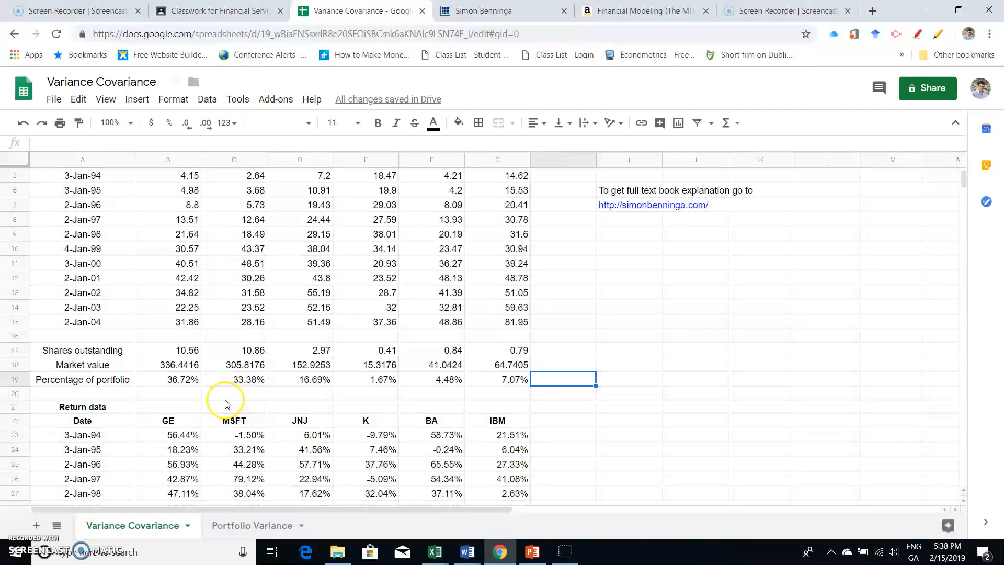
pyautogui.scroll(-3)
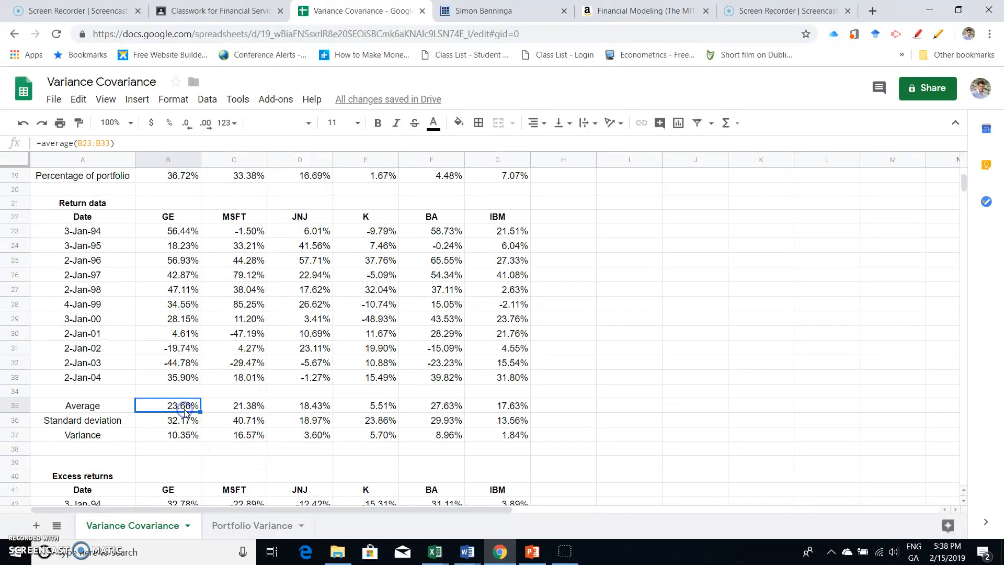
pyautogui.click(251, 526)
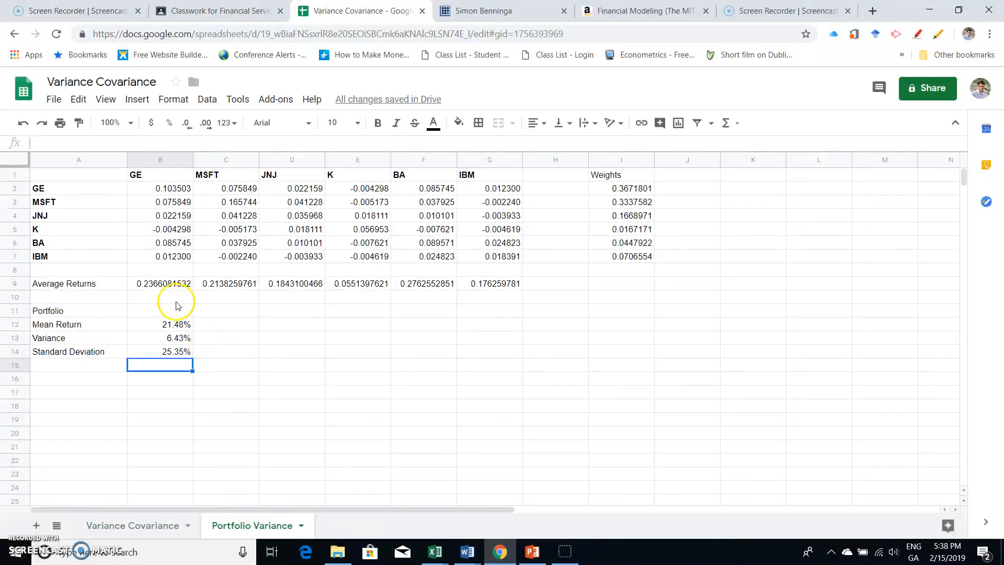
pyautogui.moveTo(491, 291)
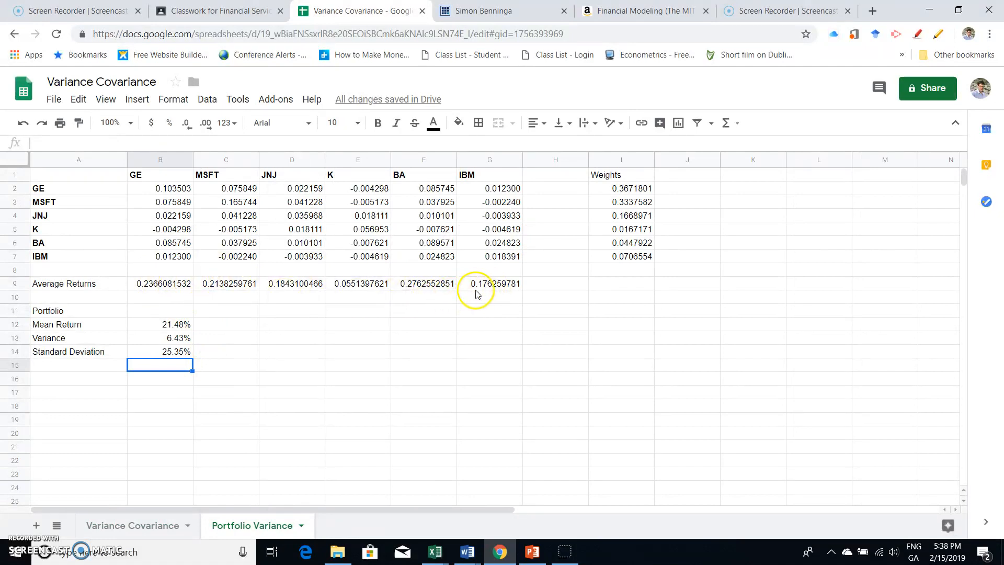
pyautogui.moveTo(175, 328)
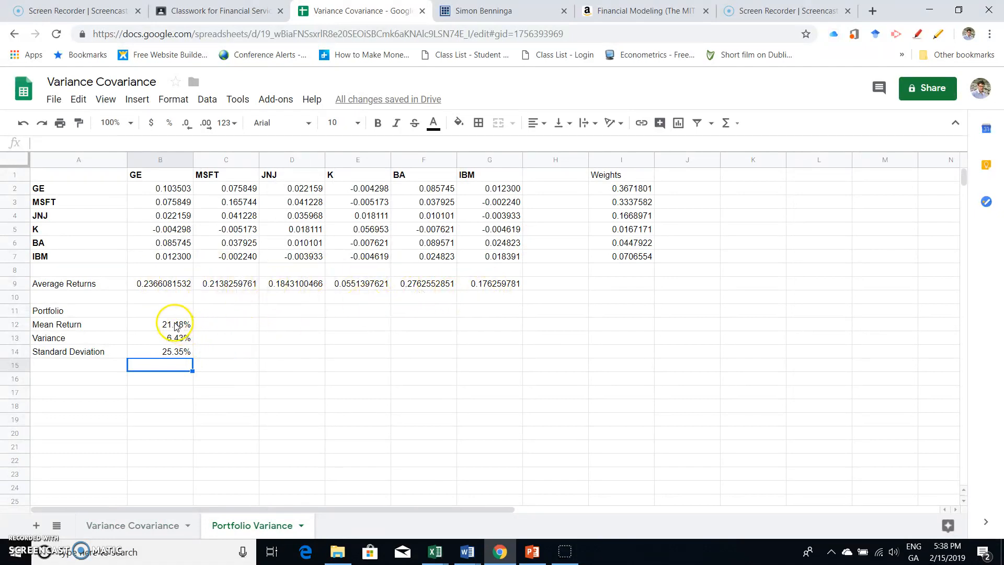
pyautogui.doubleClick(175, 324)
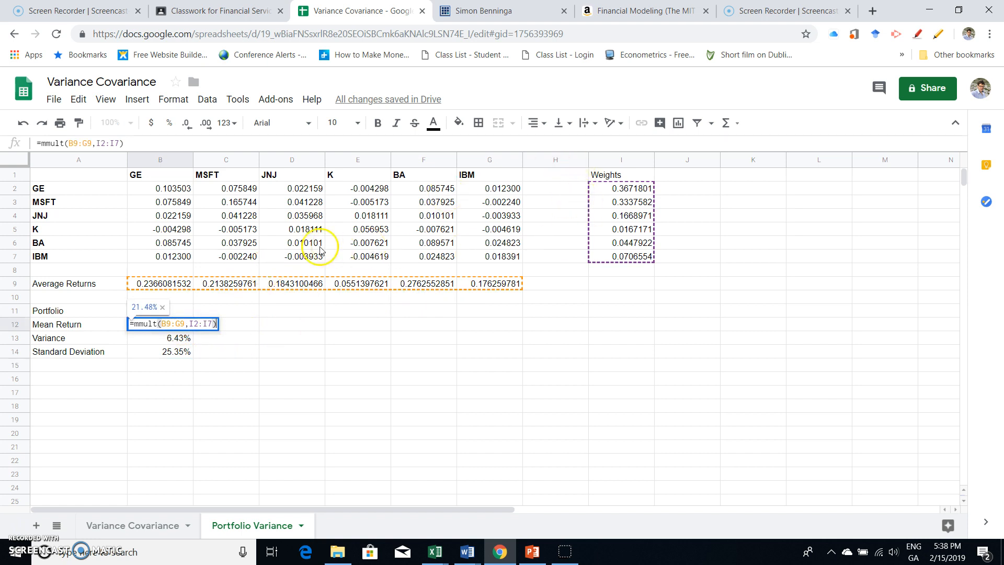
pyautogui.moveTo(629, 202)
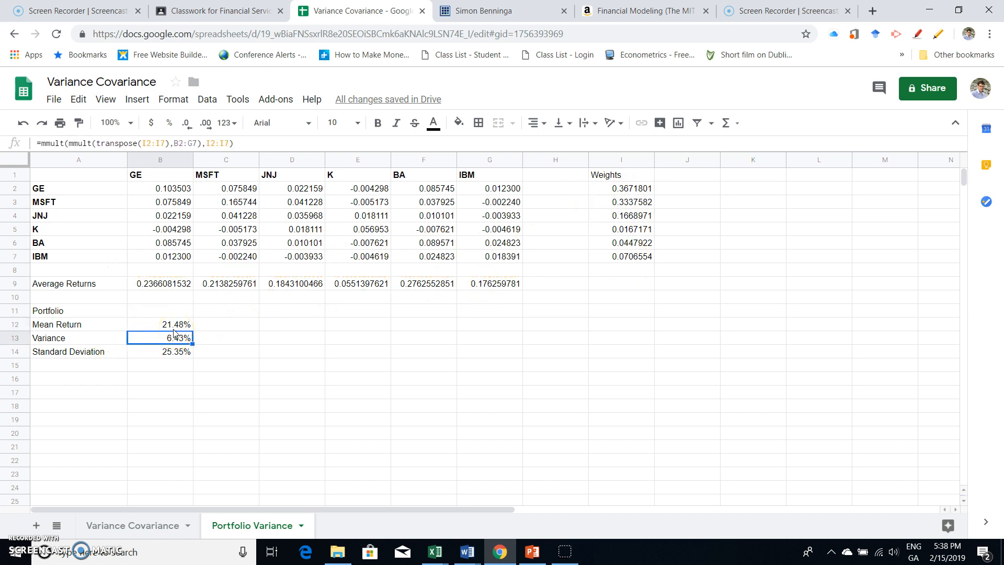
pyautogui.click(160, 324)
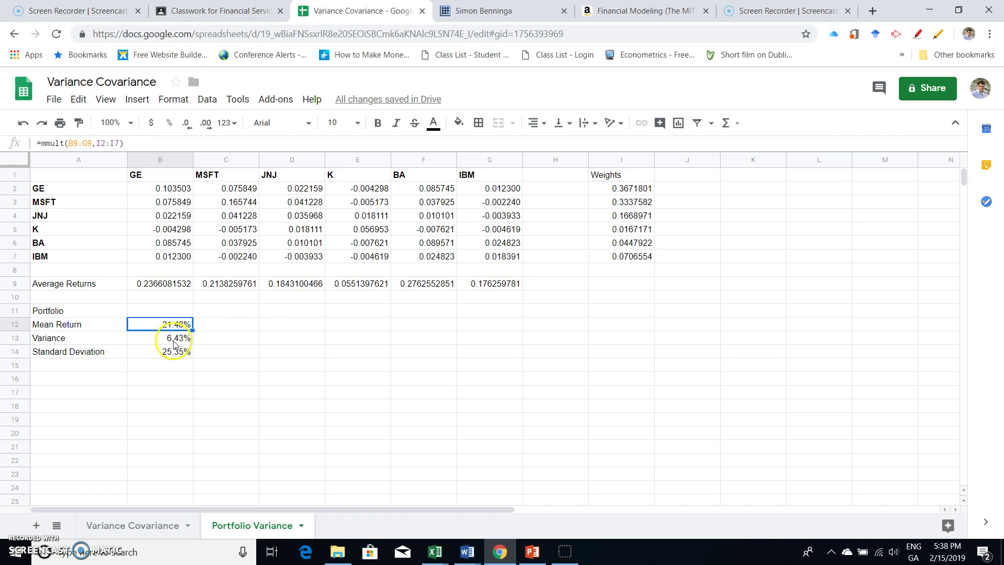
pyautogui.click(172, 338)
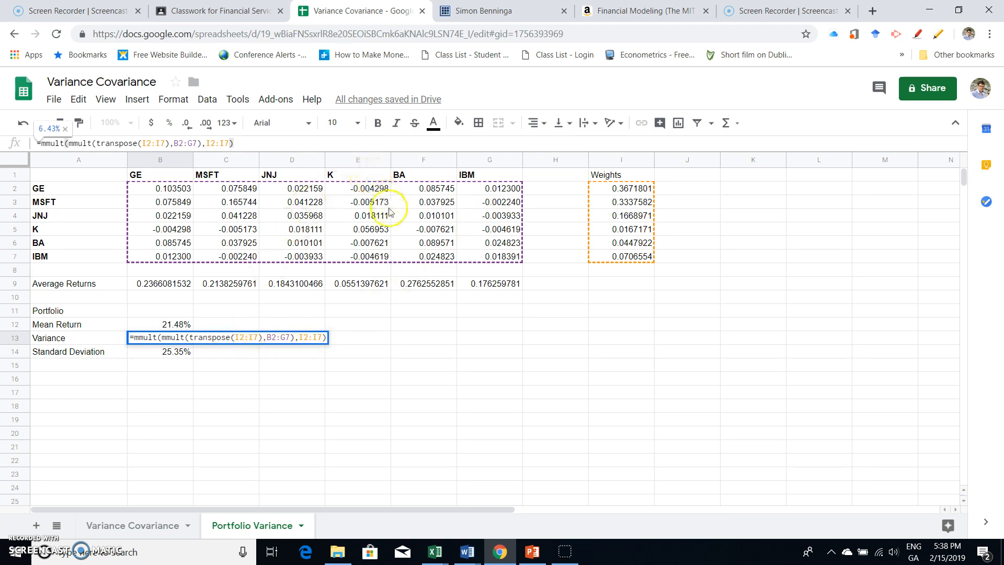
pyautogui.moveTo(615, 270)
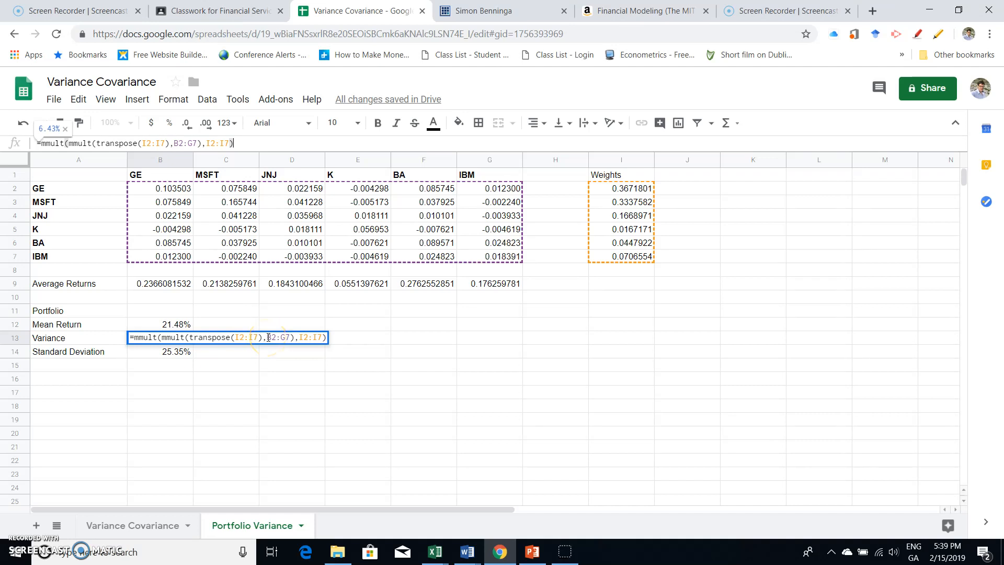
pyautogui.press('Enter')
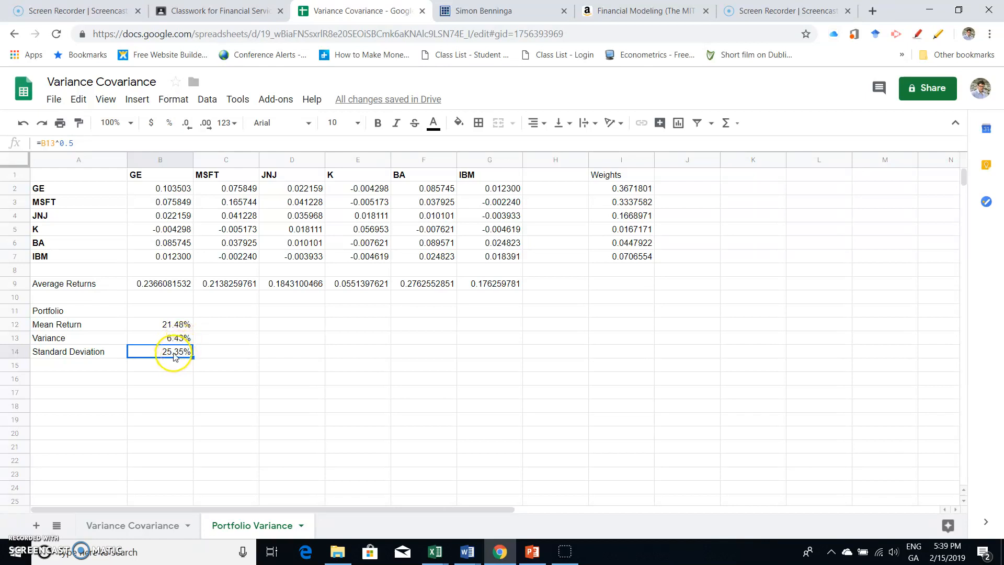
pyautogui.doubleClick(160, 352)
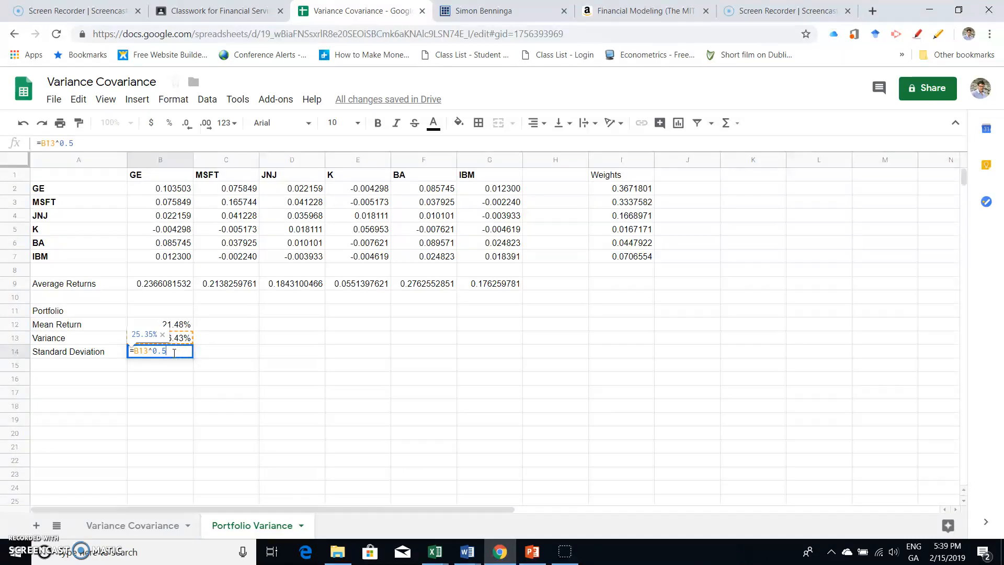
pyautogui.press('Enter')
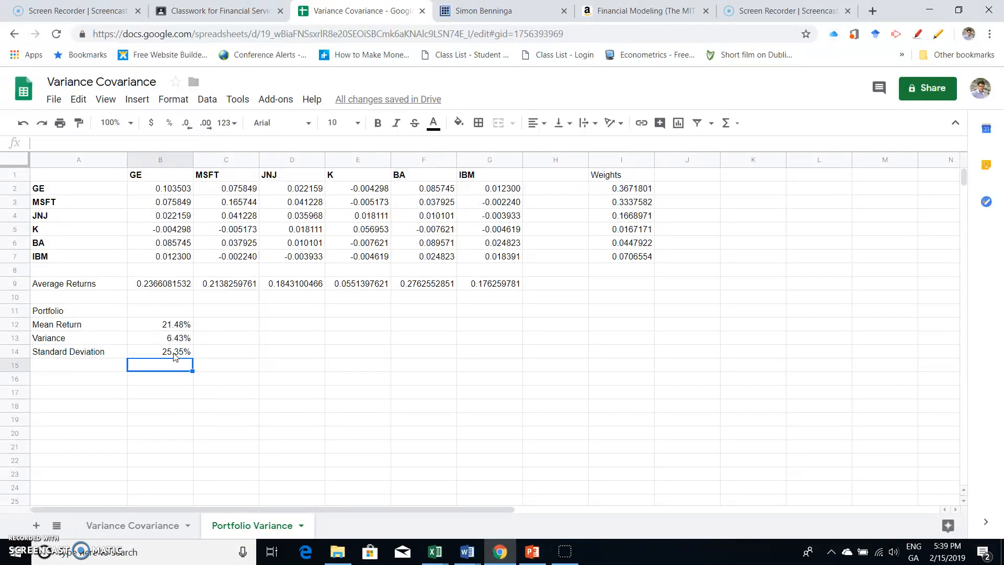
pyautogui.click(175, 352)
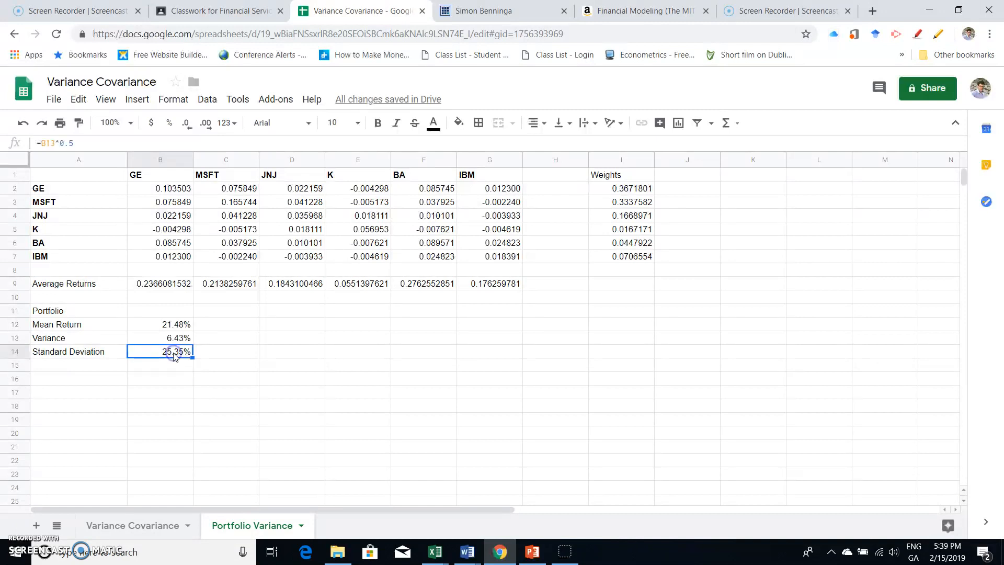